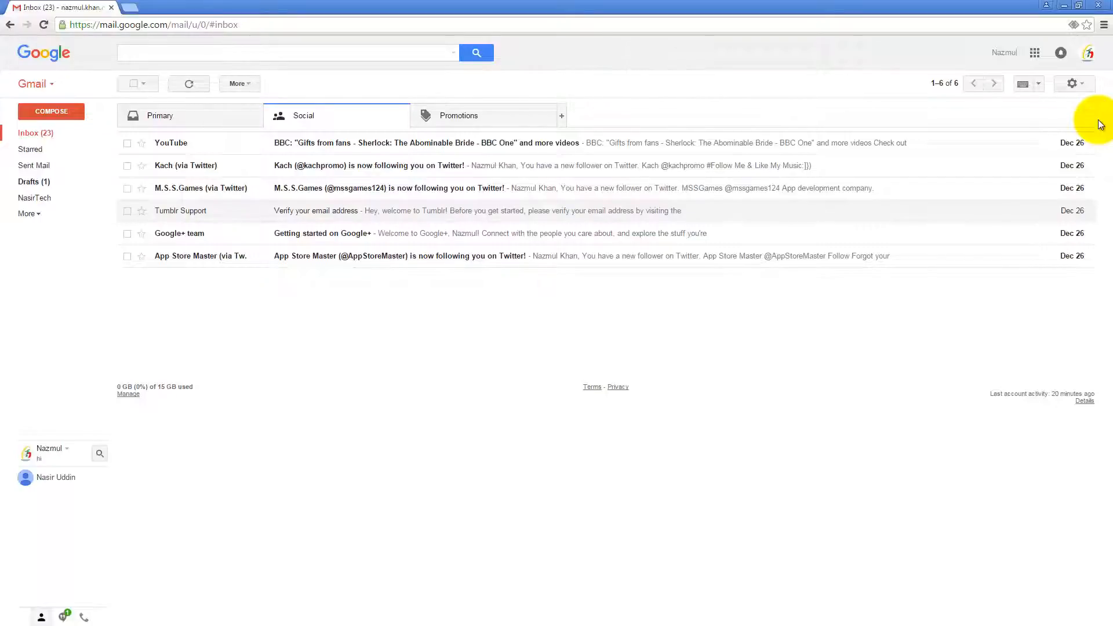
pyautogui.moveTo(1097, 94)
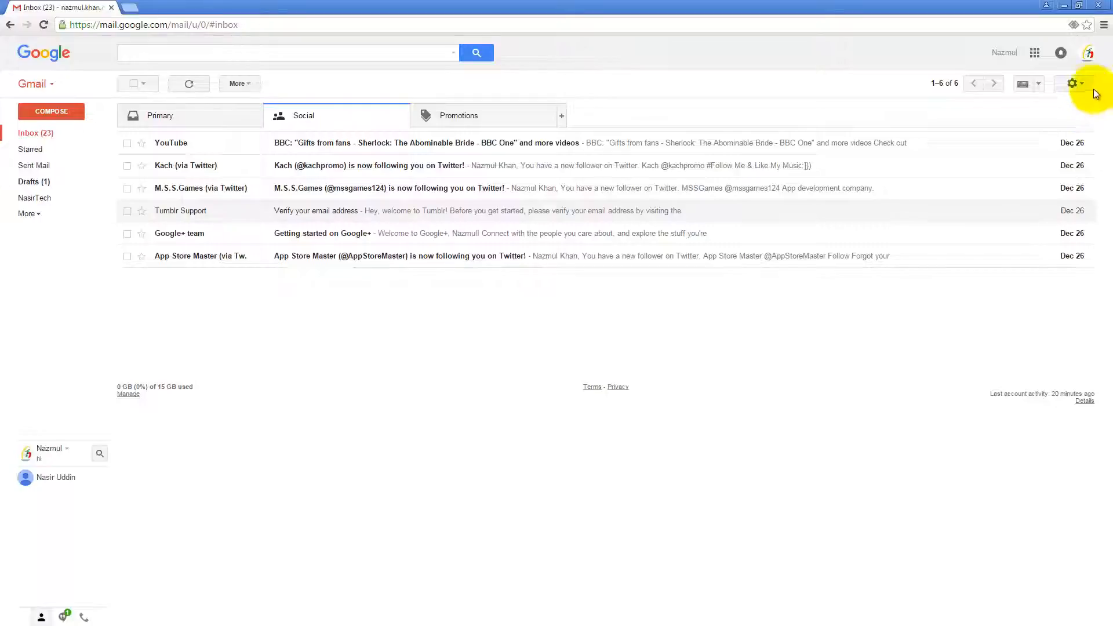
pyautogui.moveTo(1072, 83)
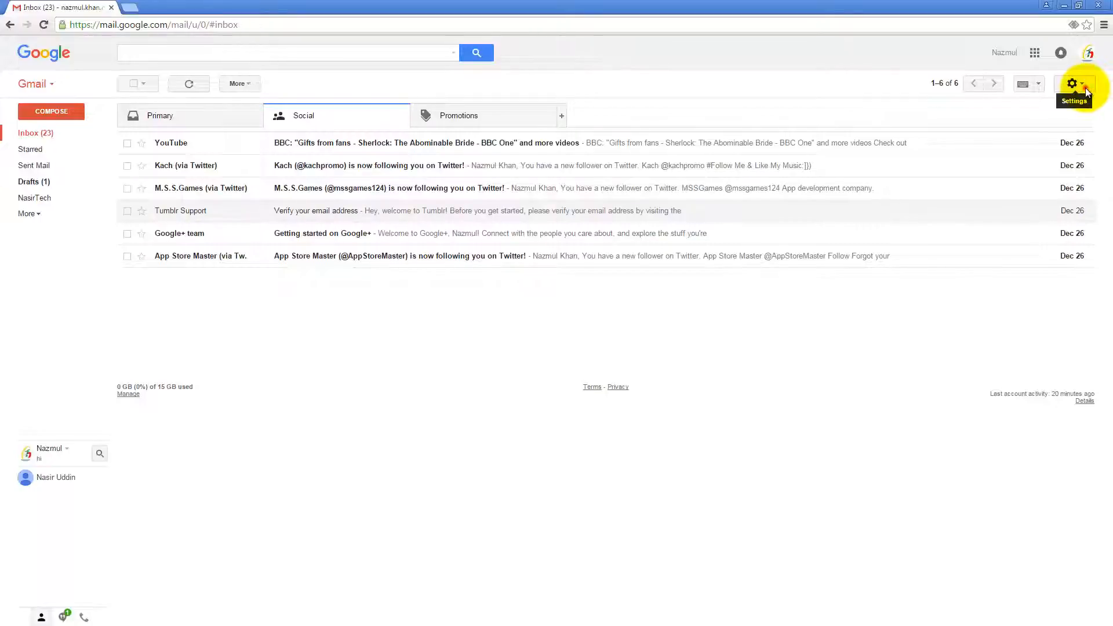
# - Reach the Themes section of Gmail settings through the gear menu
pyautogui.click(1072, 84)
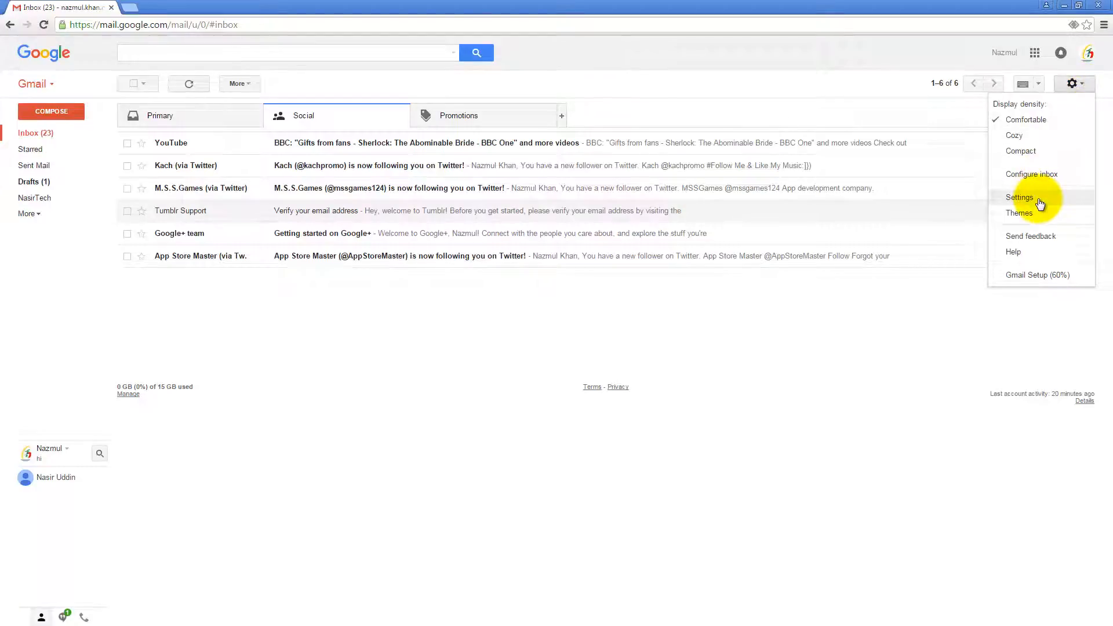
pyautogui.click(1019, 197)
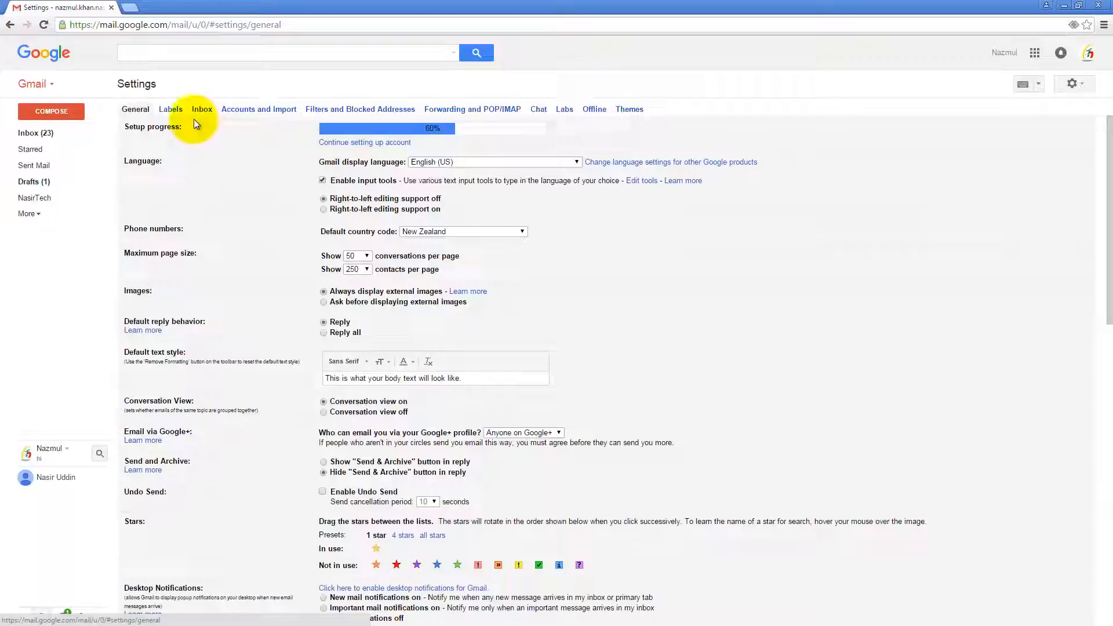
pyautogui.moveTo(628, 109)
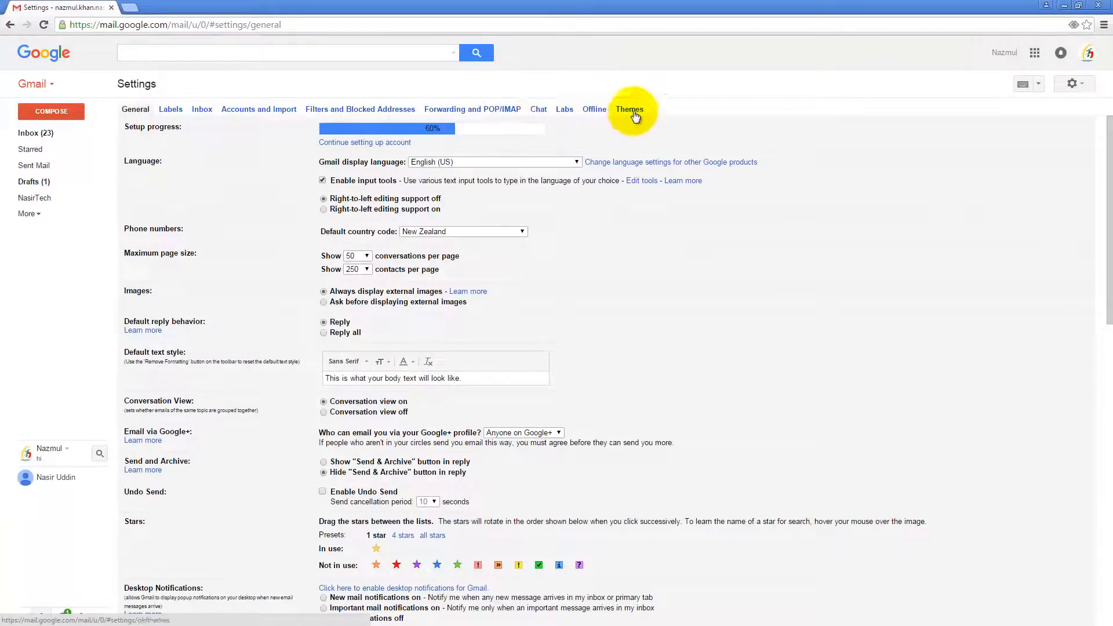
pyautogui.click(629, 109)
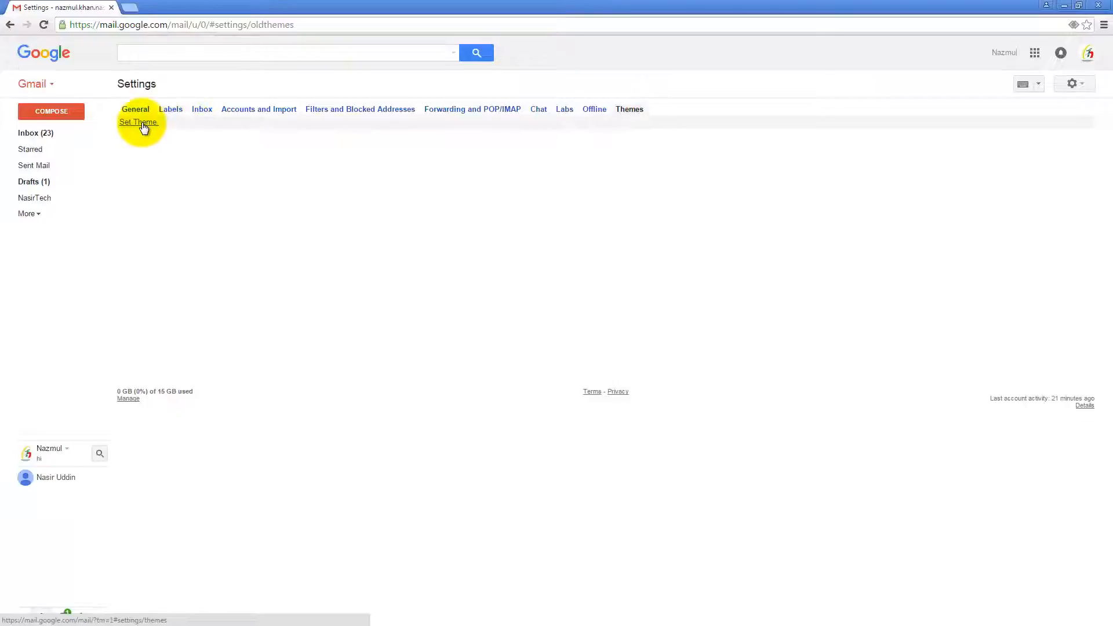
pyautogui.click(138, 121)
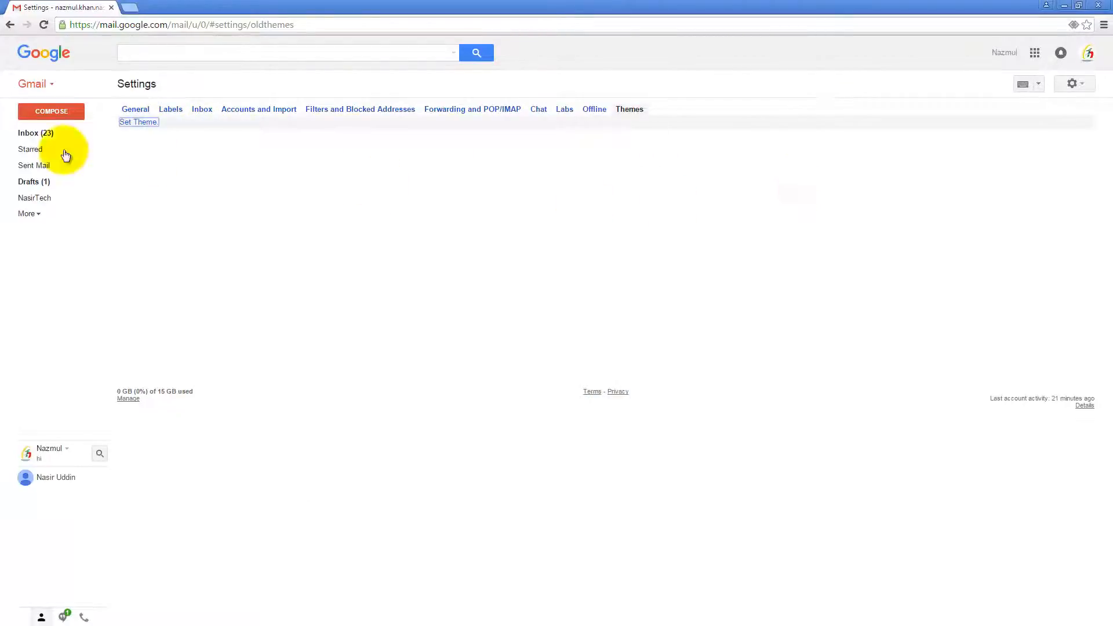
# - Return to the inbox and open the Pick your theme dialog from the gear menu
pyautogui.click(28, 132)
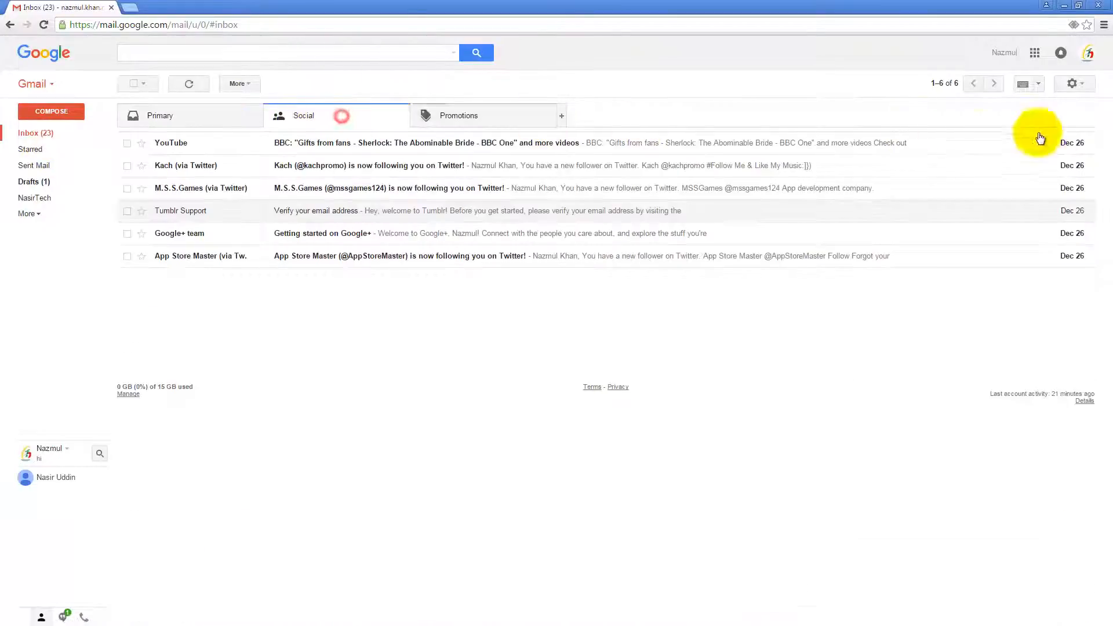
pyautogui.click(1074, 83)
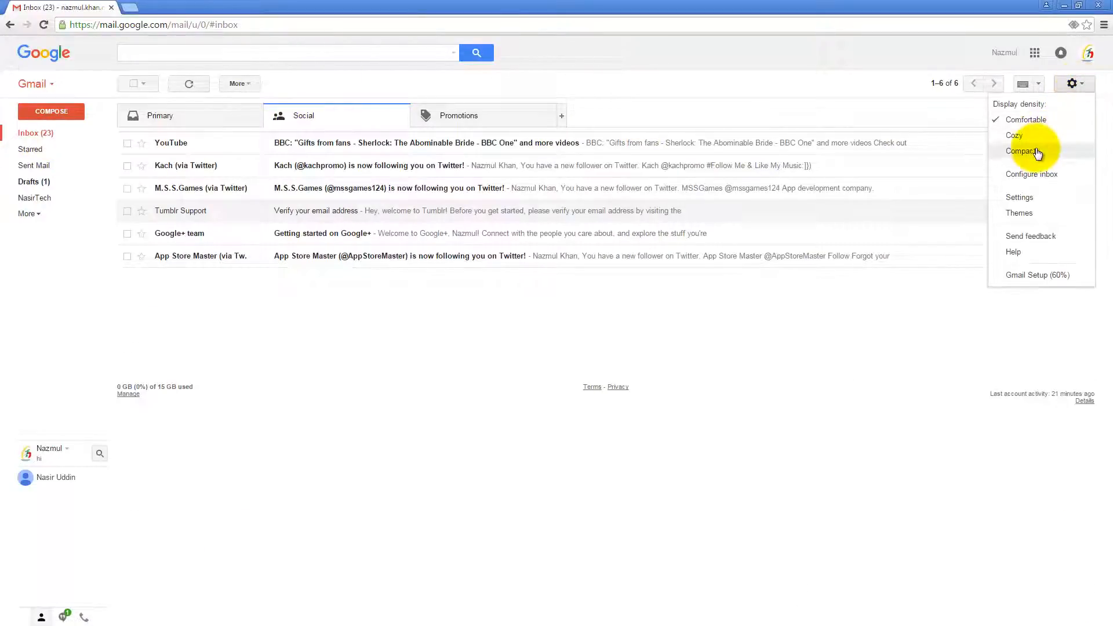
pyautogui.moveTo(1021, 214)
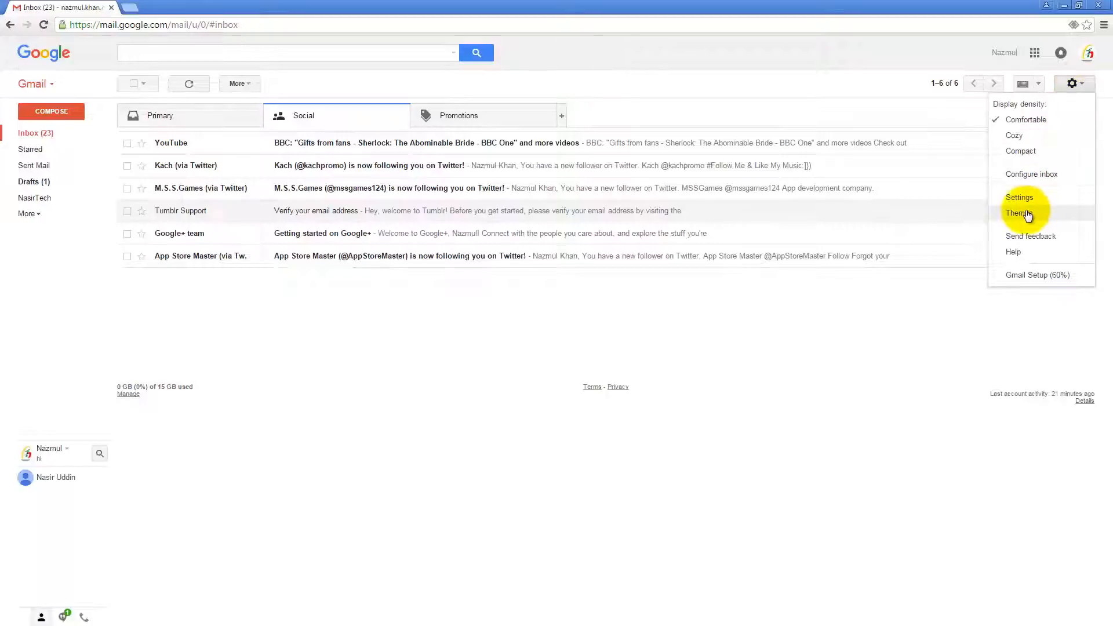
pyautogui.click(1020, 213)
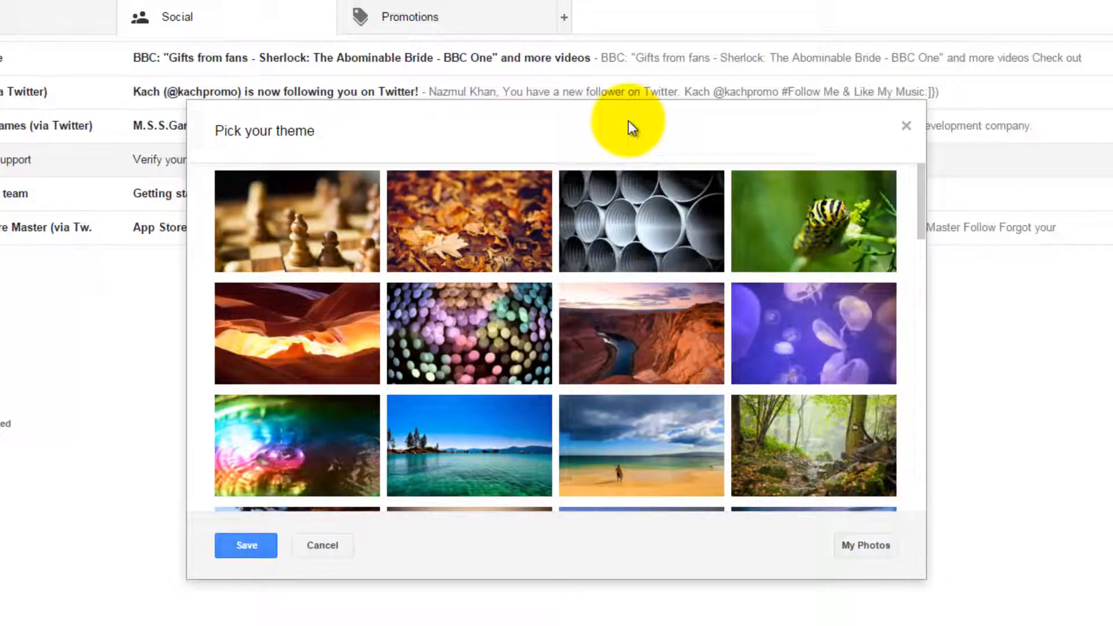
# - Scroll the theme picker to the plain colour swatches like Light and Dark, then back
pyautogui.scroll(-3)
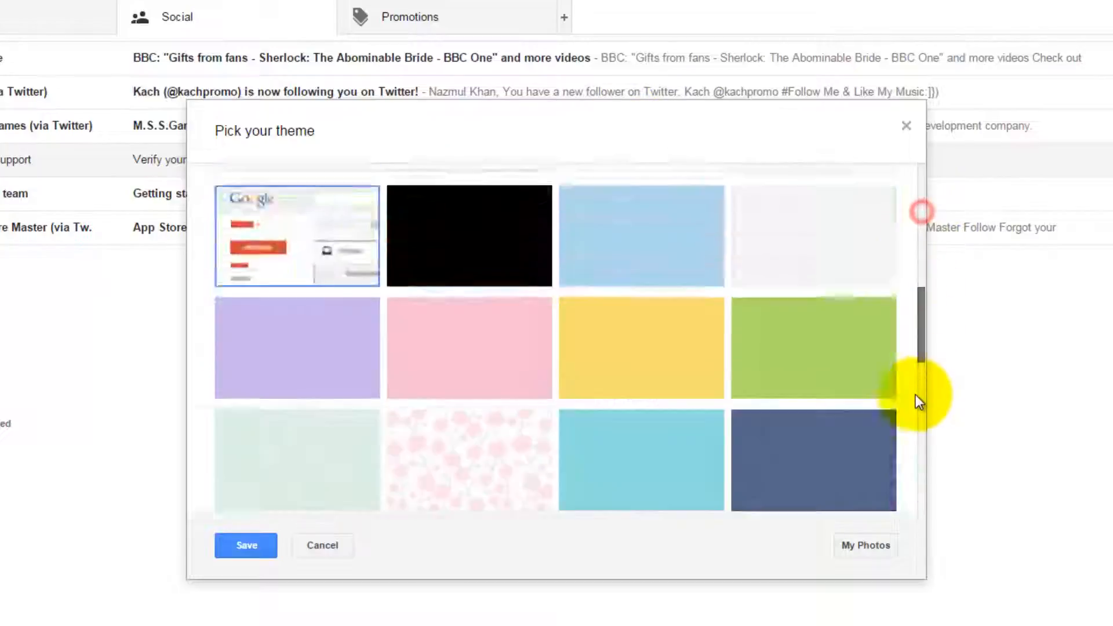
pyautogui.scroll(3)
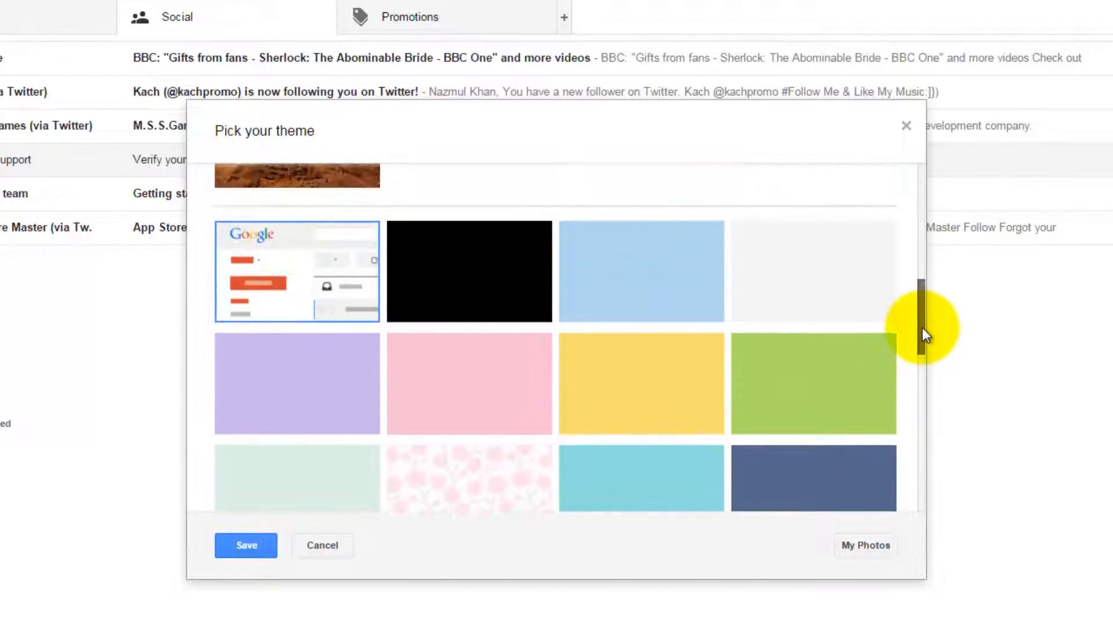
pyautogui.moveTo(280, 236)
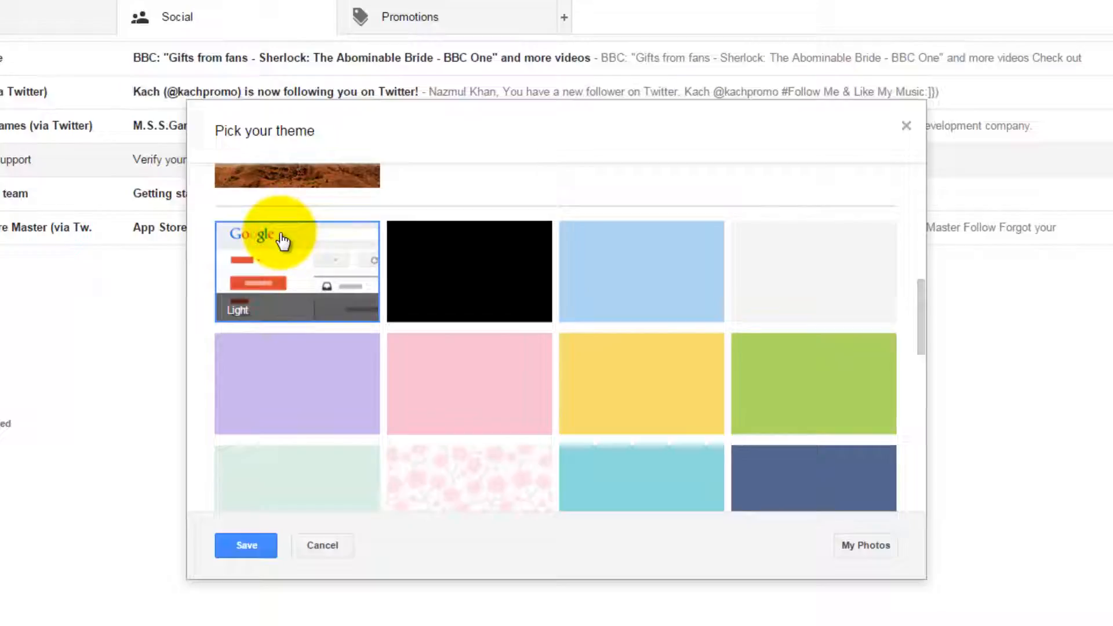
pyautogui.moveTo(474, 268)
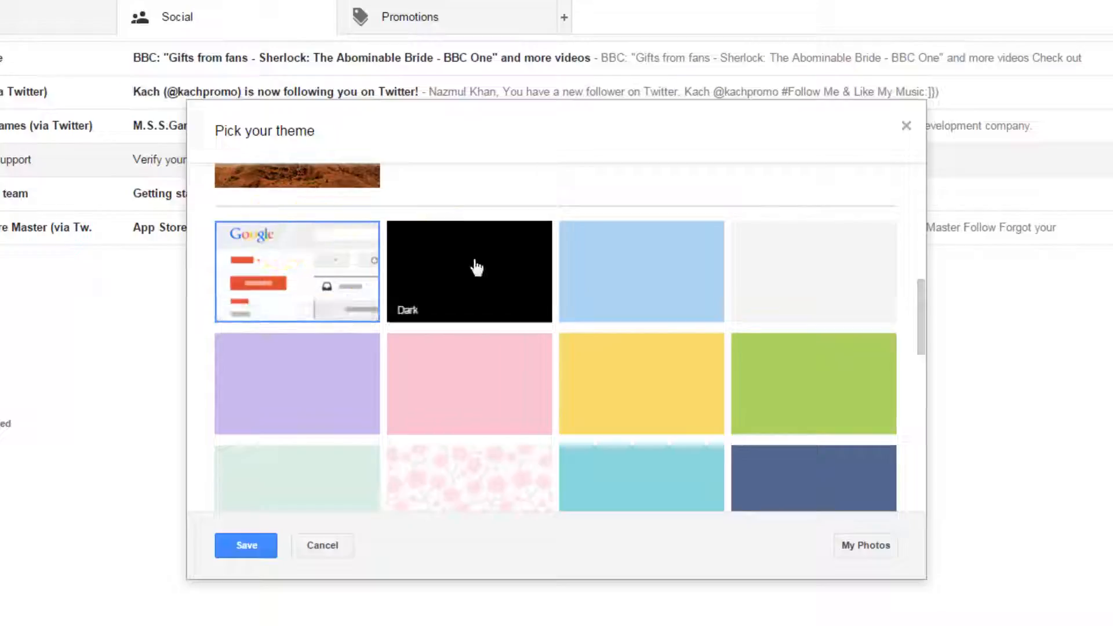
pyautogui.moveTo(482, 268)
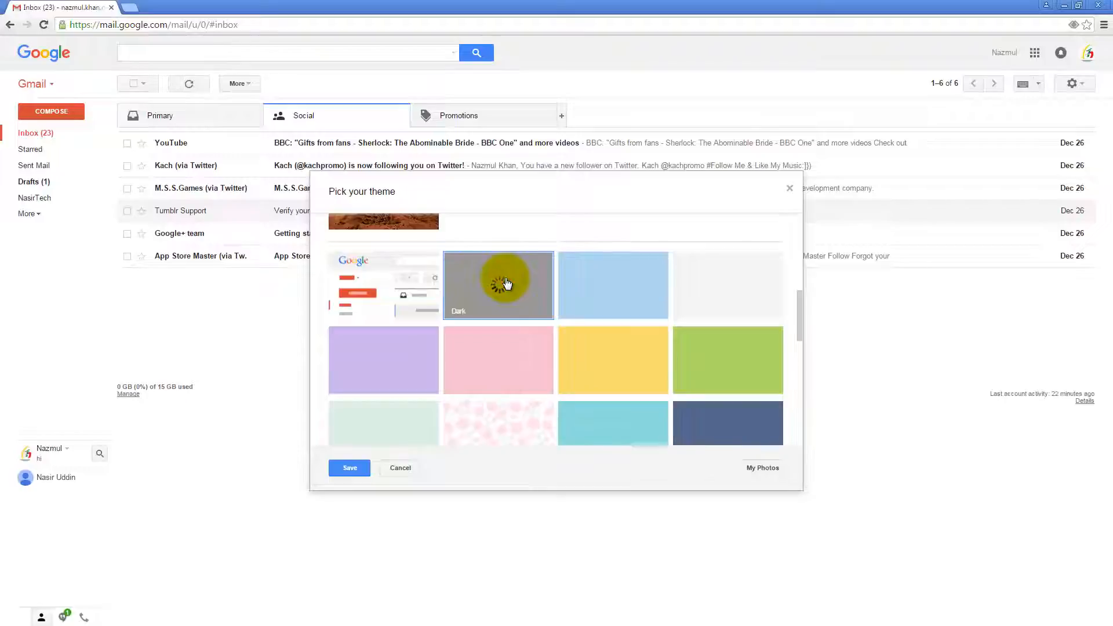
# - Preview the Dark theme on the inbox, then switch the preview to green Wasabi
pyautogui.click(497, 285)
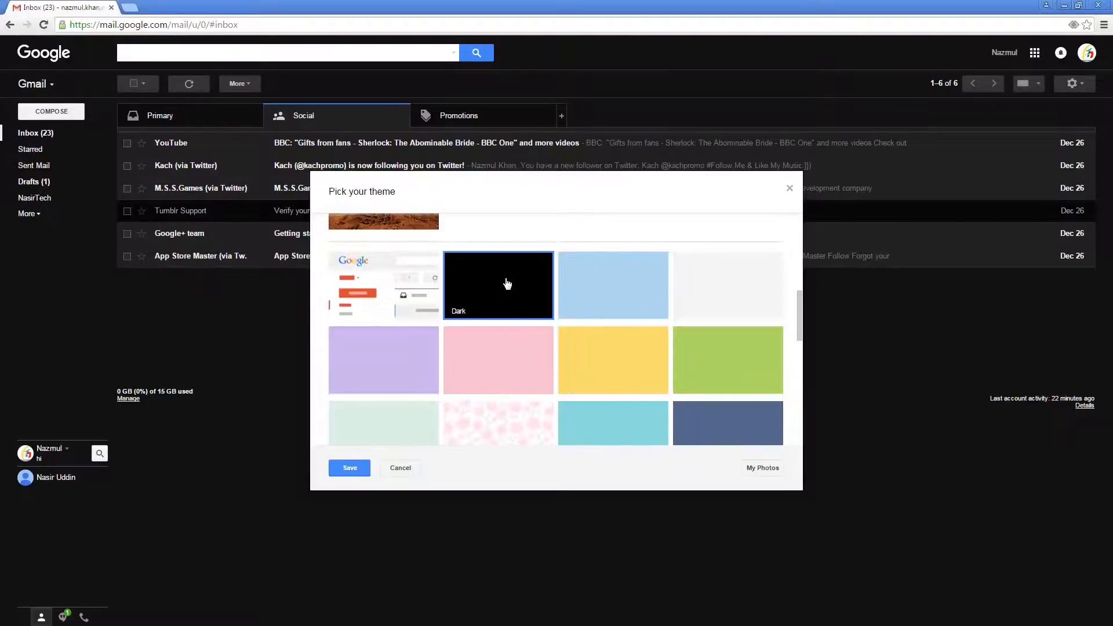
pyautogui.moveTo(721, 315)
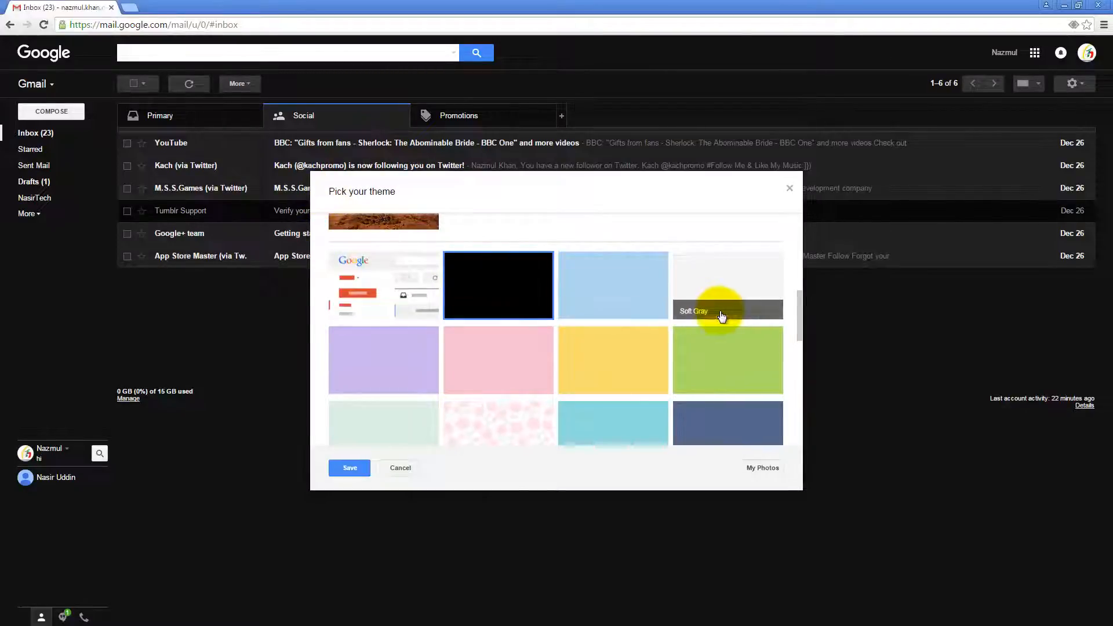
pyautogui.moveTo(612, 288)
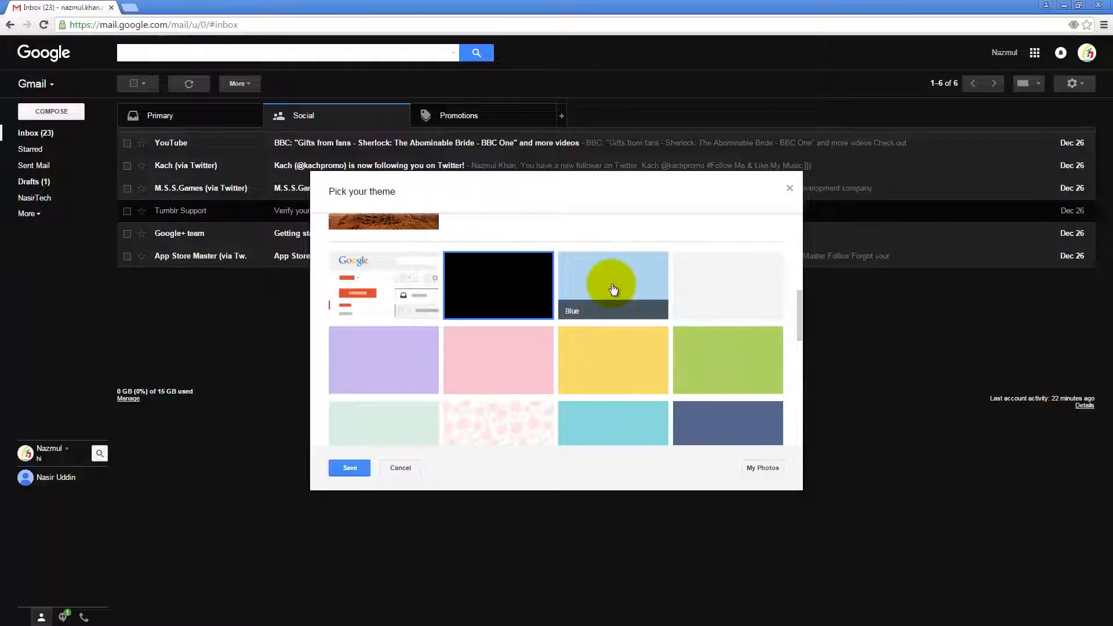
pyautogui.moveTo(745, 355)
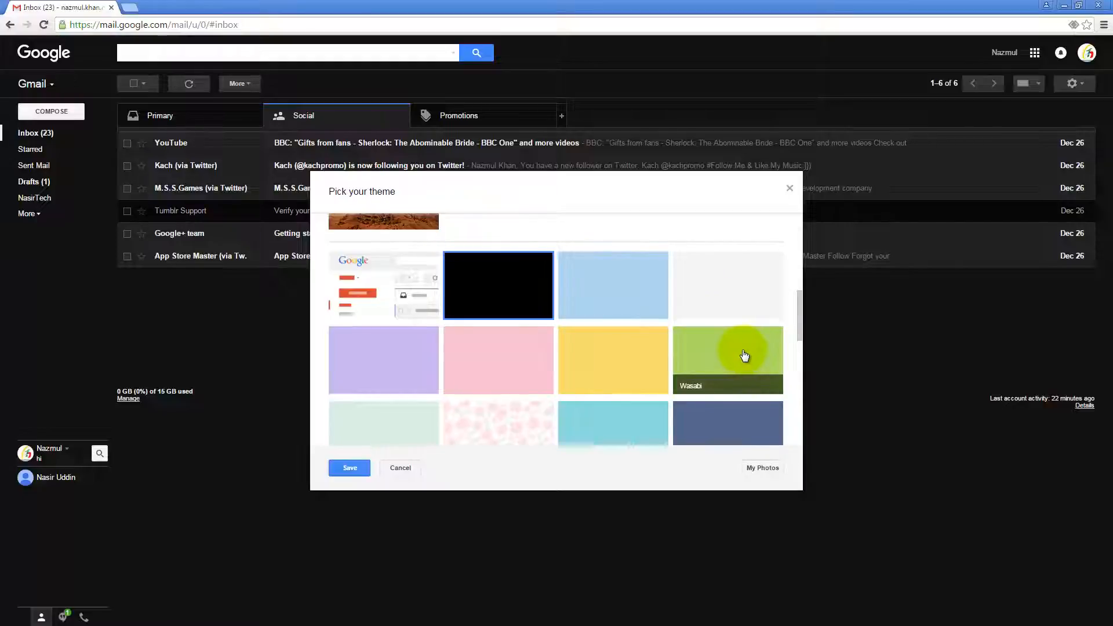
pyautogui.click(727, 358)
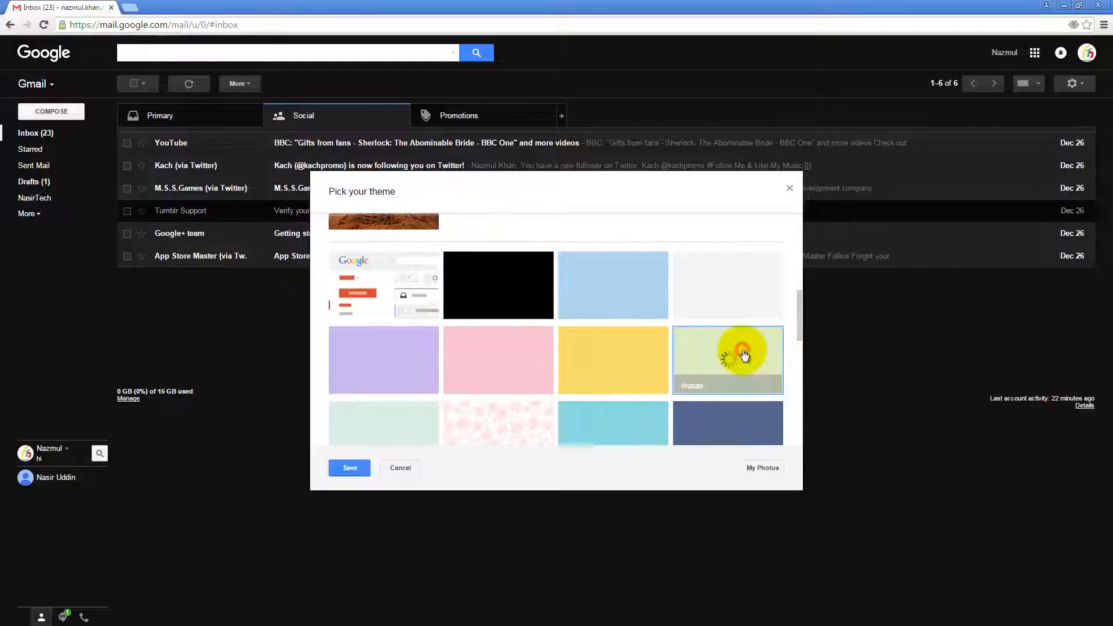
pyautogui.click(727, 359)
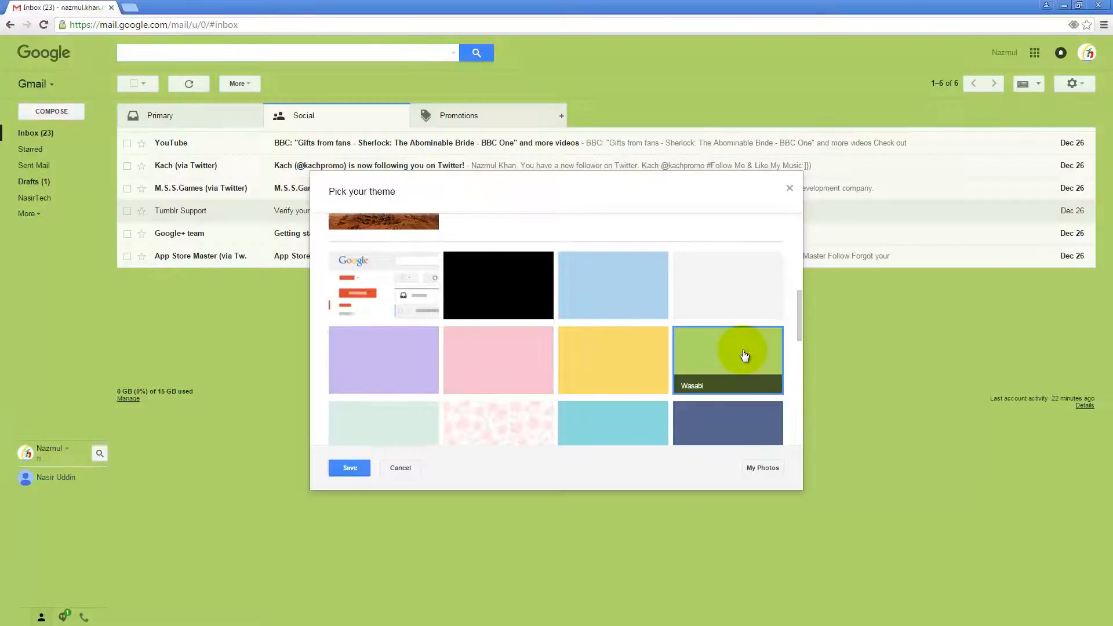
# - Scroll the theme list to the wood-grain texture and Random option, then back to photos
pyautogui.scroll(-3)
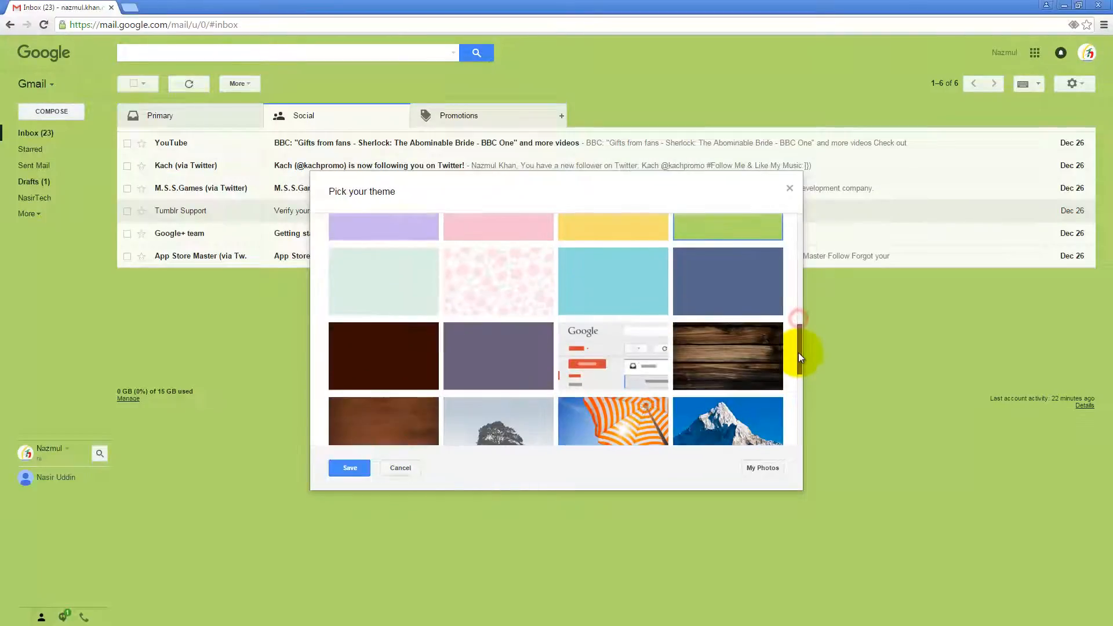
pyautogui.scroll(-3)
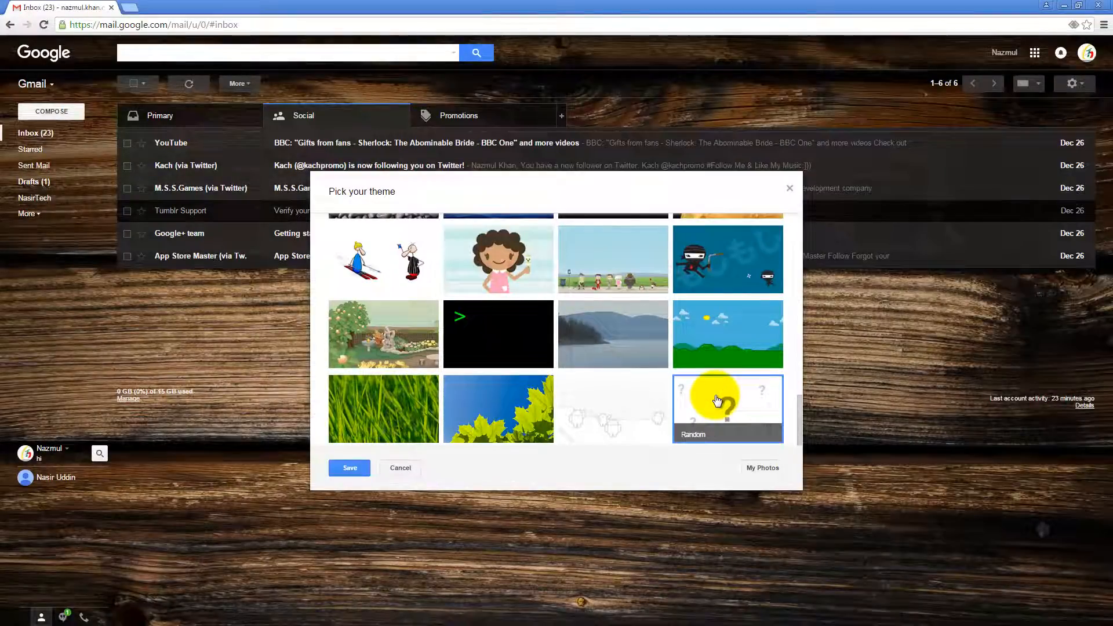
pyautogui.moveTo(724, 394)
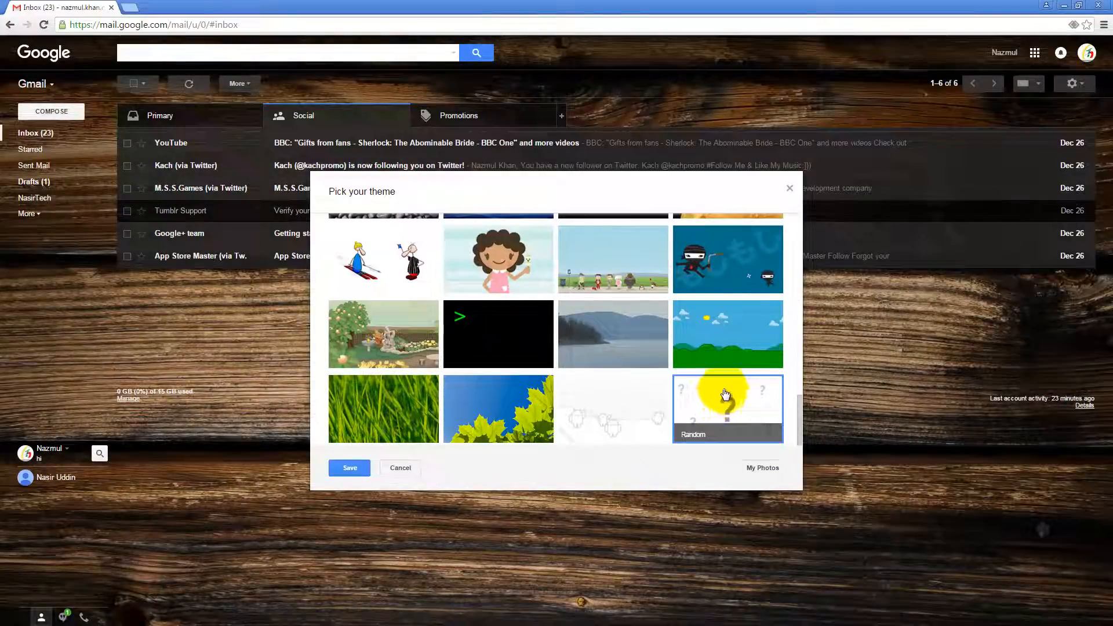
pyautogui.scroll(3)
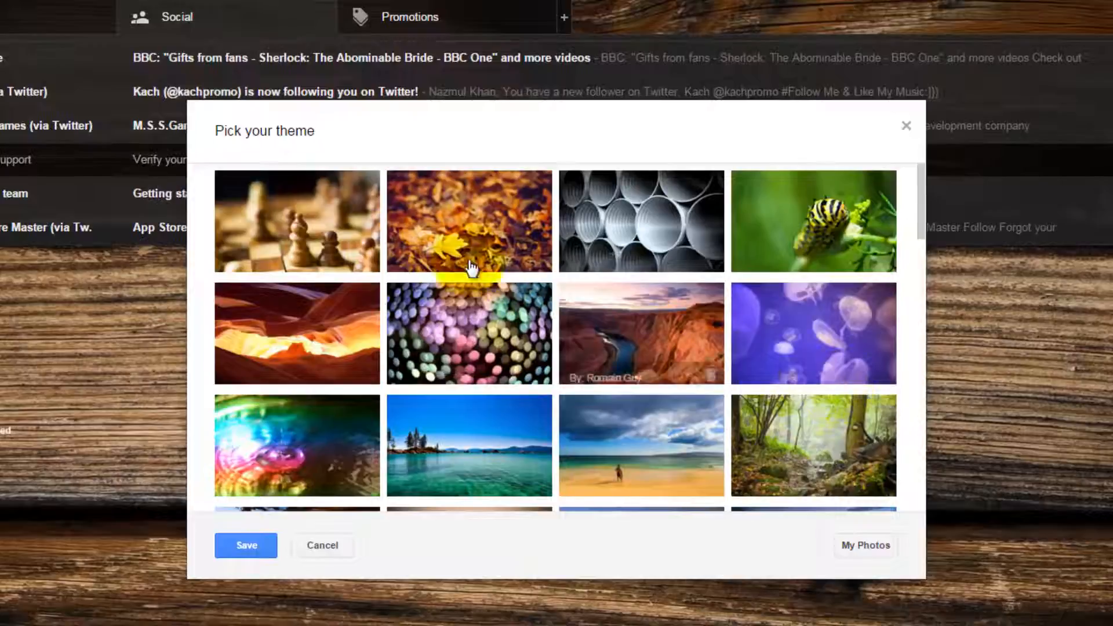
pyautogui.moveTo(814, 221)
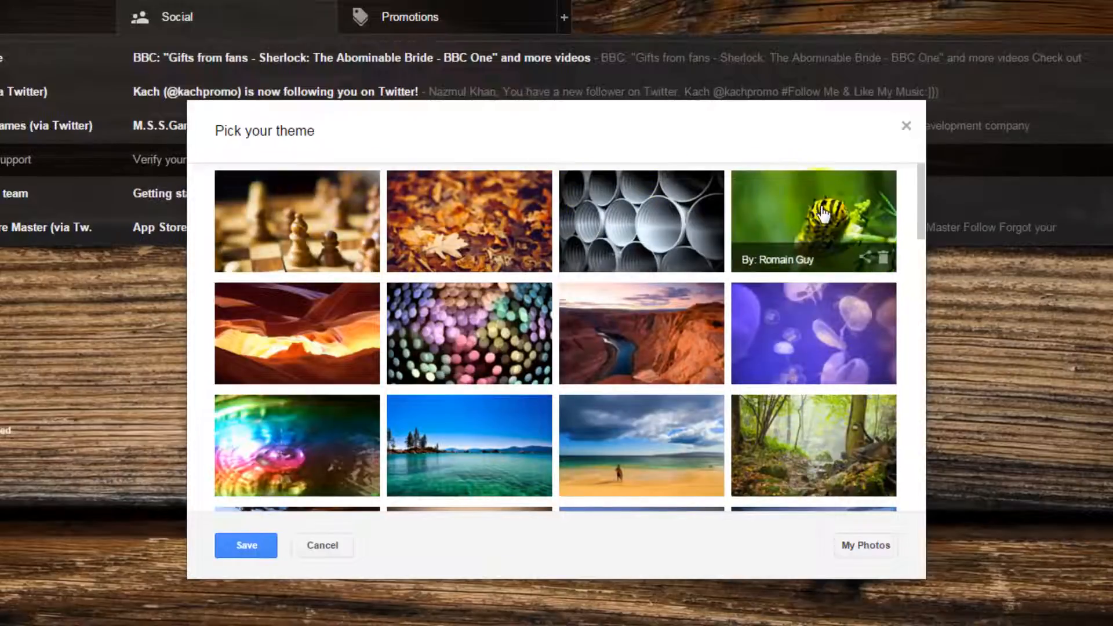
pyautogui.moveTo(432, 482)
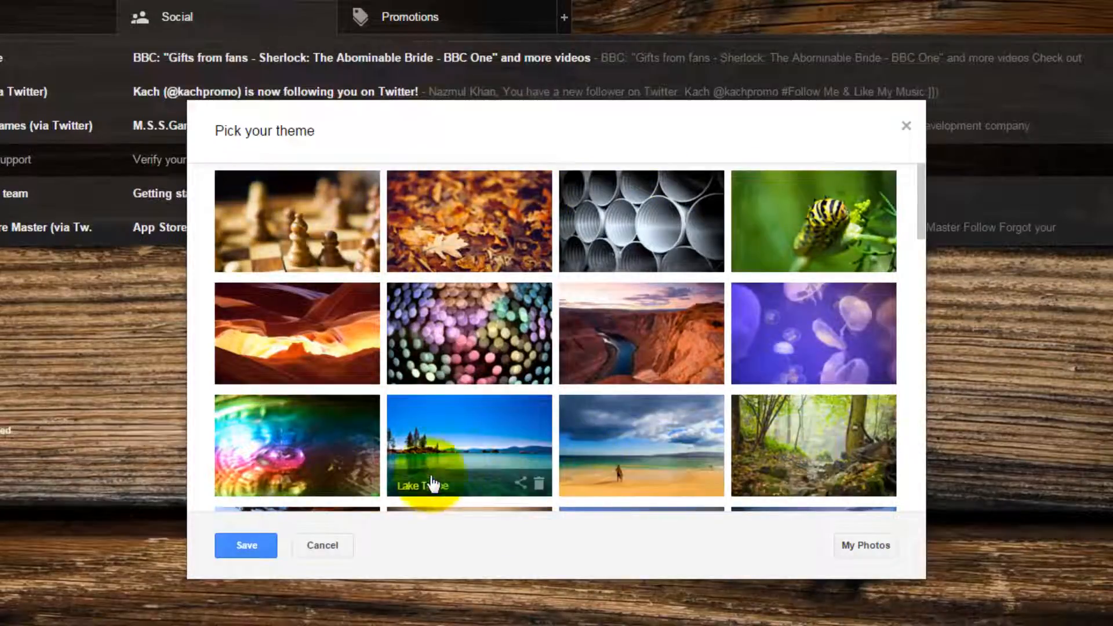
pyautogui.moveTo(297, 277)
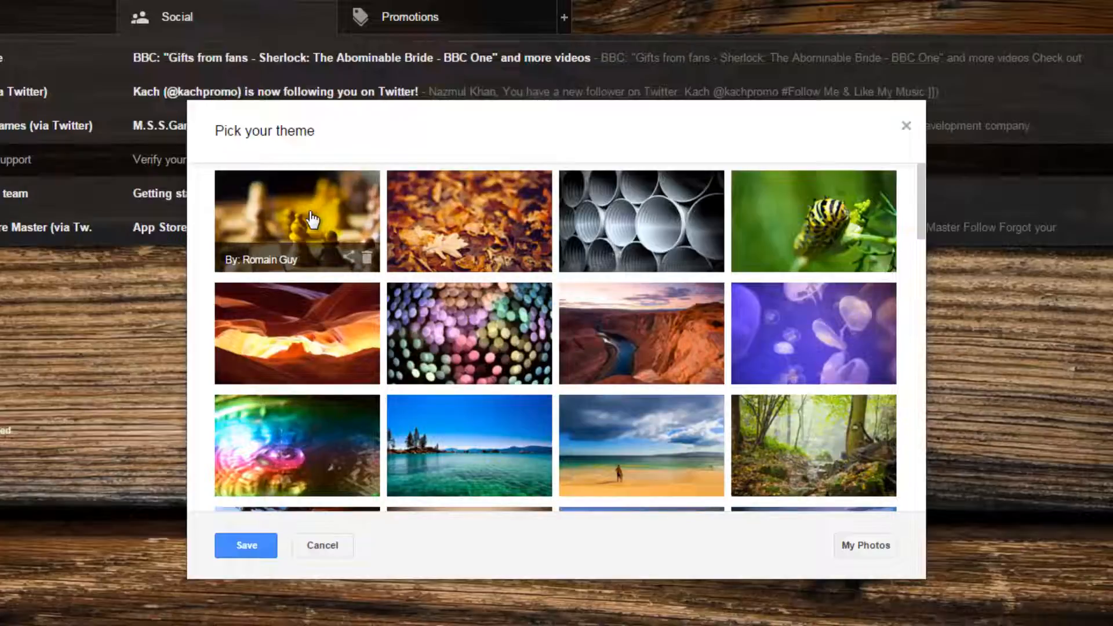
pyautogui.moveTo(435, 221)
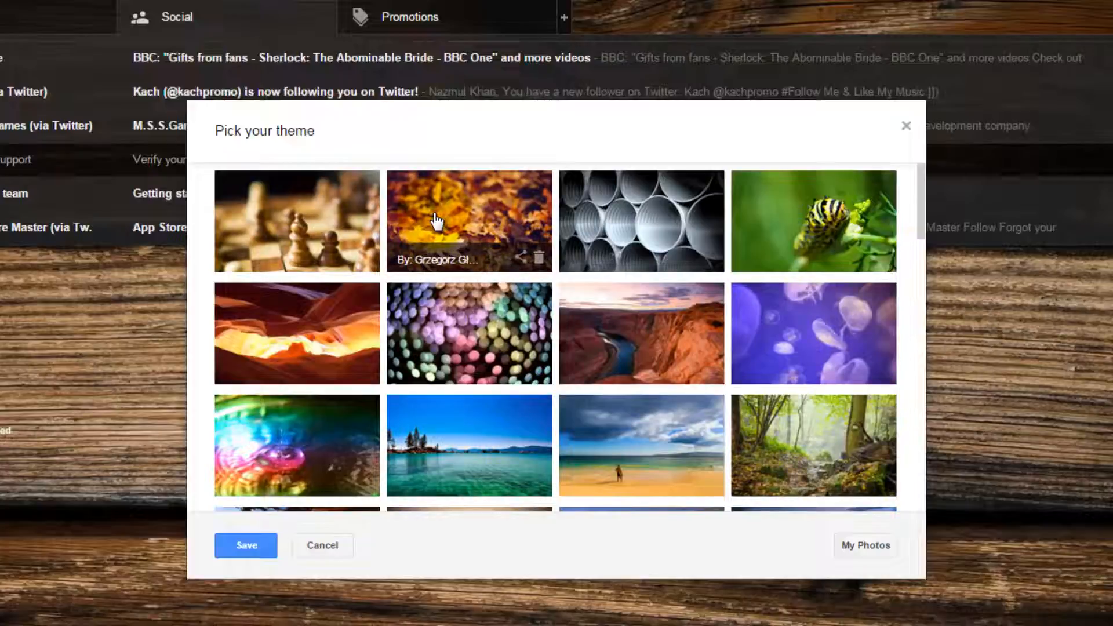
pyautogui.moveTo(322, 217)
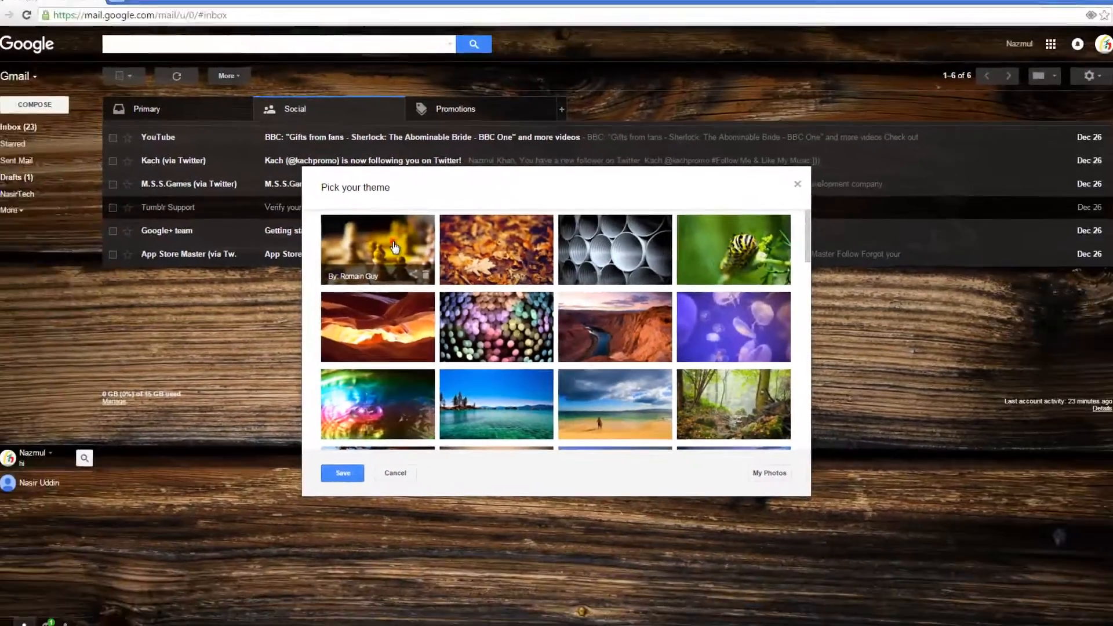
# - Preview the chess pieces photo as the inbox background
pyautogui.click(384, 251)
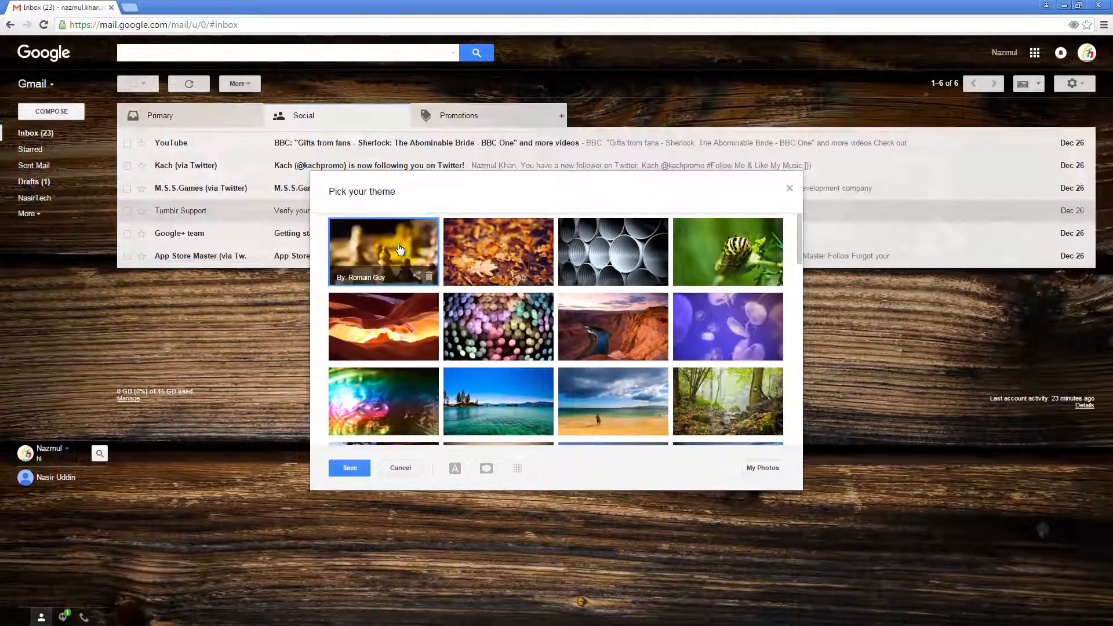
pyautogui.click(384, 252)
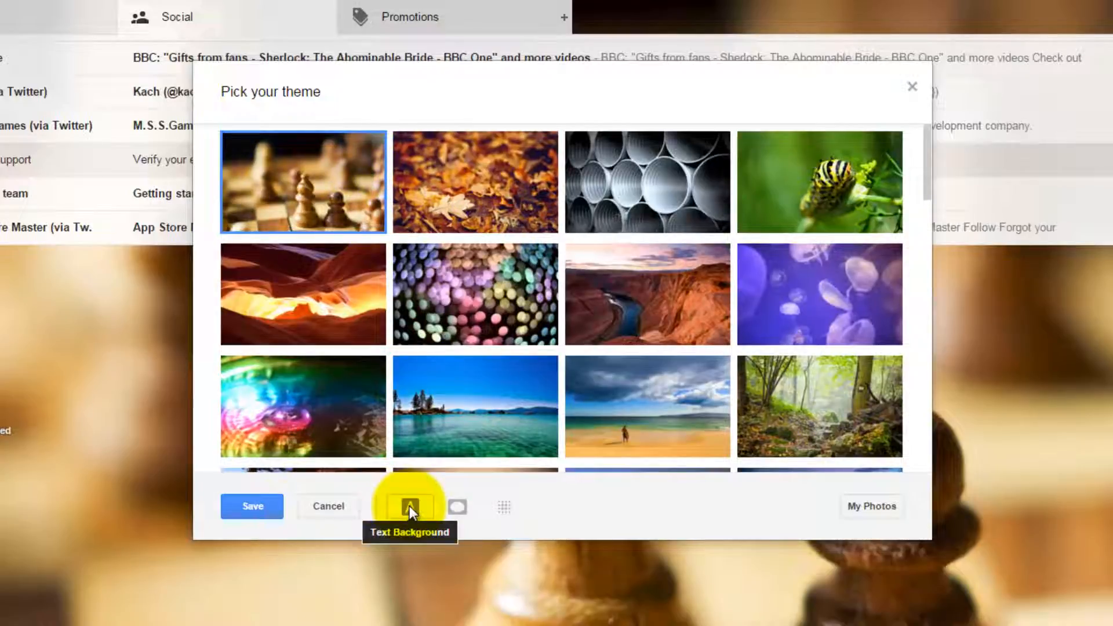
pyautogui.moveTo(485, 97)
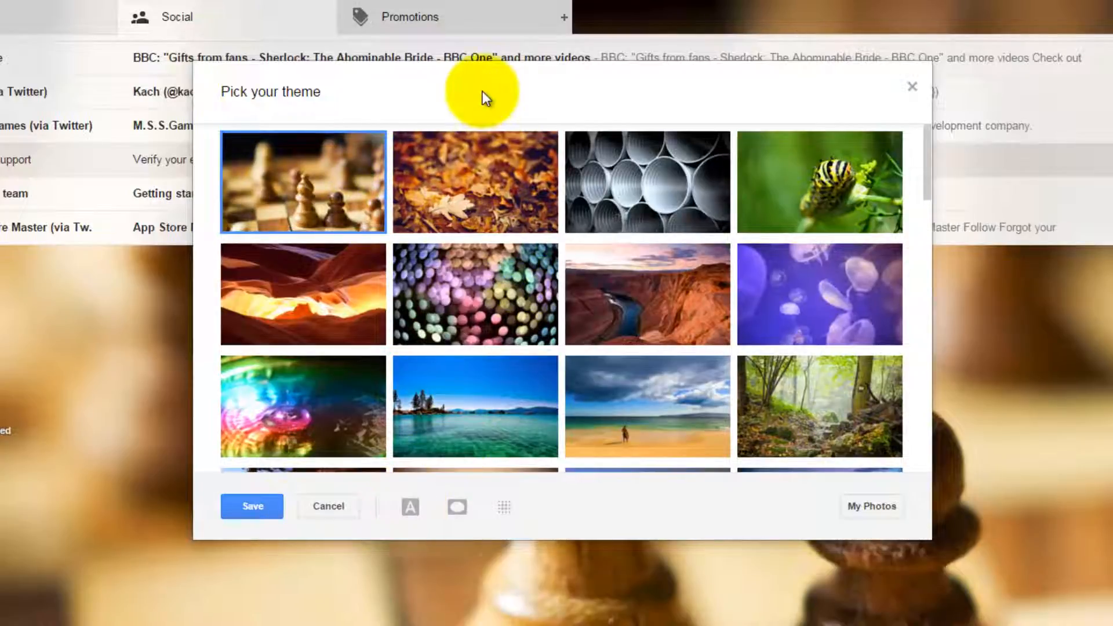
pyautogui.moveTo(676, 197)
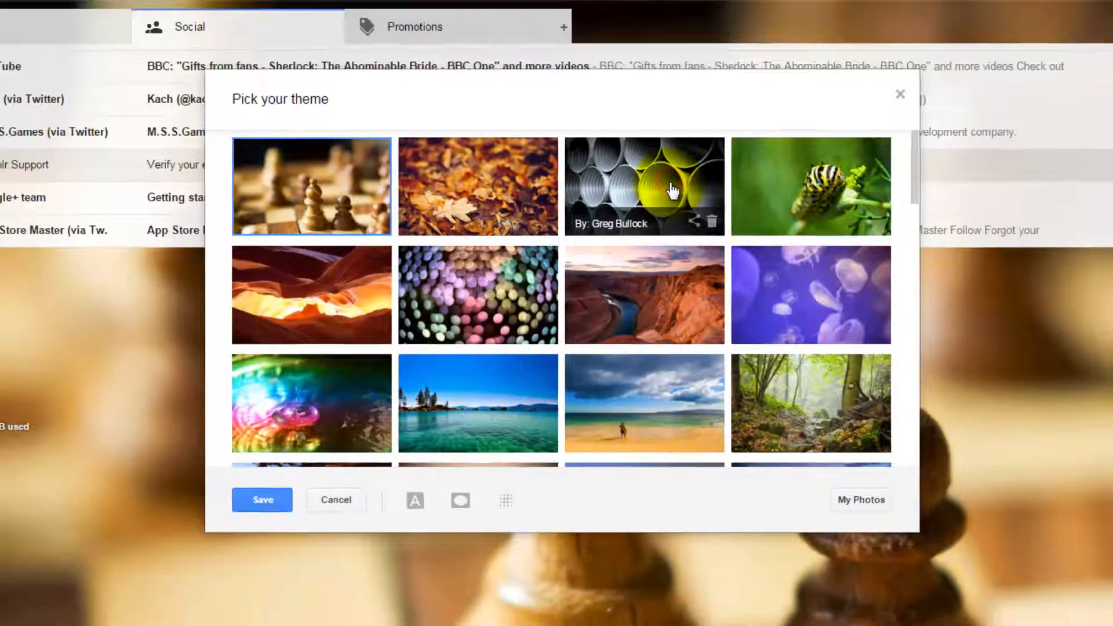
# - Preview the steel pipes photo as the inbox background
pyautogui.click(643, 185)
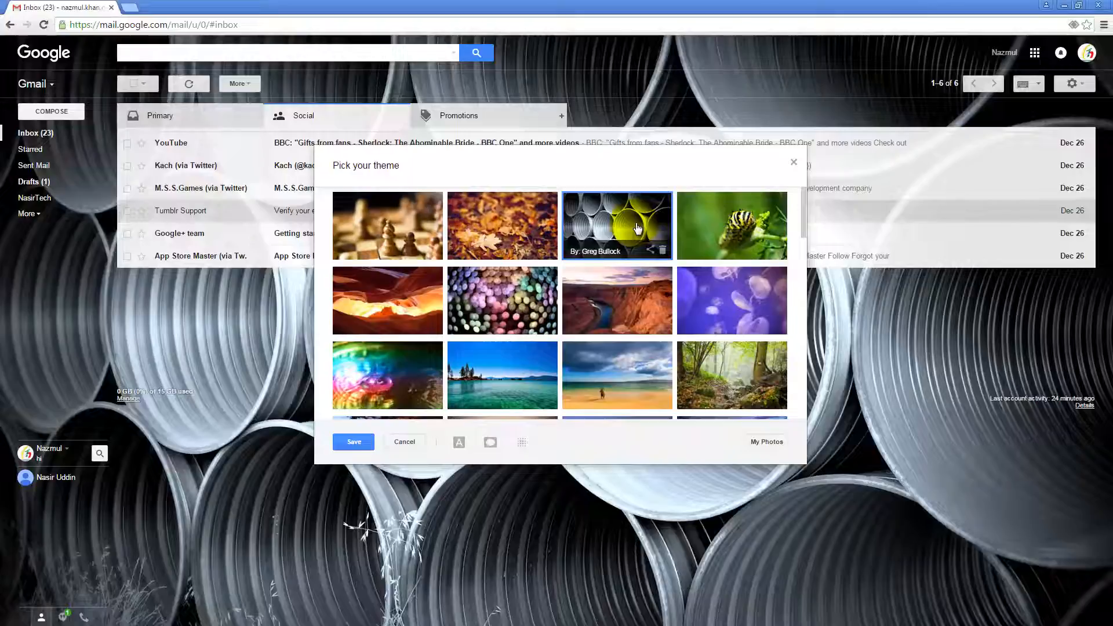
pyautogui.moveTo(459, 442)
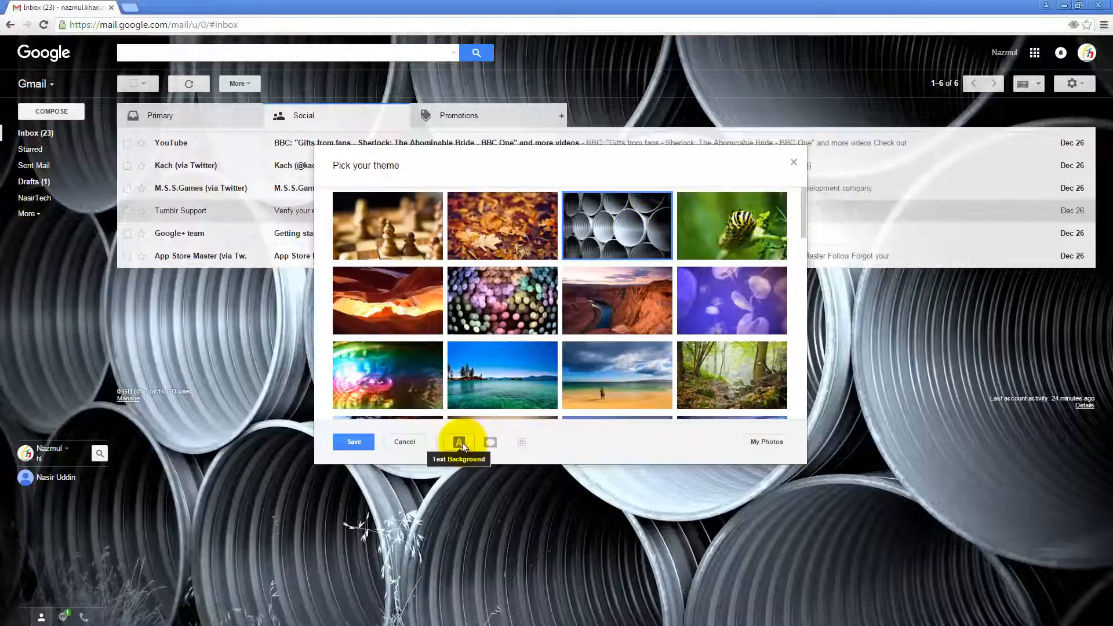
pyautogui.moveTo(567, 174)
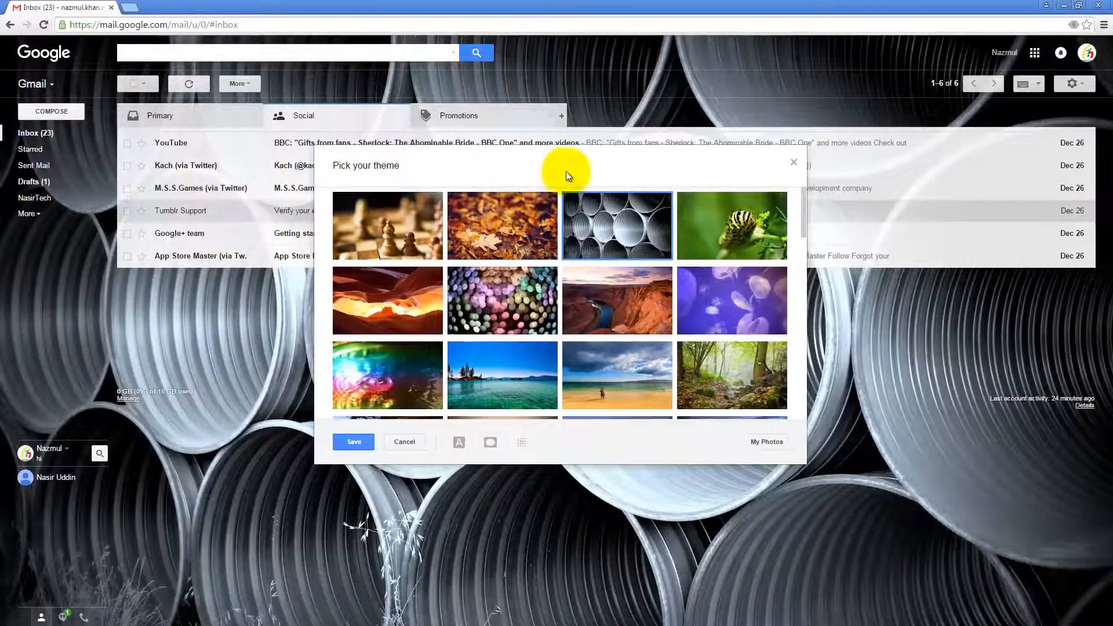
pyautogui.moveTo(616, 226)
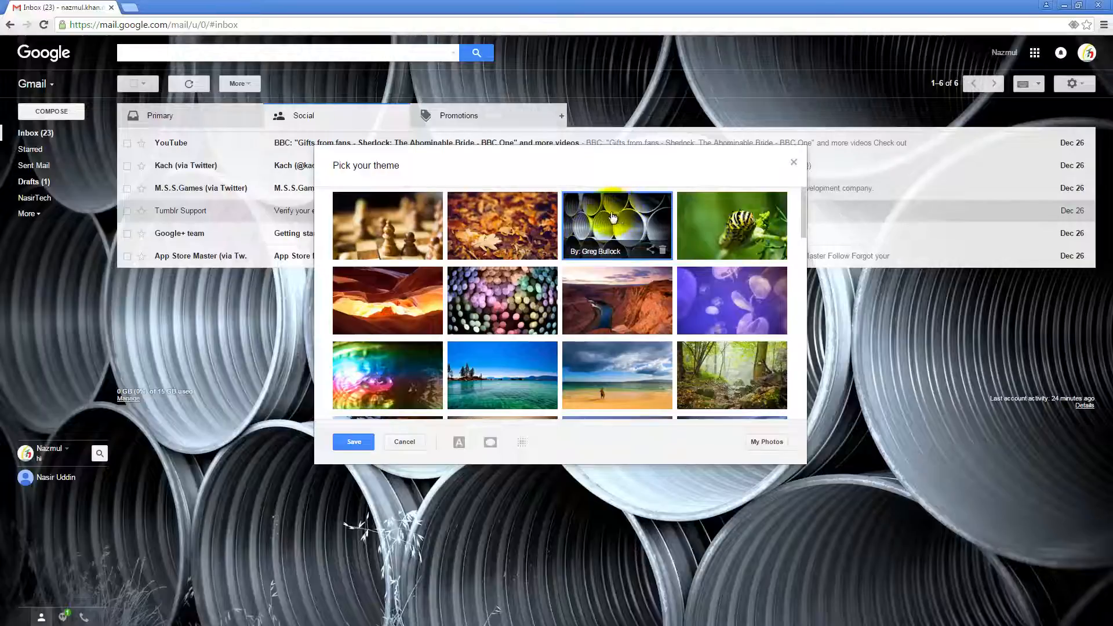
pyautogui.moveTo(608, 71)
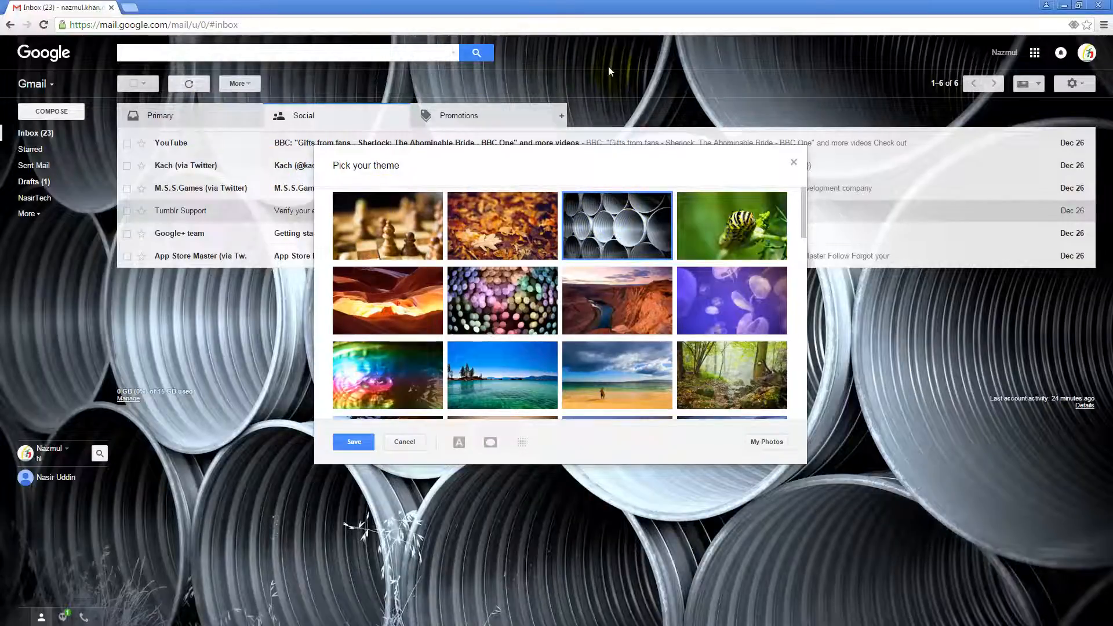
pyautogui.moveTo(875, 74)
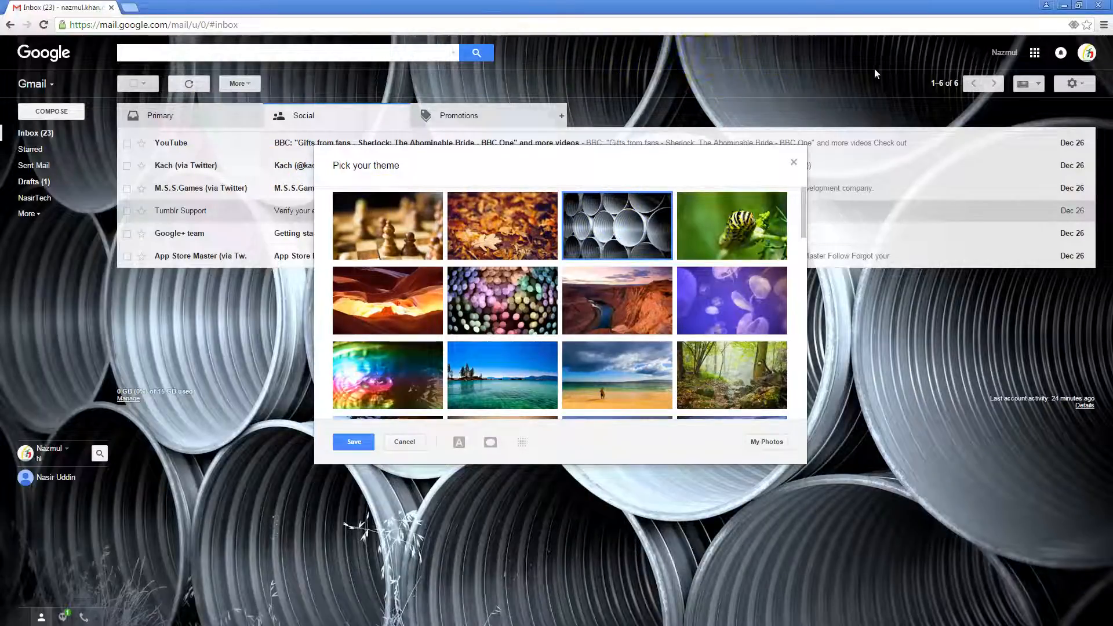
pyautogui.moveTo(206, 120)
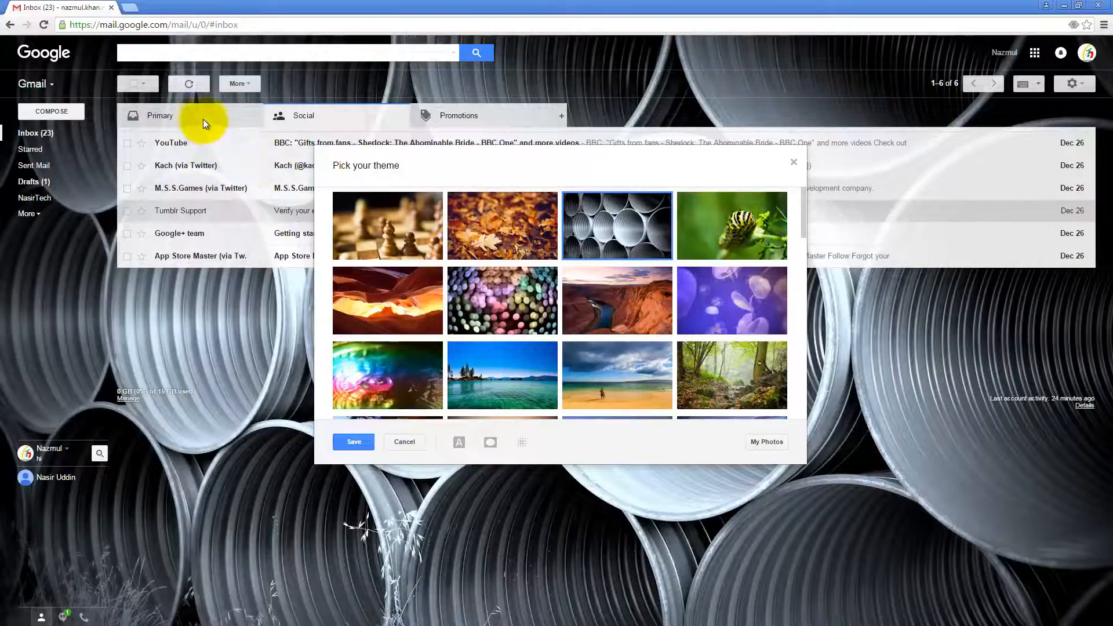
pyautogui.moveTo(197, 141)
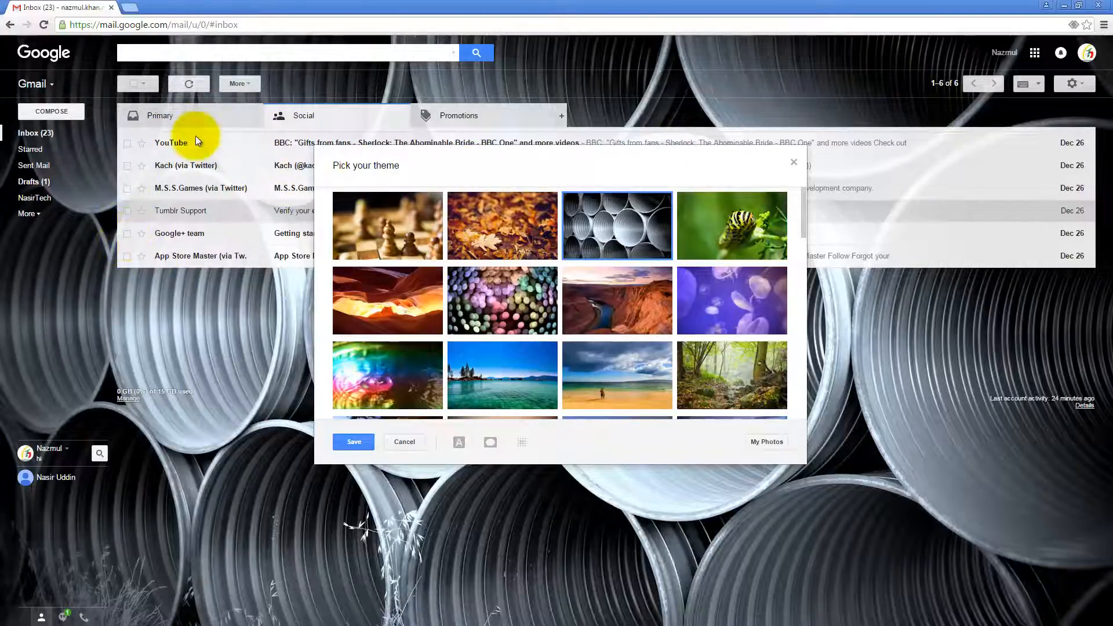
pyautogui.moveTo(235, 255)
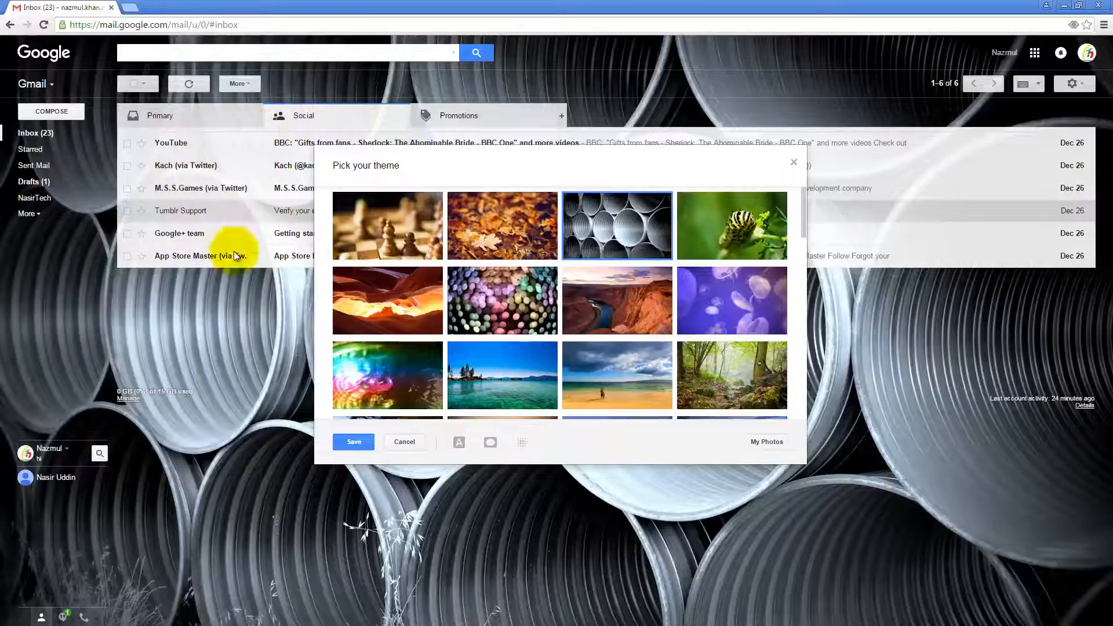
pyautogui.moveTo(240, 125)
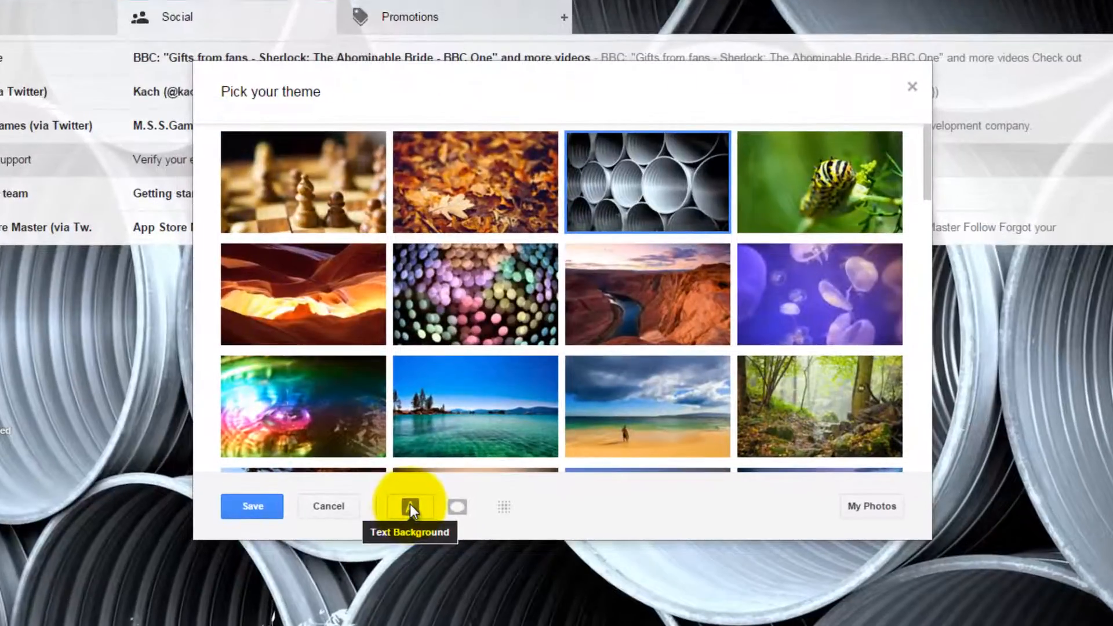
# - Set the theme's text background to Light over the pipes photo
pyautogui.click(409, 507)
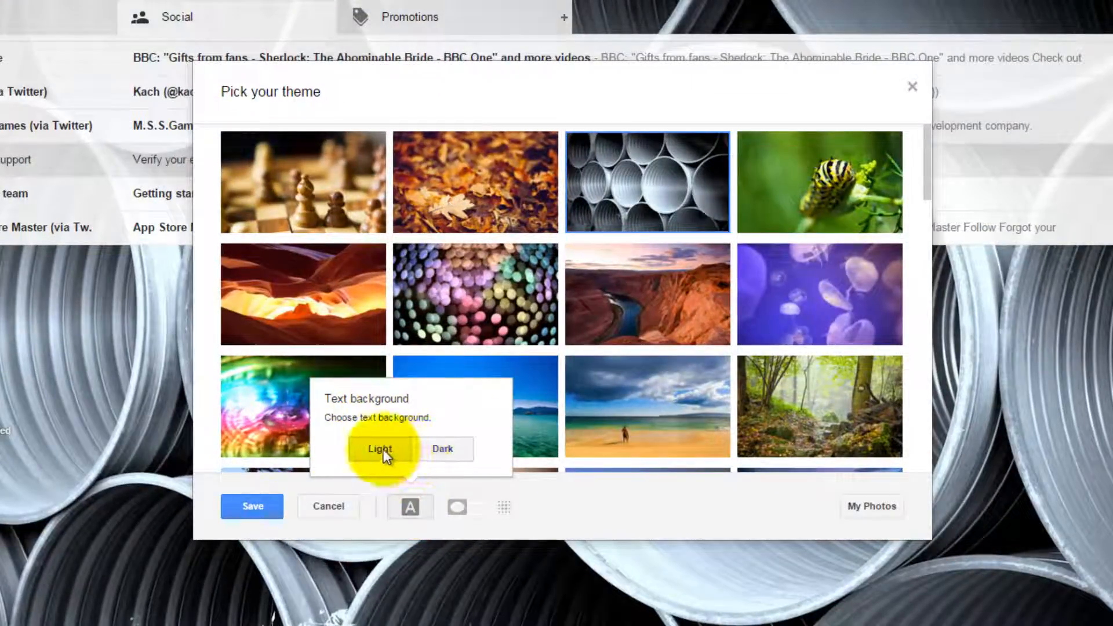
pyautogui.click(480, 403)
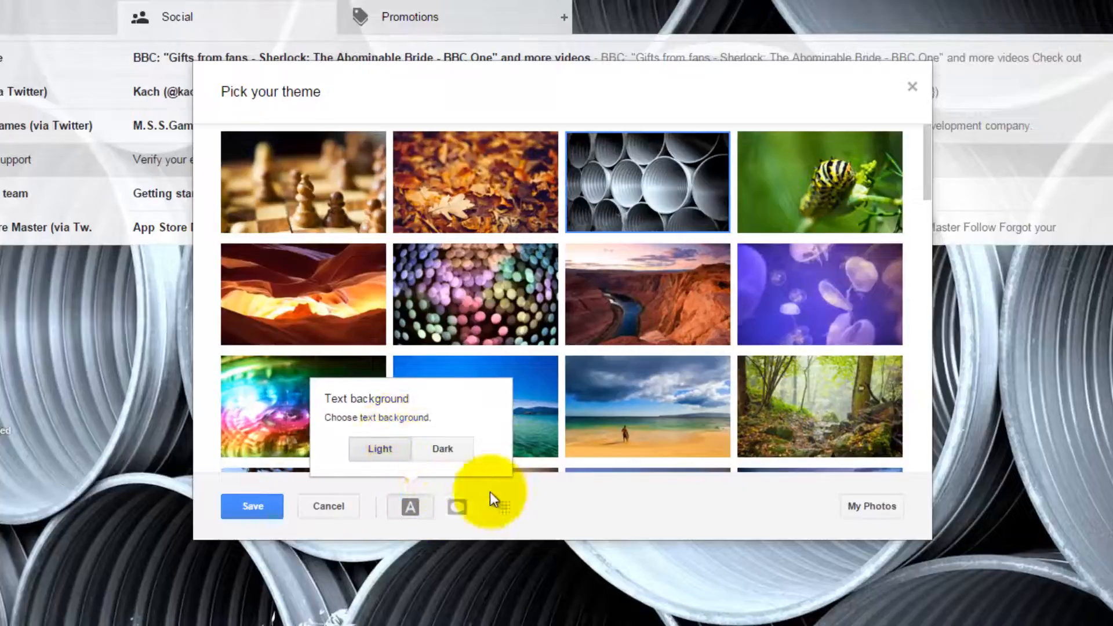
pyautogui.moveTo(457, 507)
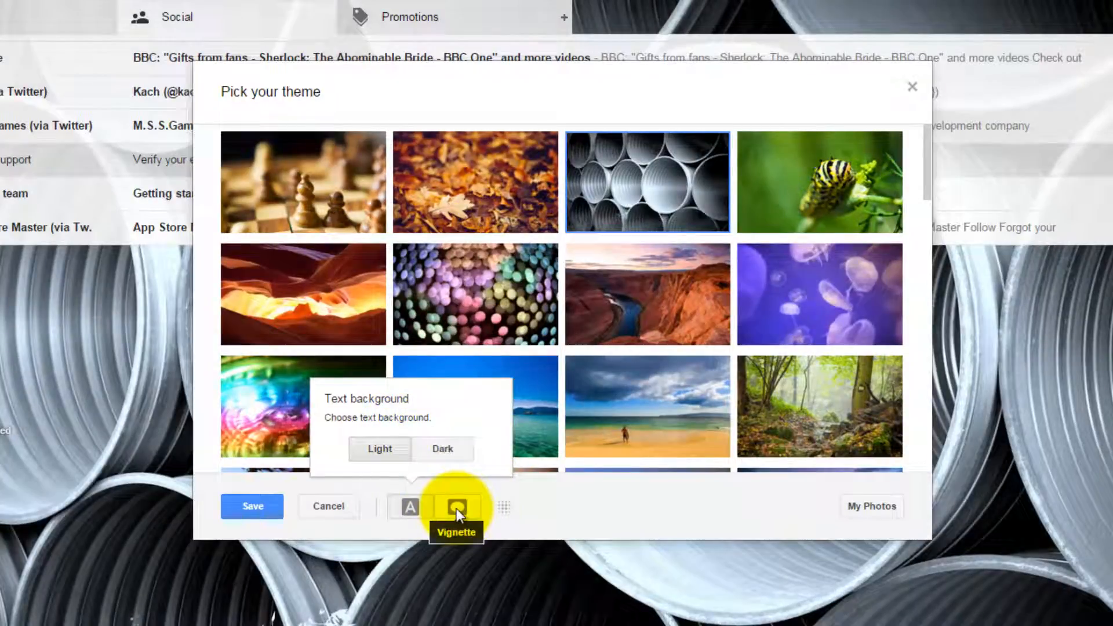
# - Open the vignette corner-darkening setting, leaving it at no darkening
pyautogui.click(456, 507)
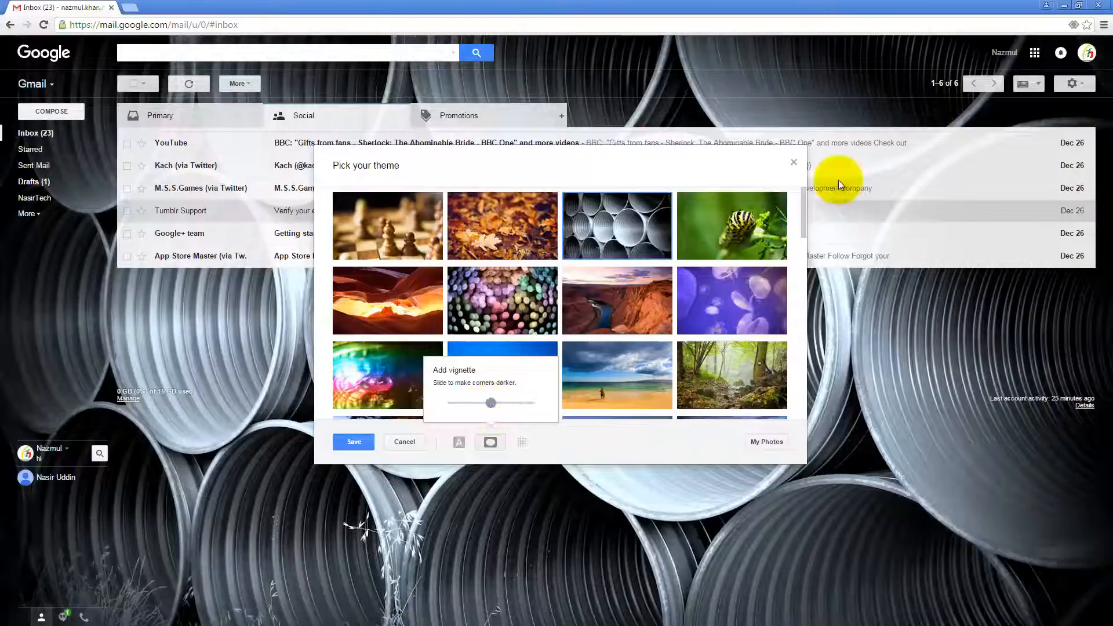
pyautogui.moveTo(238, 582)
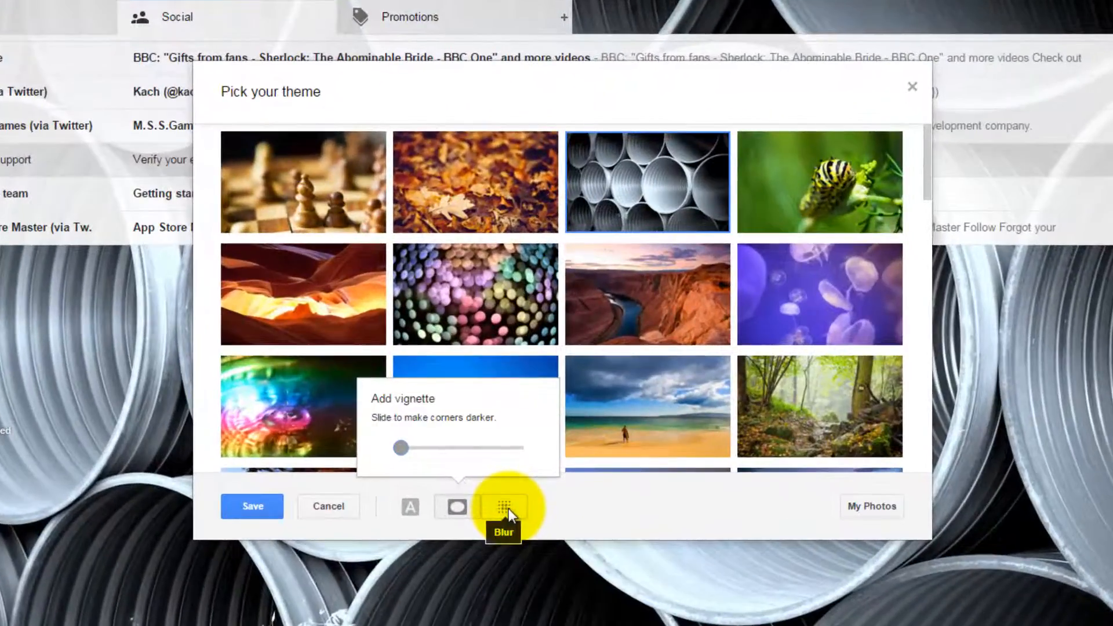
# - Try the background blur setting and close it at no blur
pyautogui.click(503, 506)
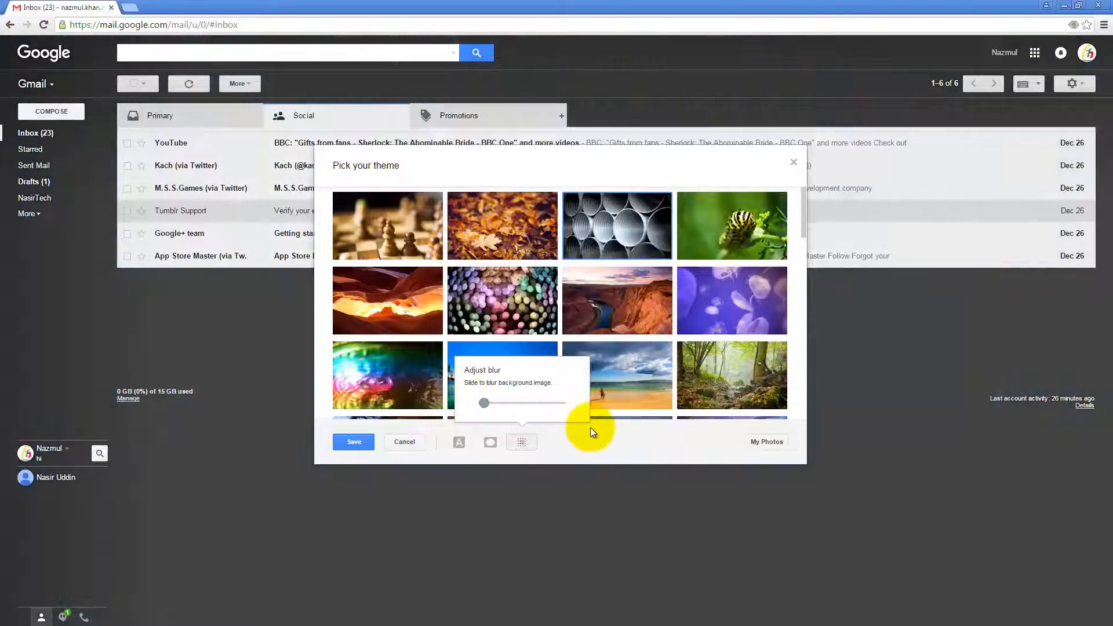
pyautogui.click(616, 226)
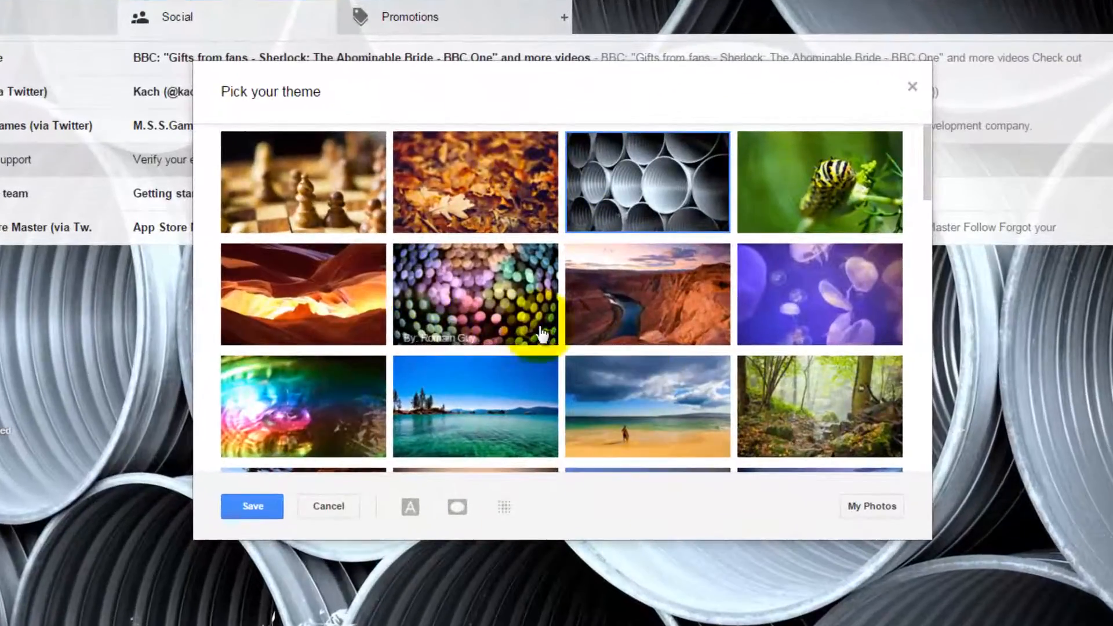
pyautogui.scroll(-3)
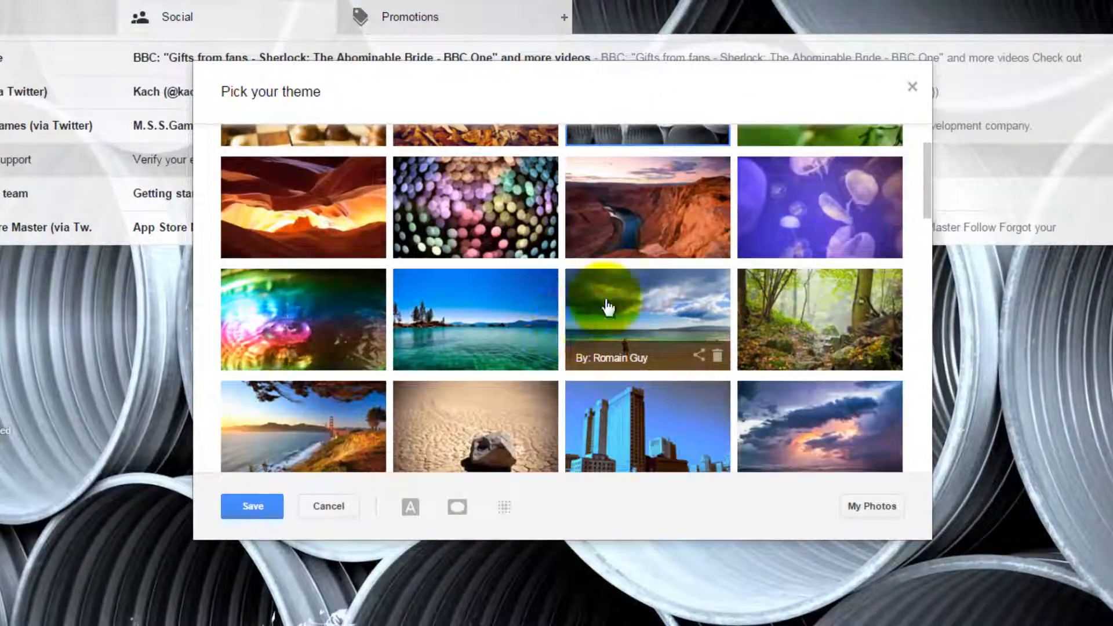
pyautogui.scroll(-3)
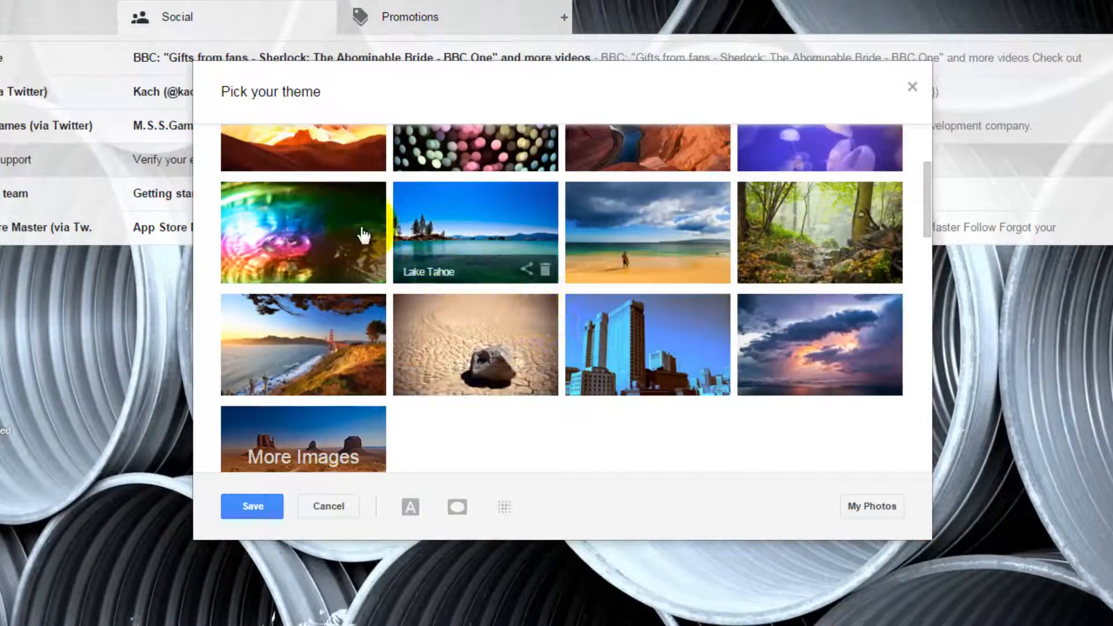
pyautogui.moveTo(345, 446)
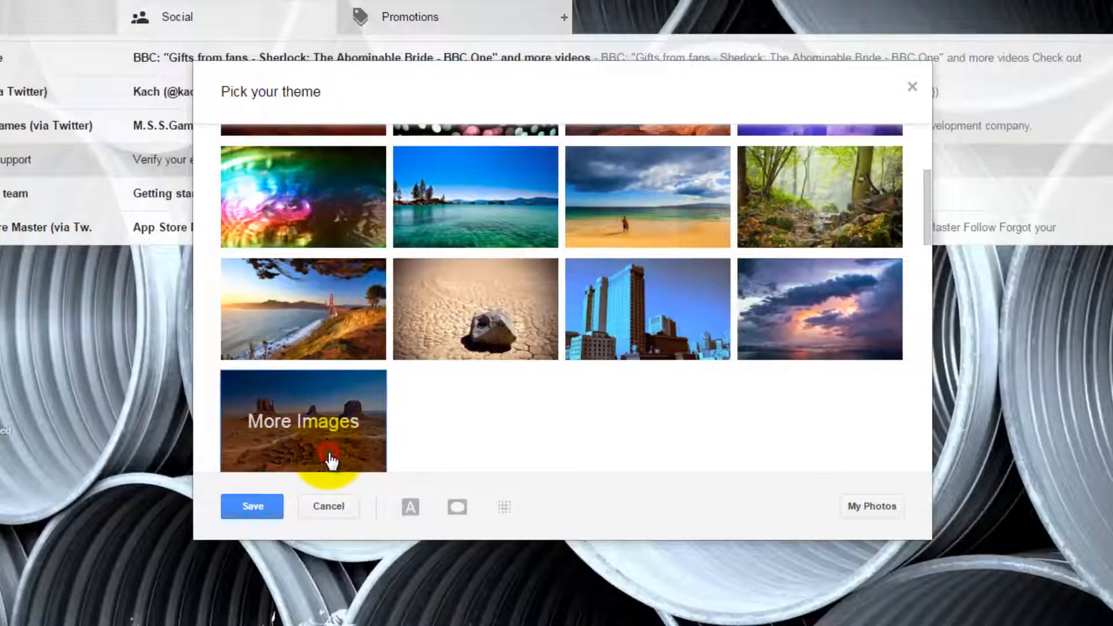
# - Pick the orange slot canyon photo from the featured gallery and confirm it as background
pyautogui.click(303, 421)
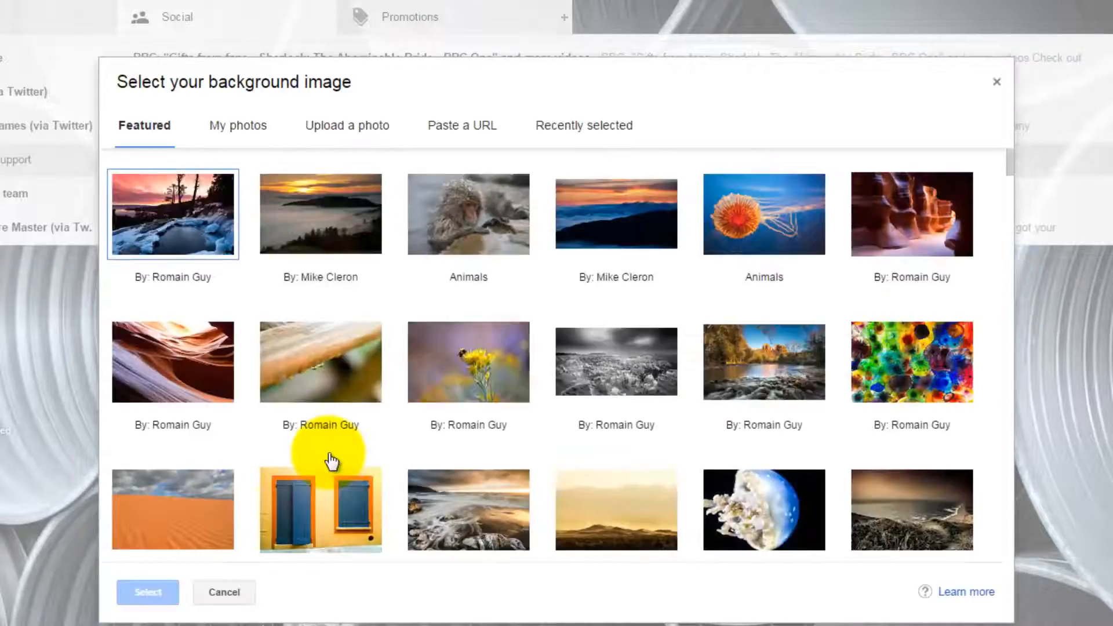
pyautogui.moveTo(709, 272)
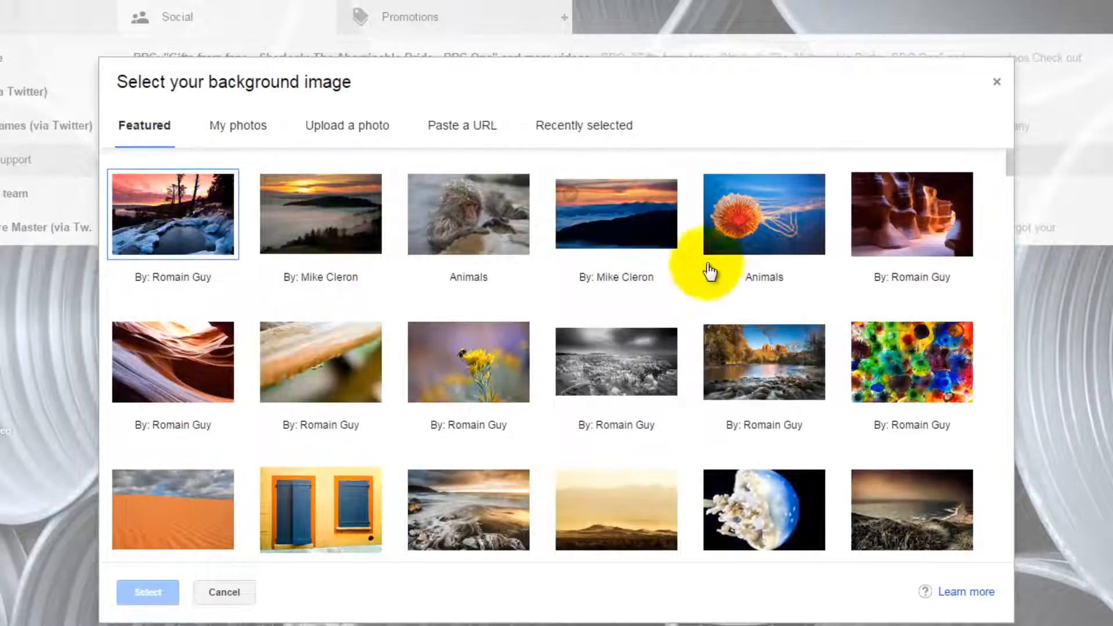
pyautogui.moveTo(951, 231)
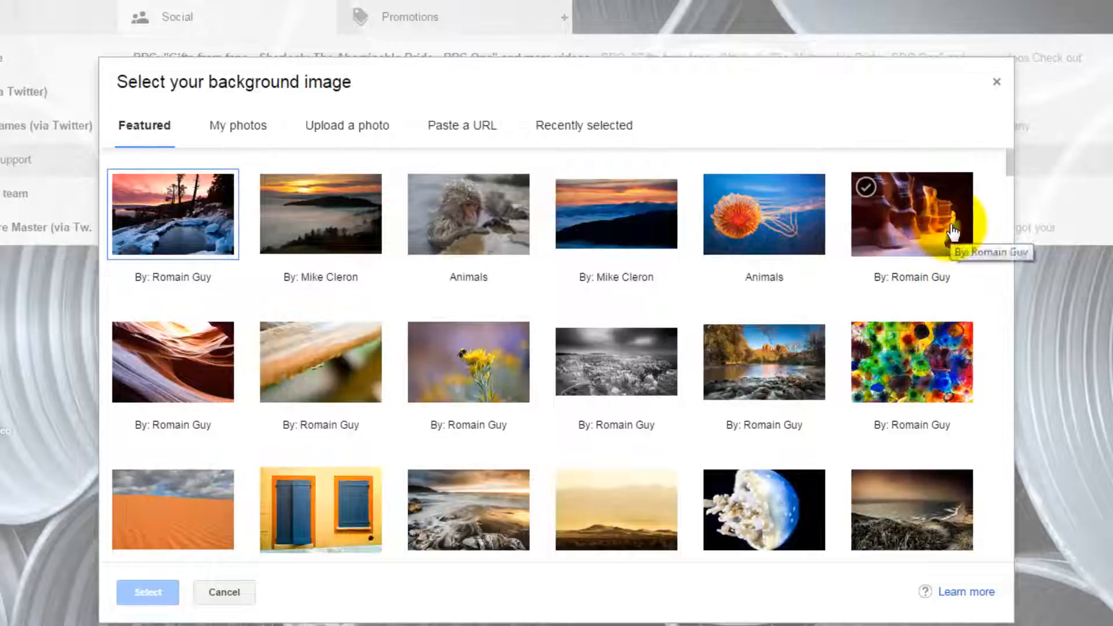
pyautogui.scroll(-3)
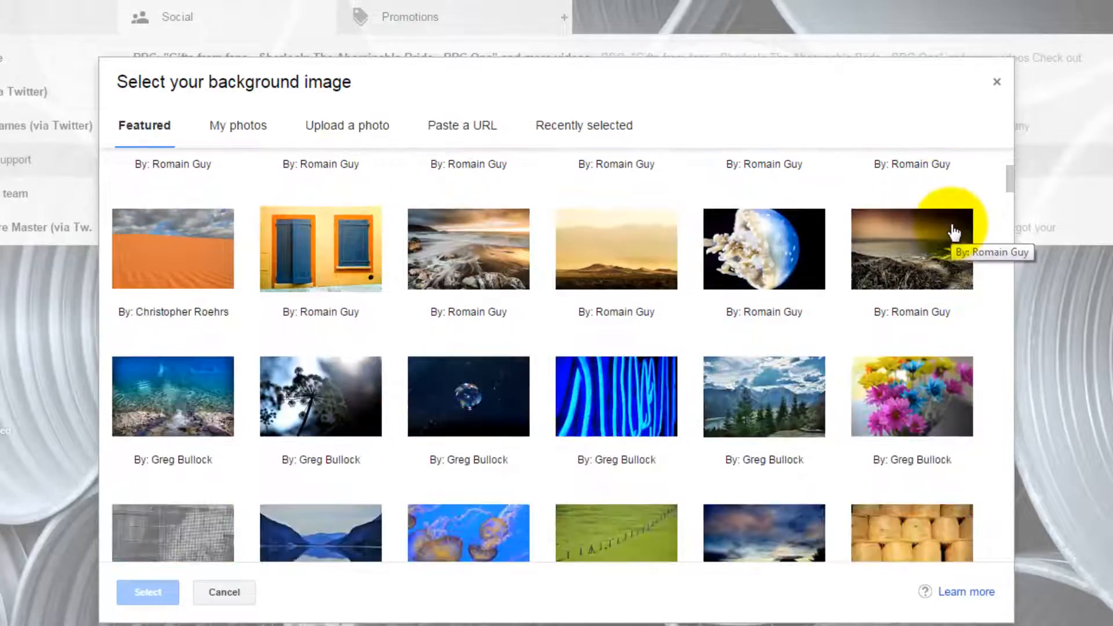
pyautogui.scroll(-3)
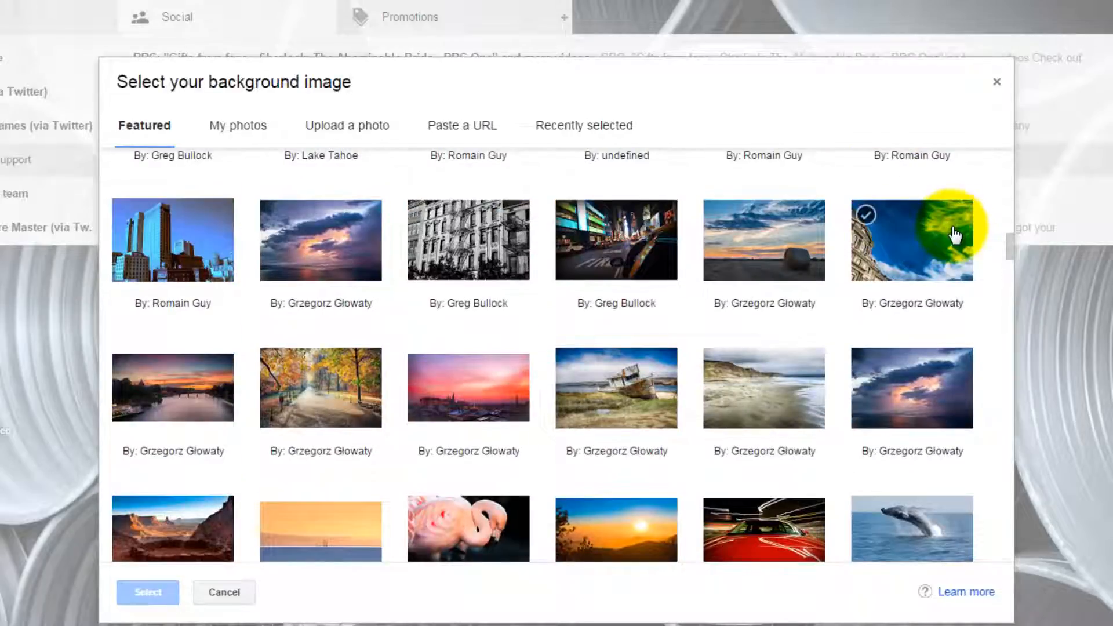
pyautogui.scroll(-3)
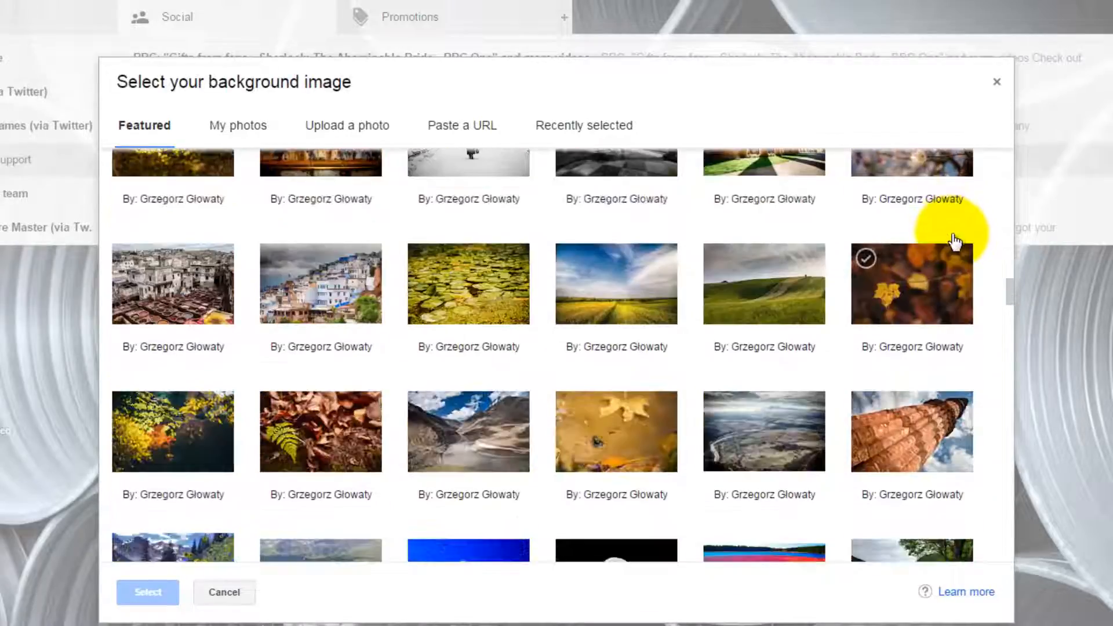
pyautogui.scroll(-3)
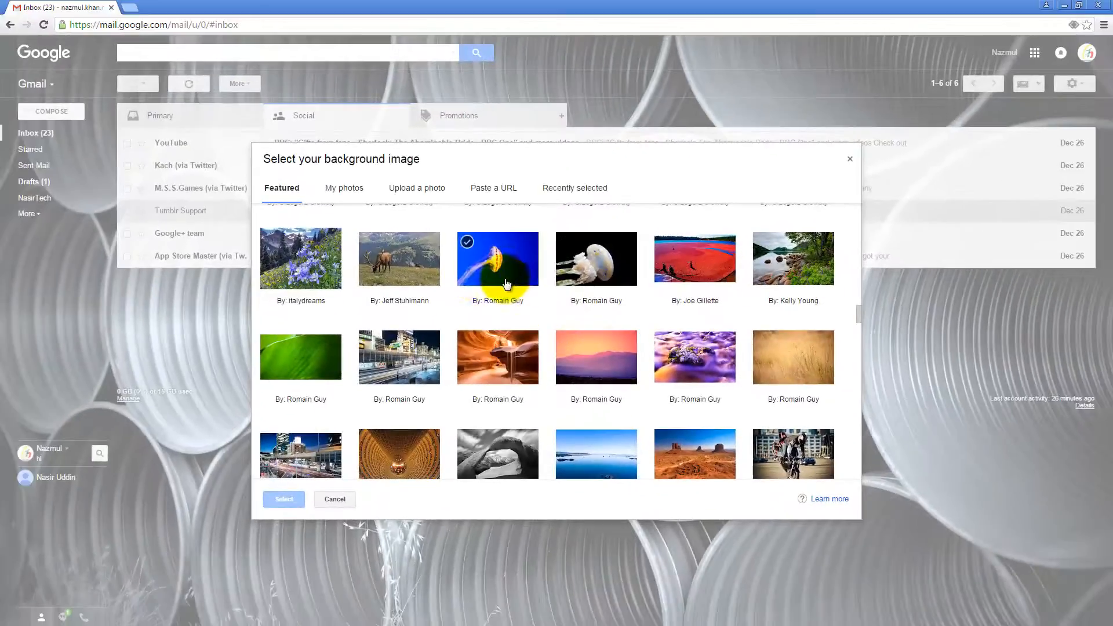
pyautogui.click(498, 356)
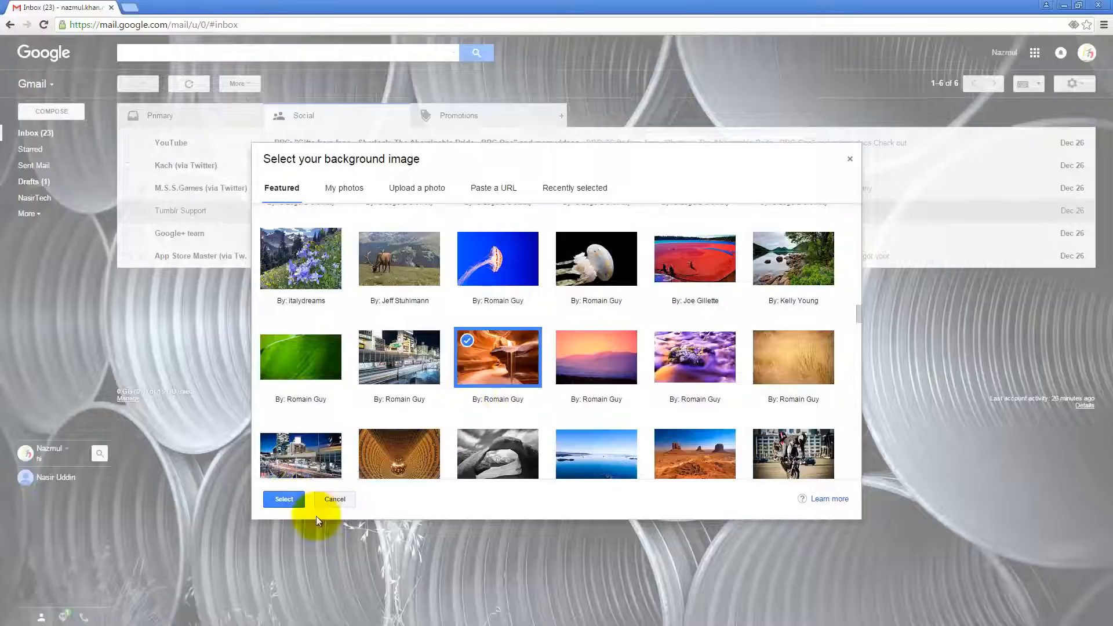
pyautogui.click(283, 499)
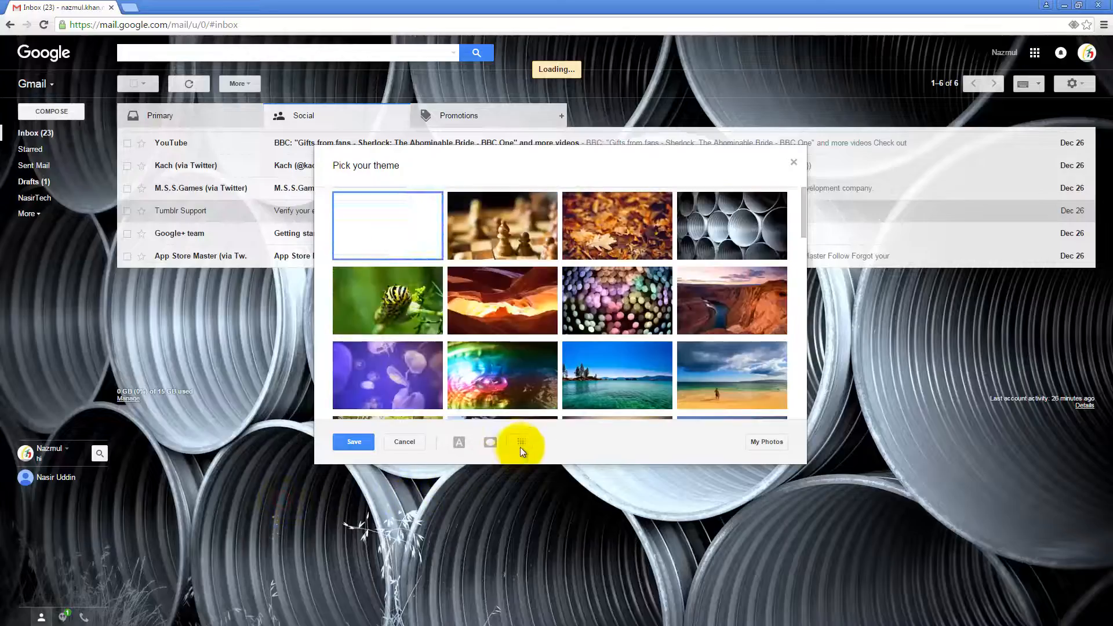
# - Preview the canyon theme on the inbox and try the Dark text background option
pyautogui.click(387, 226)
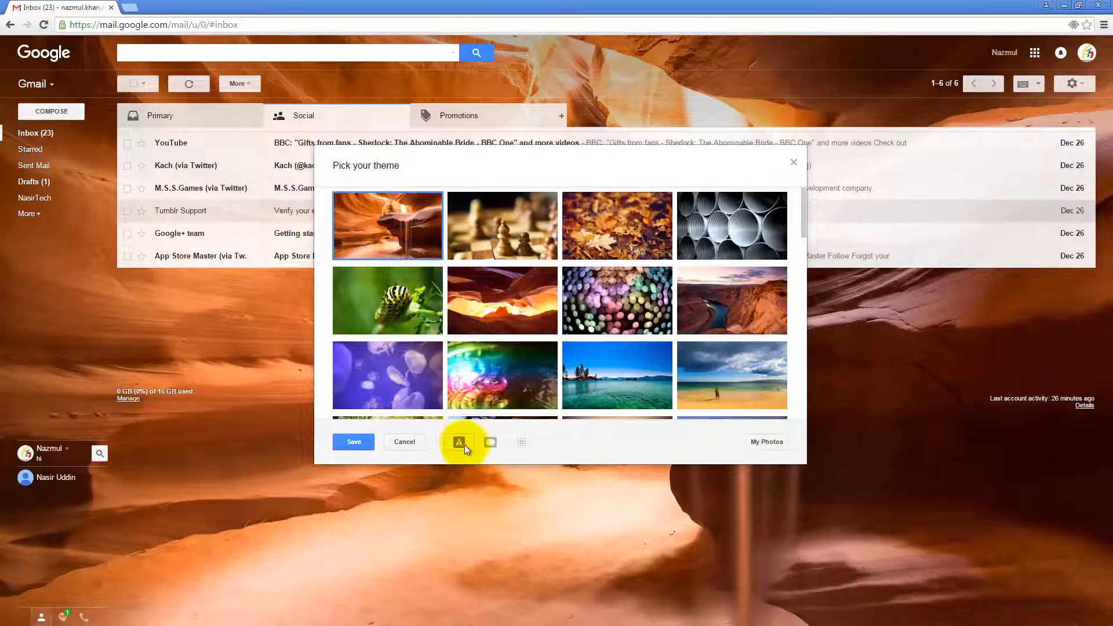
pyautogui.moveTo(459, 442)
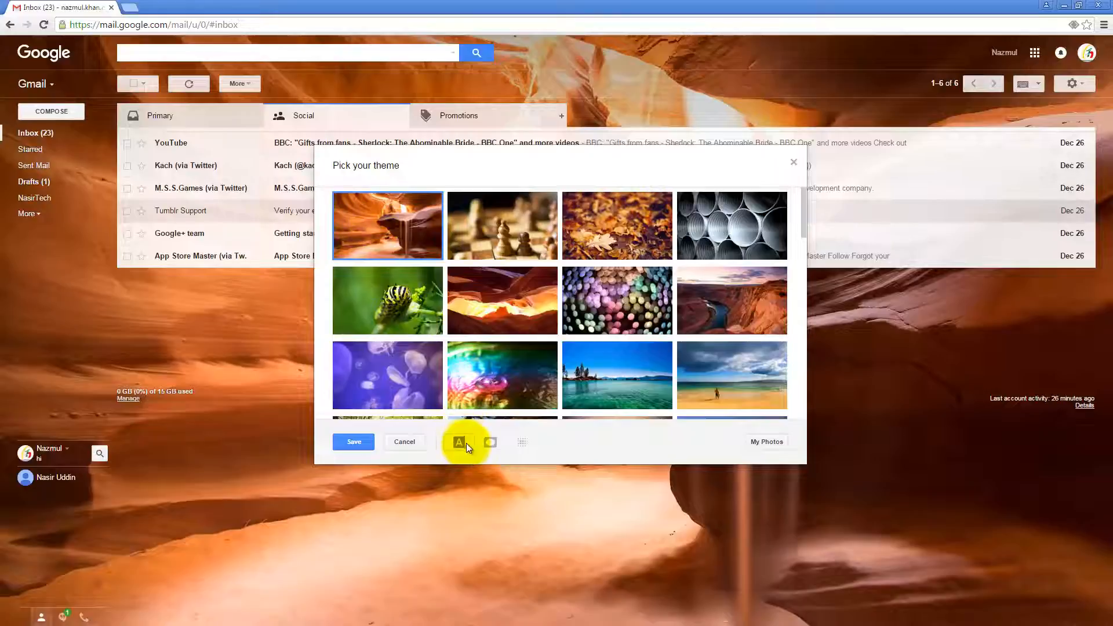
pyautogui.click(460, 442)
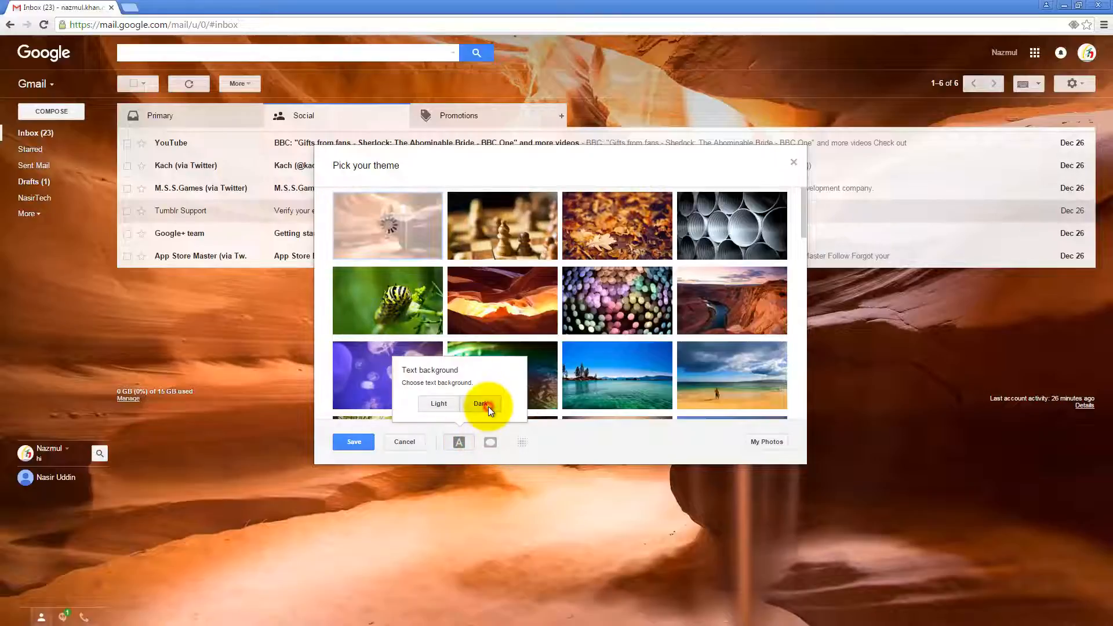
pyautogui.click(480, 404)
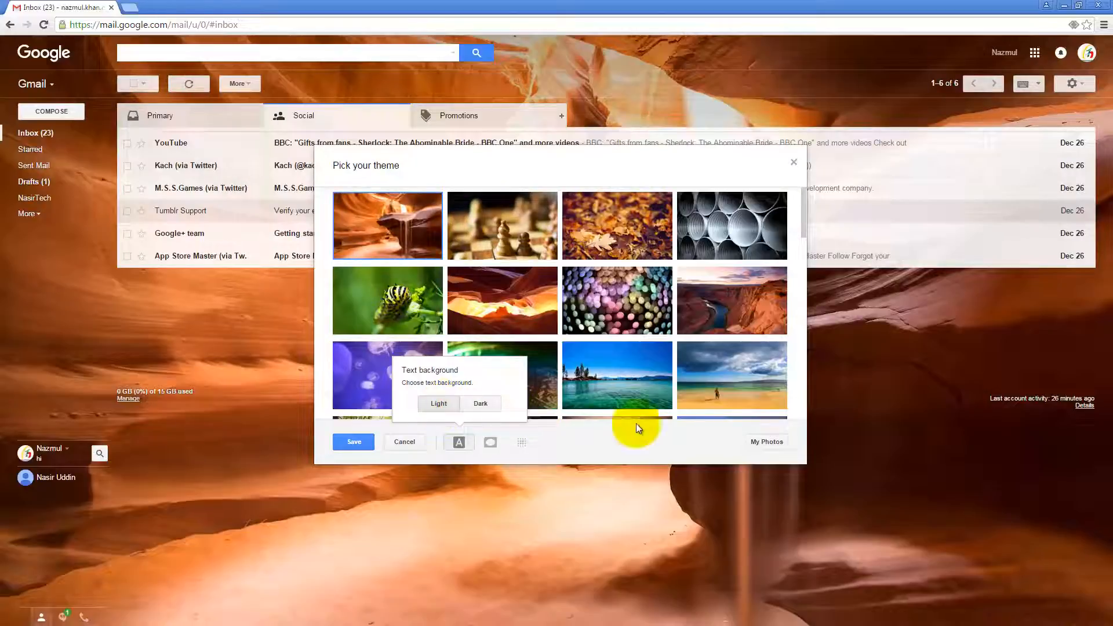
pyautogui.moveTo(562, 407)
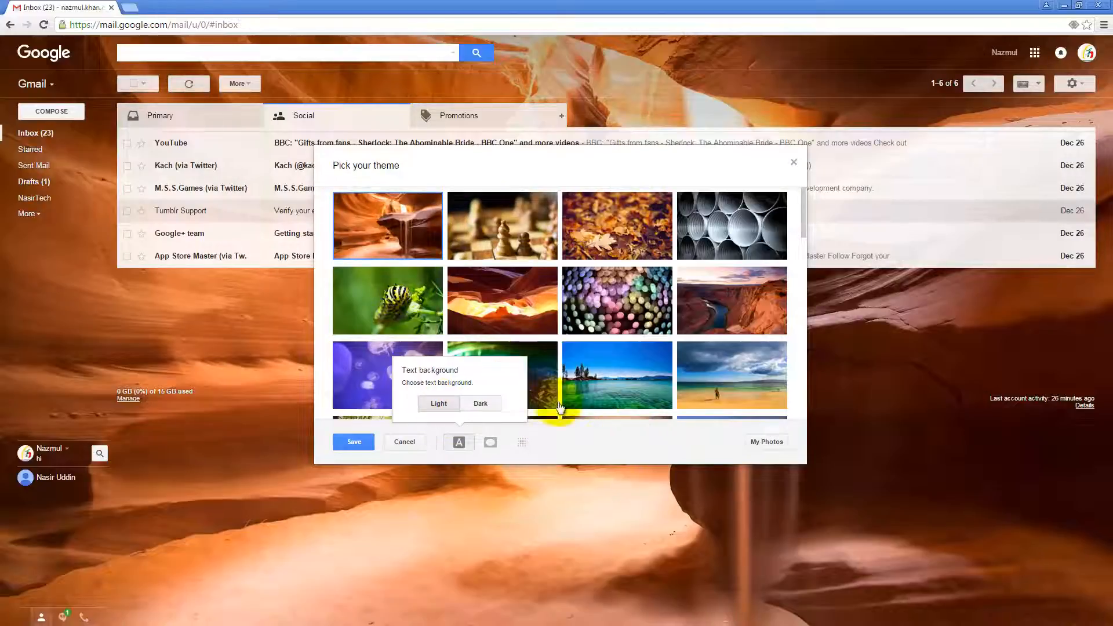
pyautogui.moveTo(533, 276)
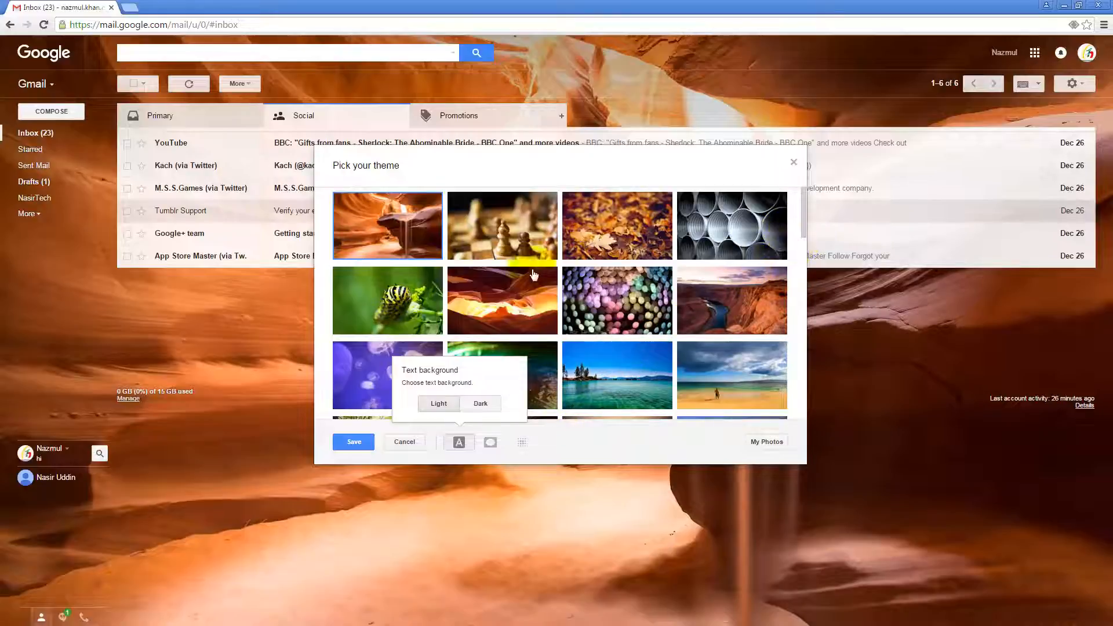
pyautogui.moveTo(599, 414)
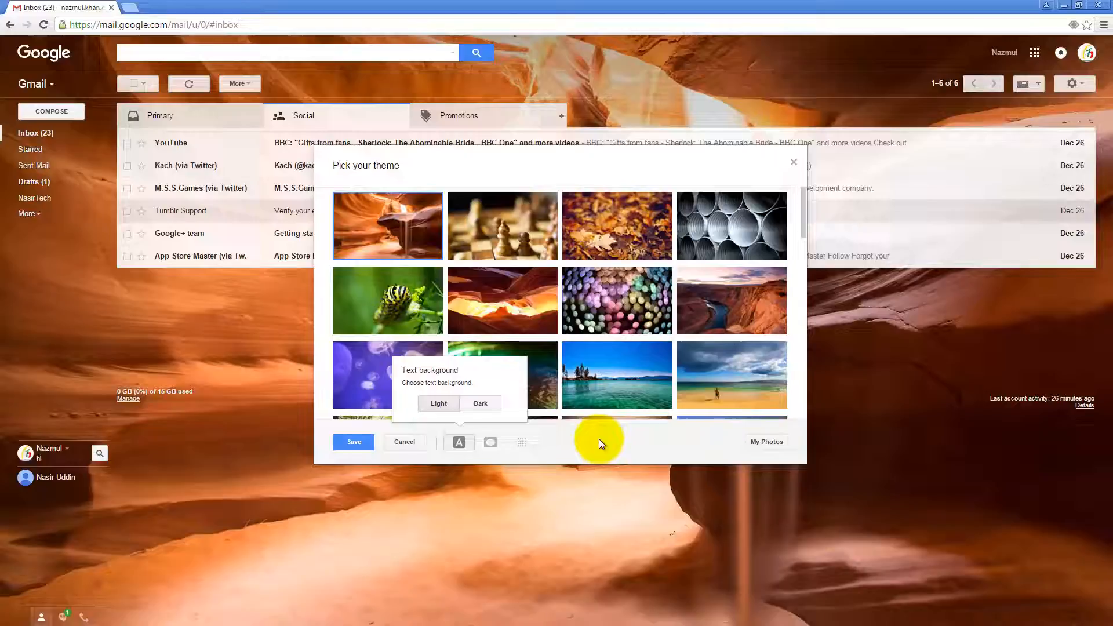
pyautogui.click(460, 442)
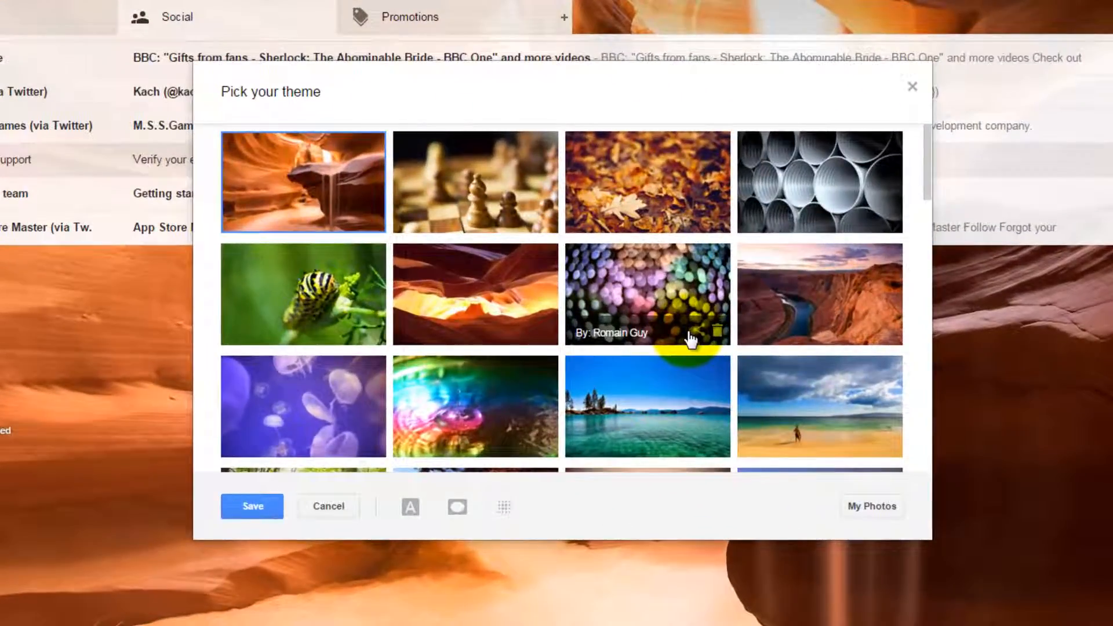
pyautogui.moveTo(820, 426)
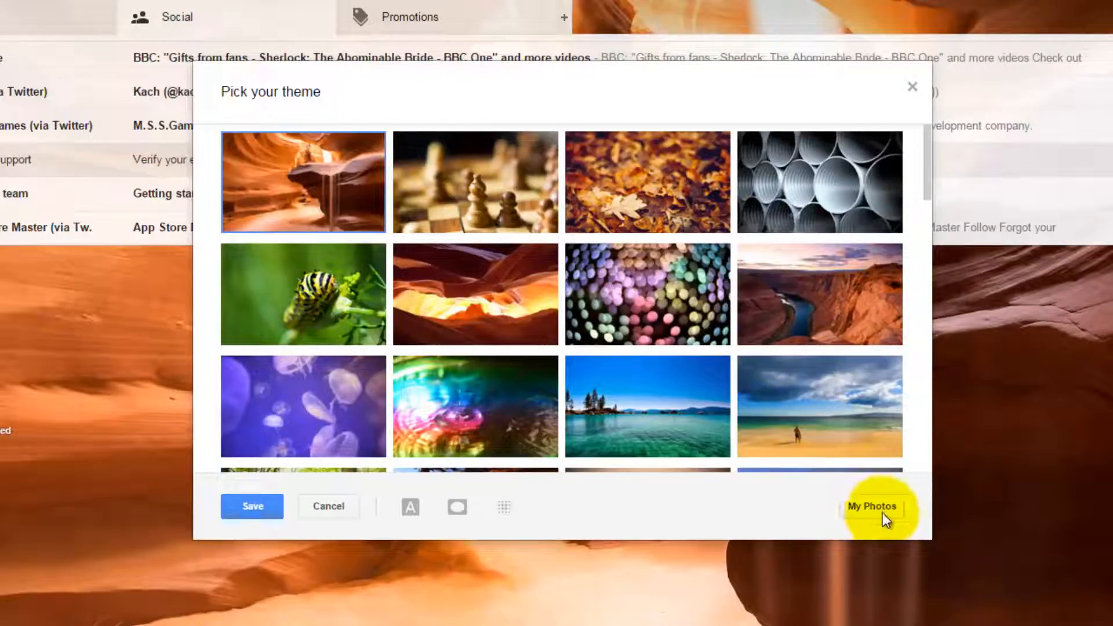
# - Show My photos albums in the background image chooser
pyautogui.click(873, 507)
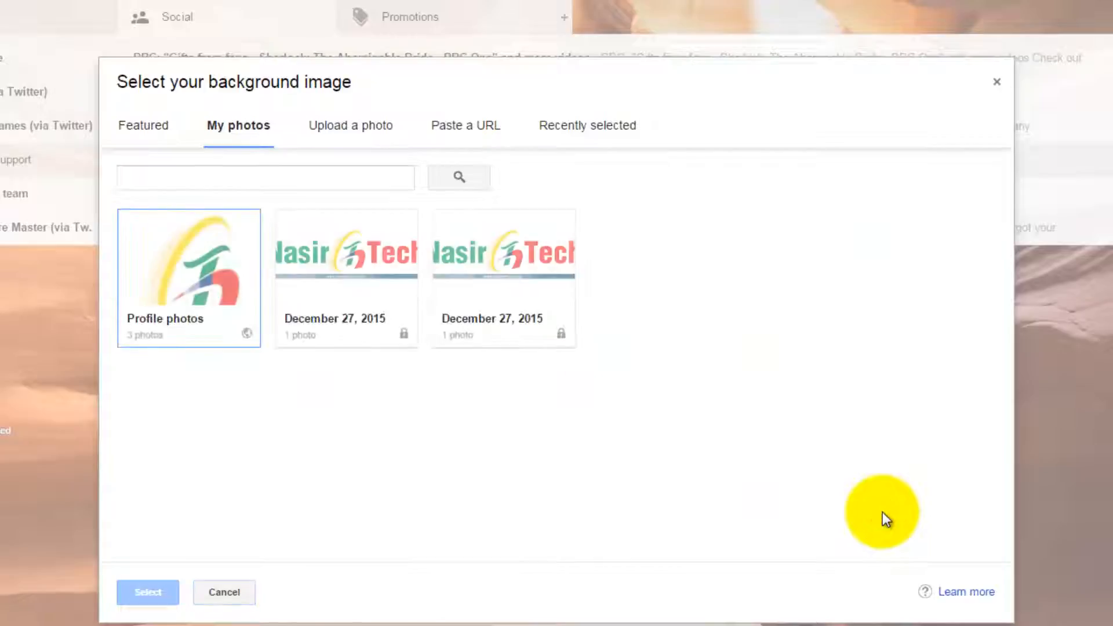
pyautogui.moveTo(194, 135)
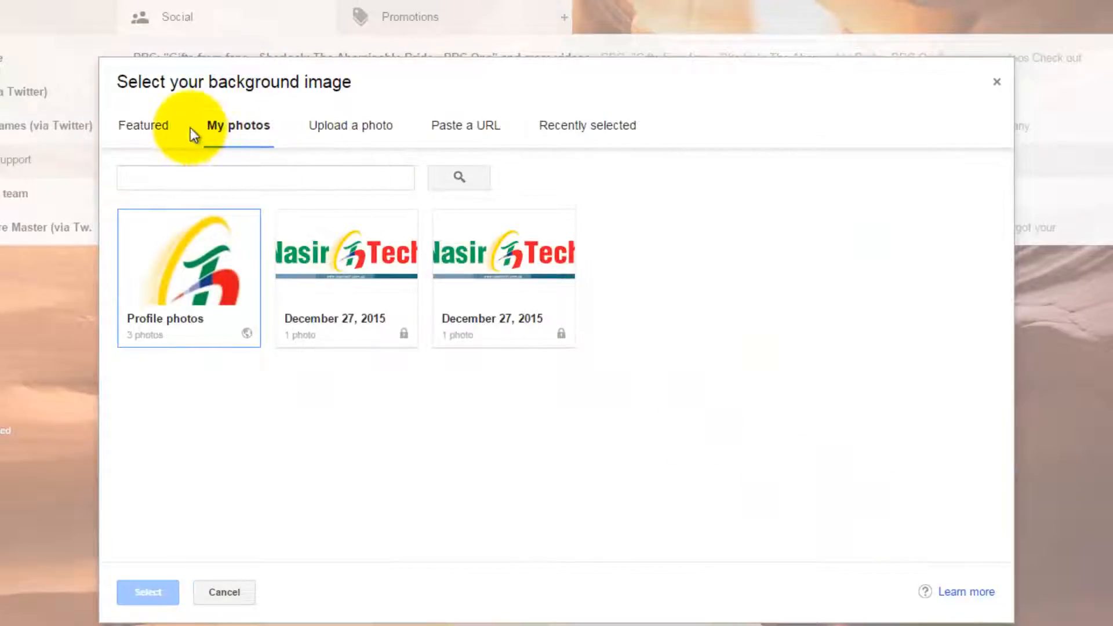
pyautogui.moveTo(237, 134)
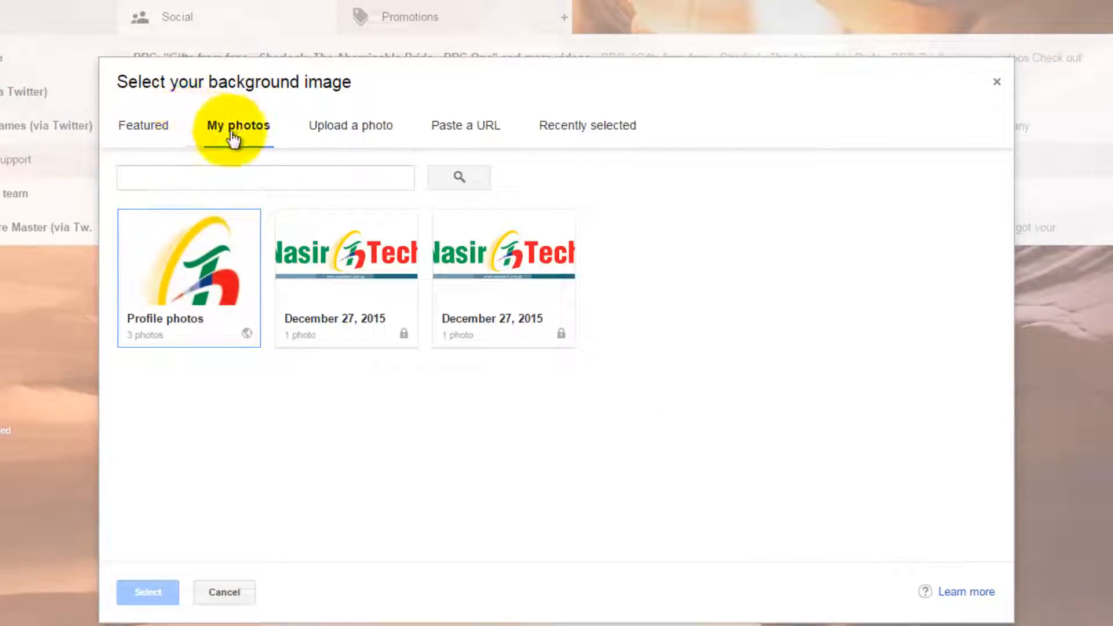
pyautogui.moveTo(587, 135)
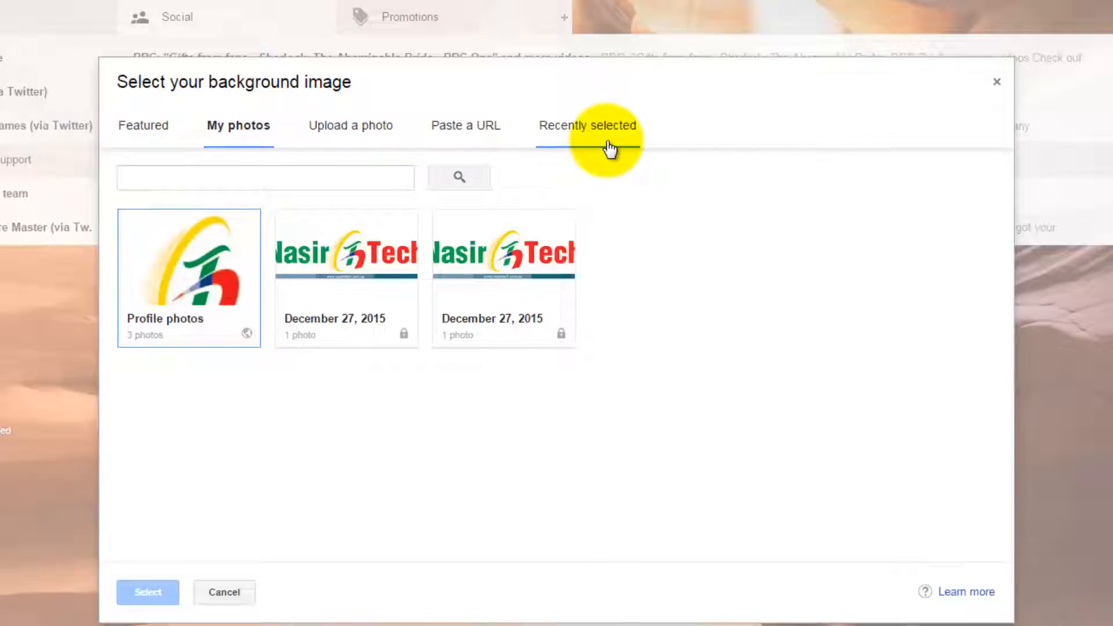
pyautogui.moveTo(238, 125)
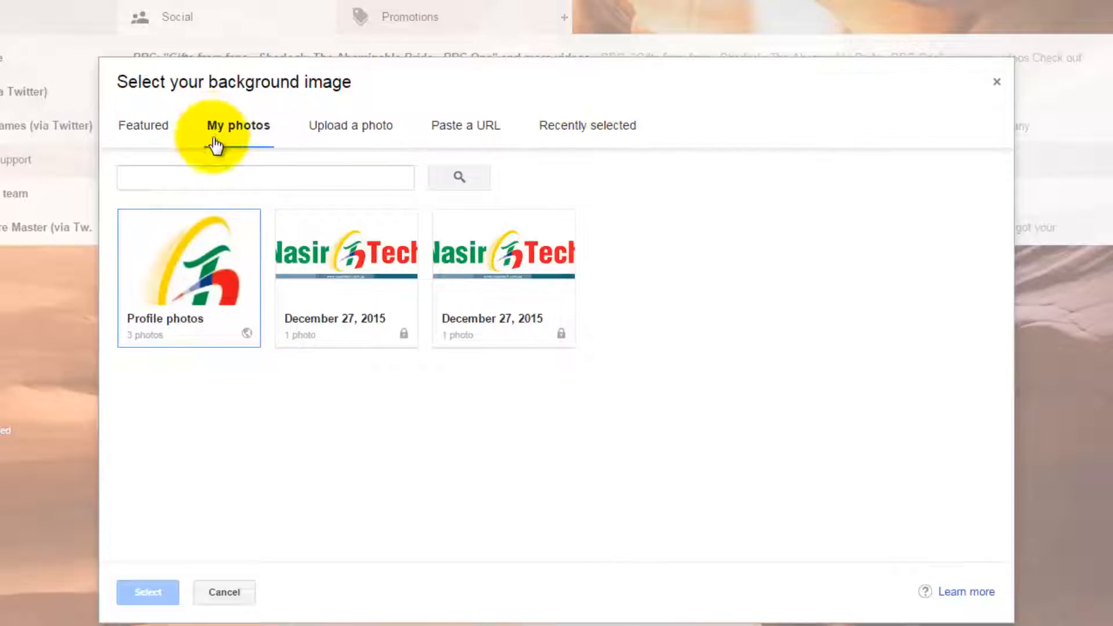
pyautogui.moveTo(274, 138)
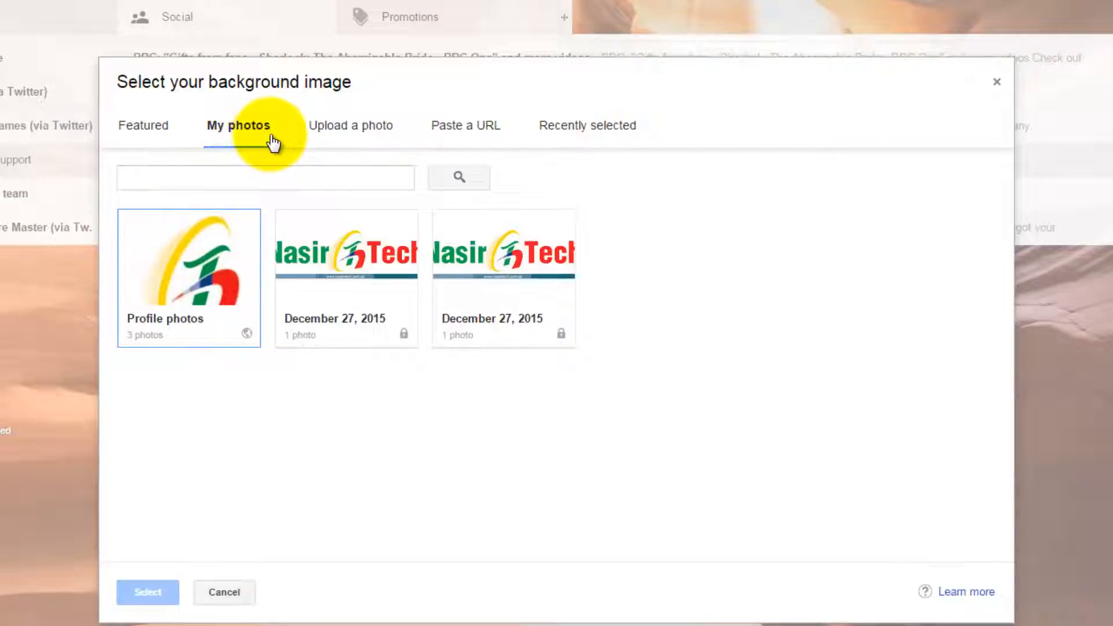
pyautogui.moveTo(208, 109)
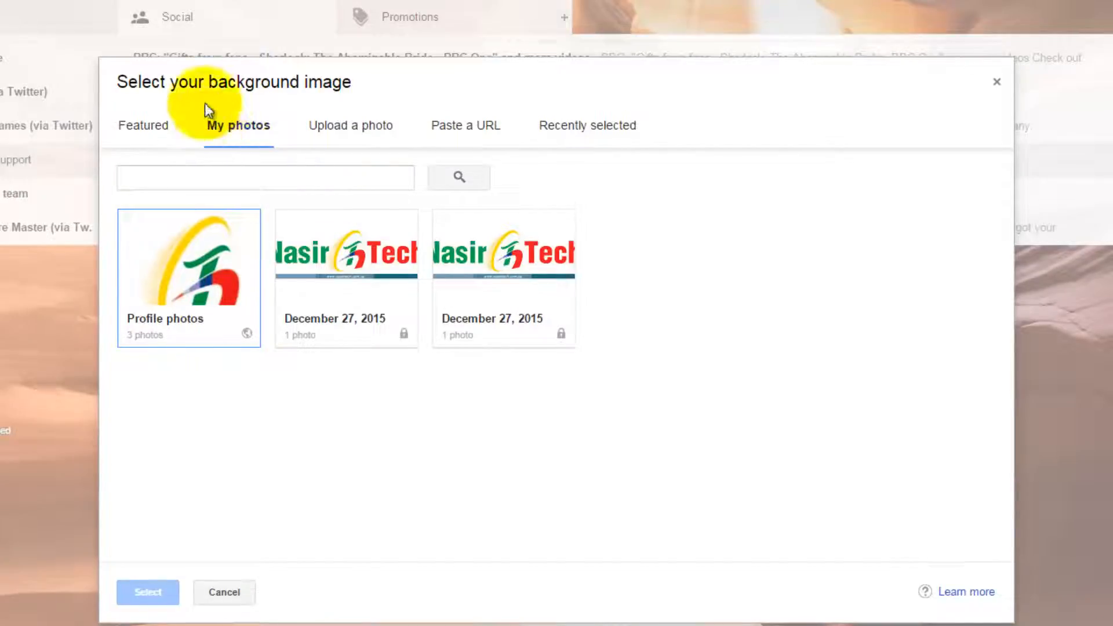
pyautogui.moveTo(239, 131)
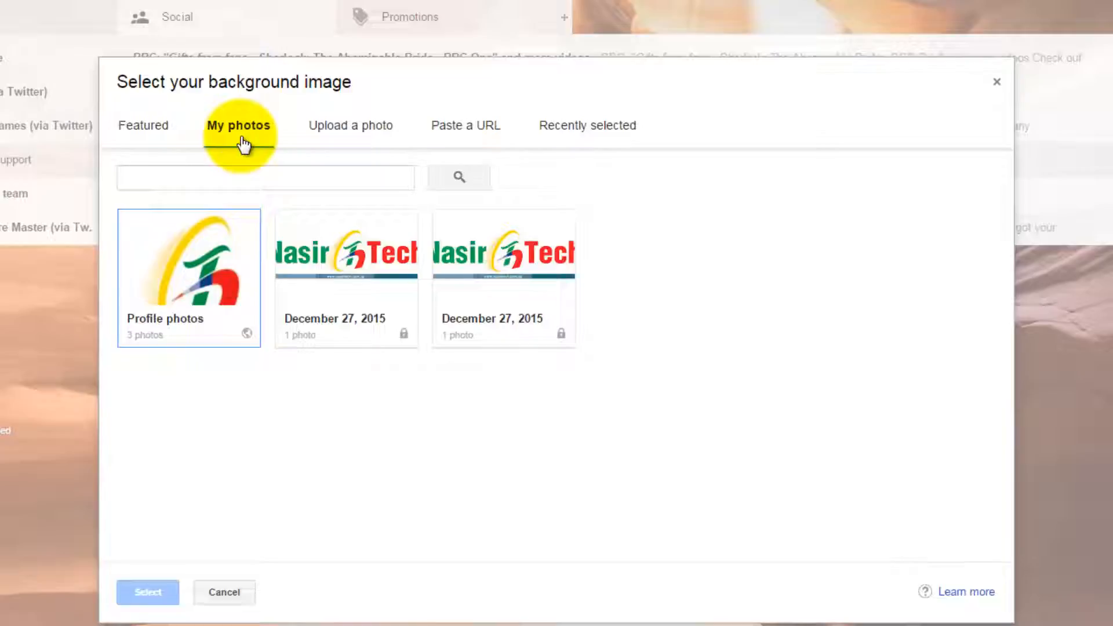
pyautogui.moveTo(602, 214)
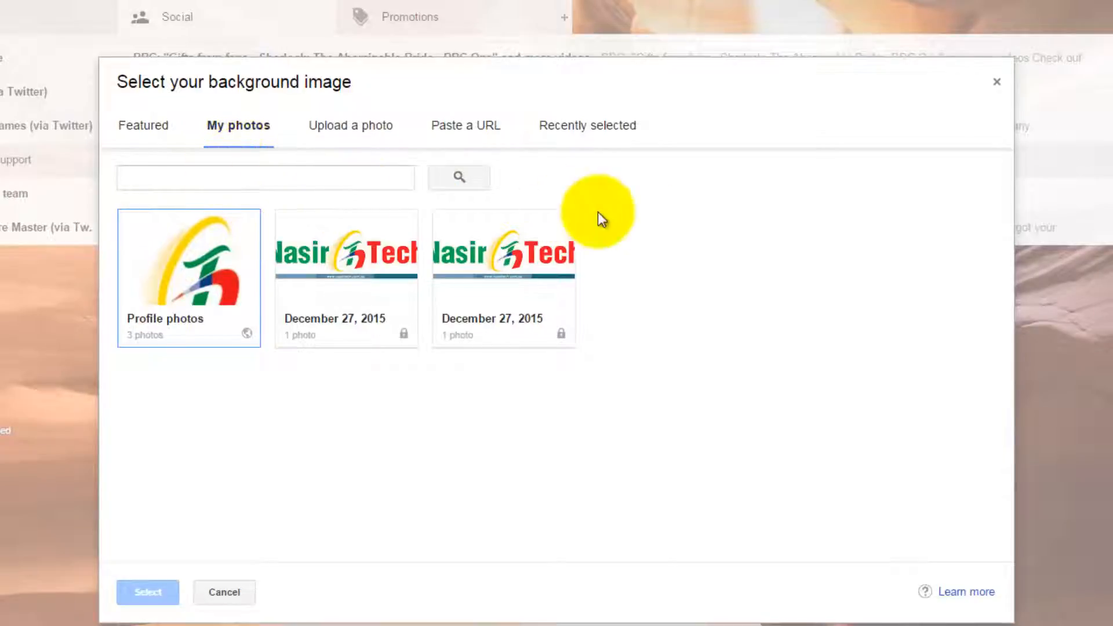
pyautogui.moveTo(297, 429)
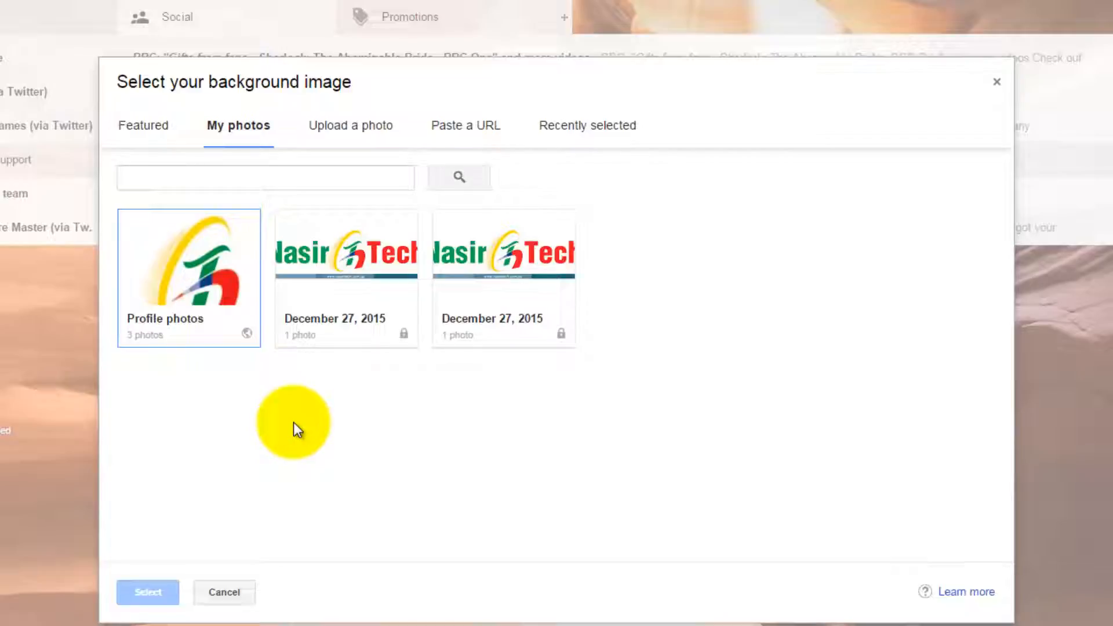
pyautogui.moveTo(502, 273)
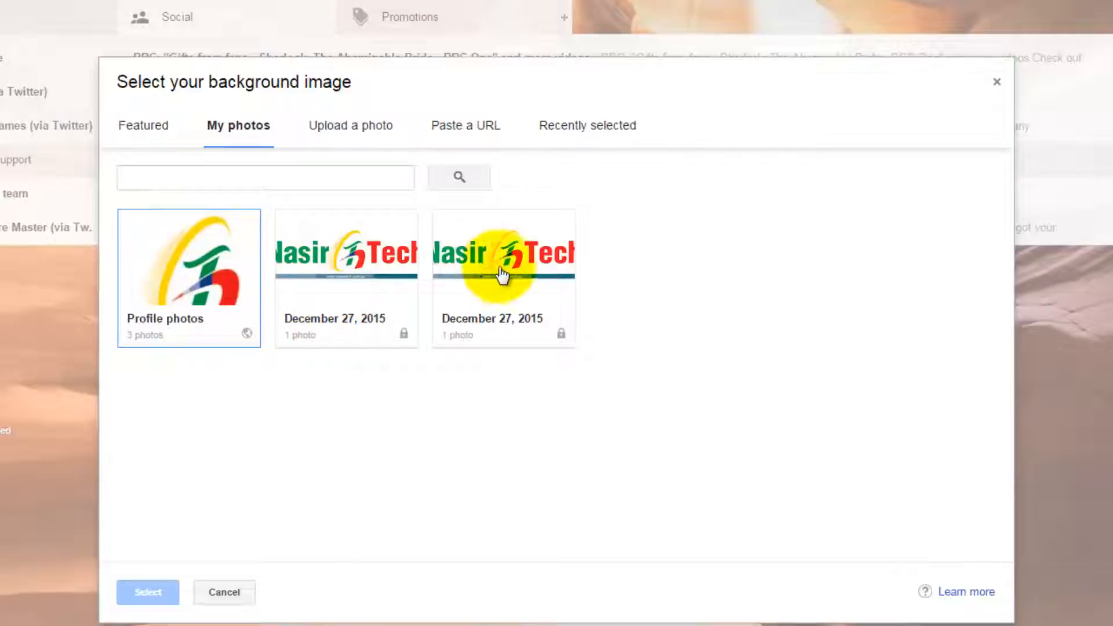
pyautogui.moveTo(348, 276)
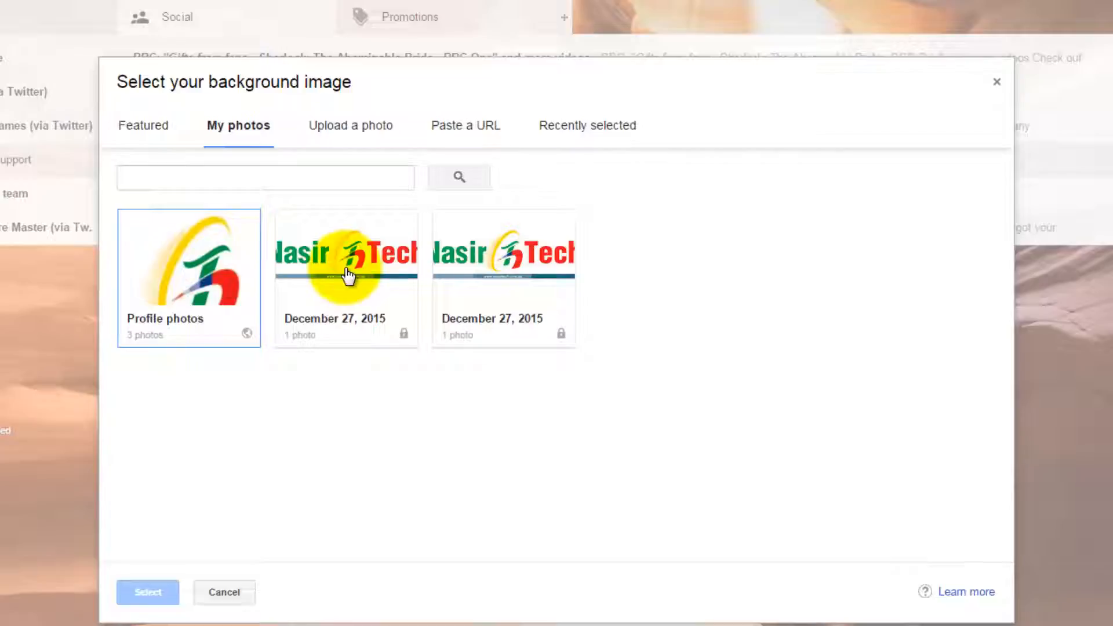
# - Use the NasirTech logo from the December 27, 2015 album as the inbox background
pyautogui.click(347, 277)
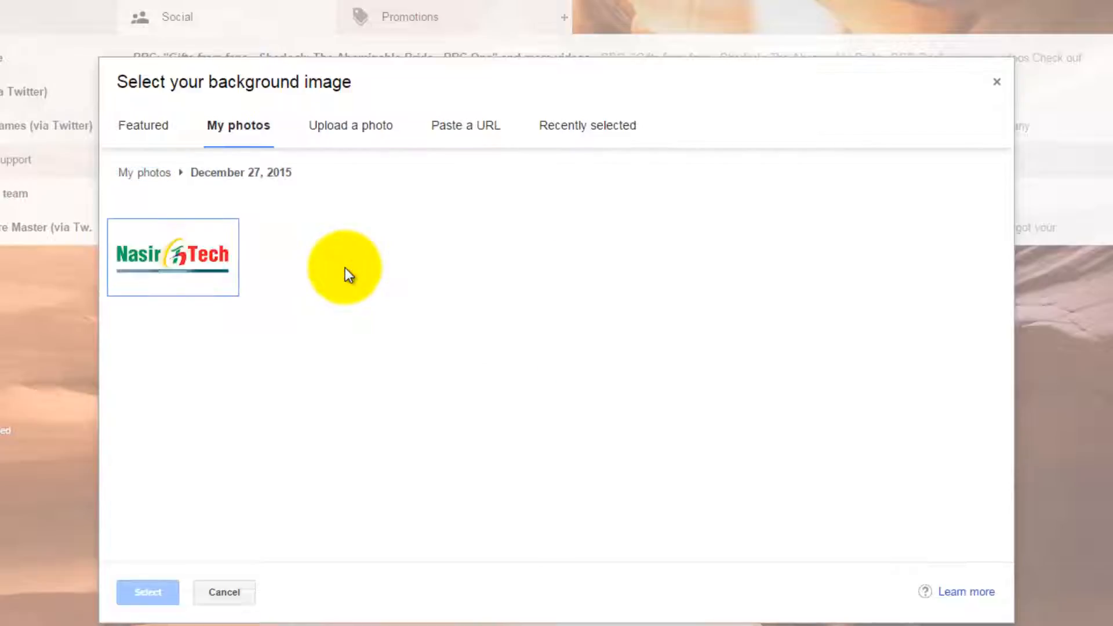
pyautogui.click(172, 258)
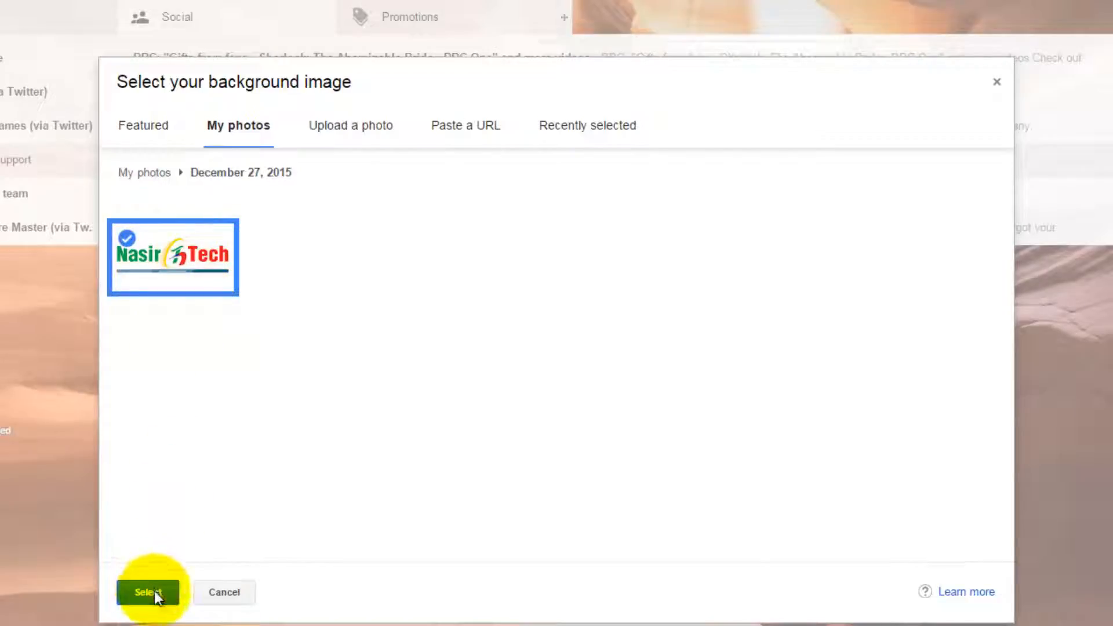
pyautogui.click(147, 593)
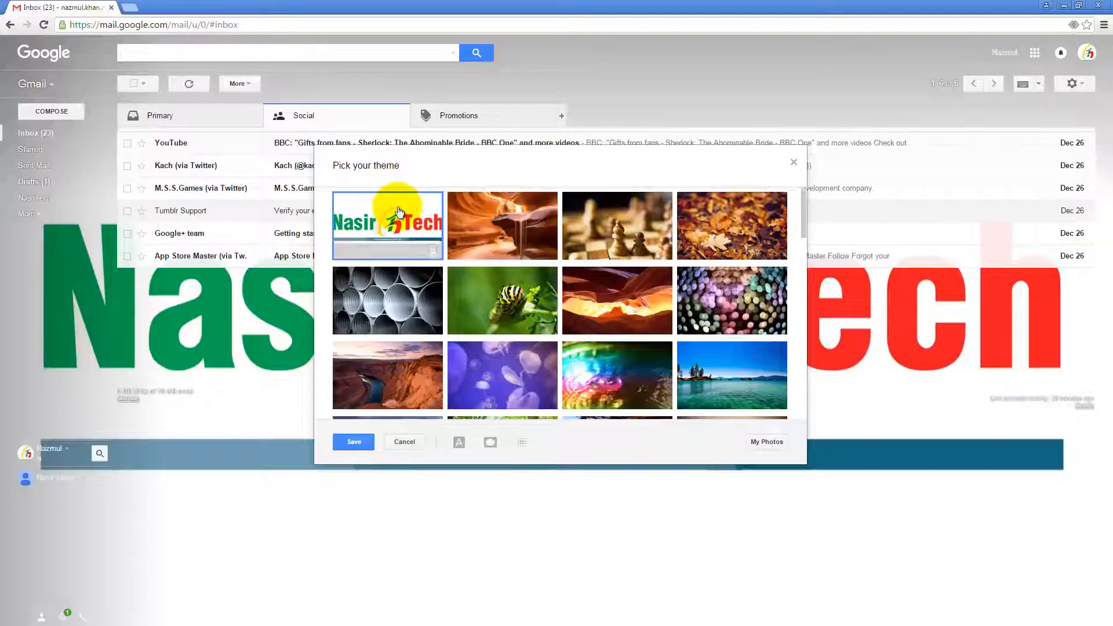
pyautogui.moveTo(489, 442)
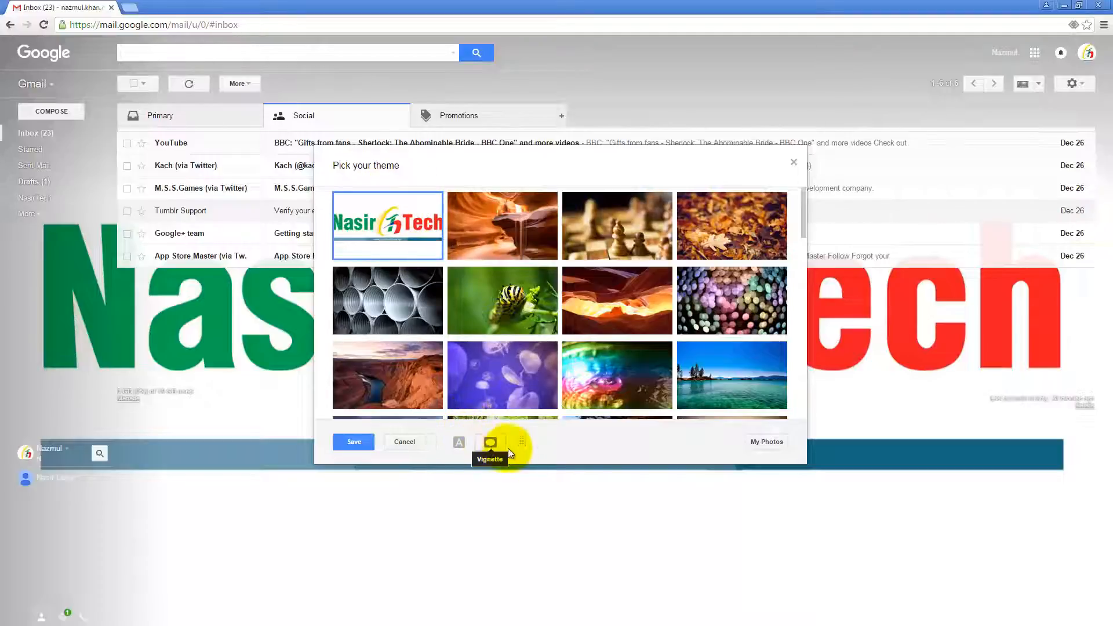
pyautogui.moveTo(520, 444)
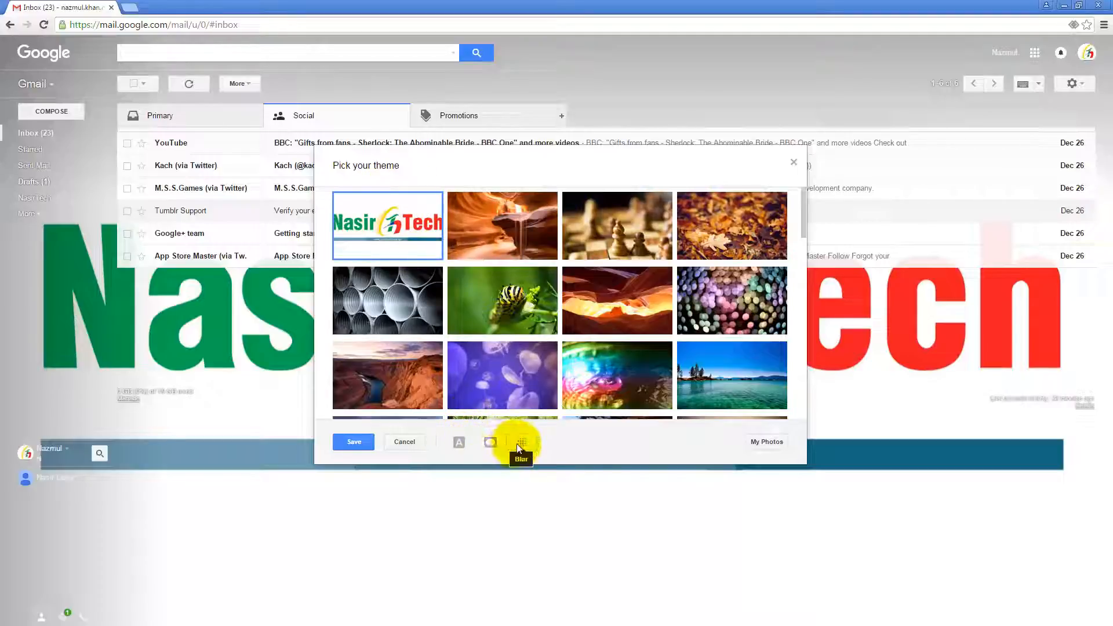
pyautogui.moveTo(766, 442)
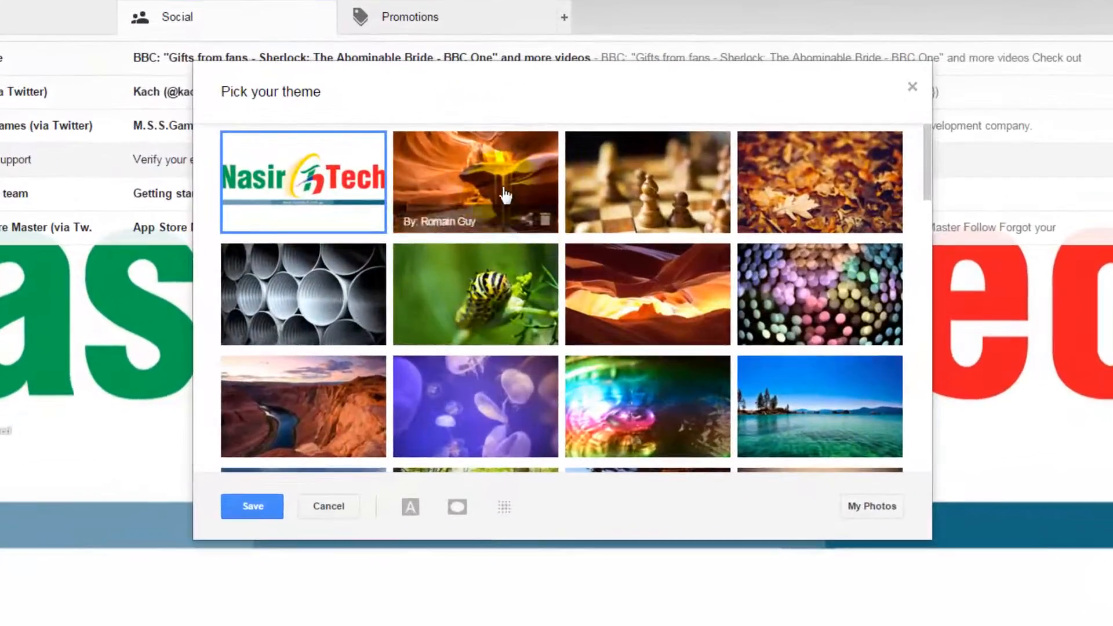
# - Upload Logo 1920x1080-5.jpg from the computer as a new NasirTech logo theme
pyautogui.click(647, 182)
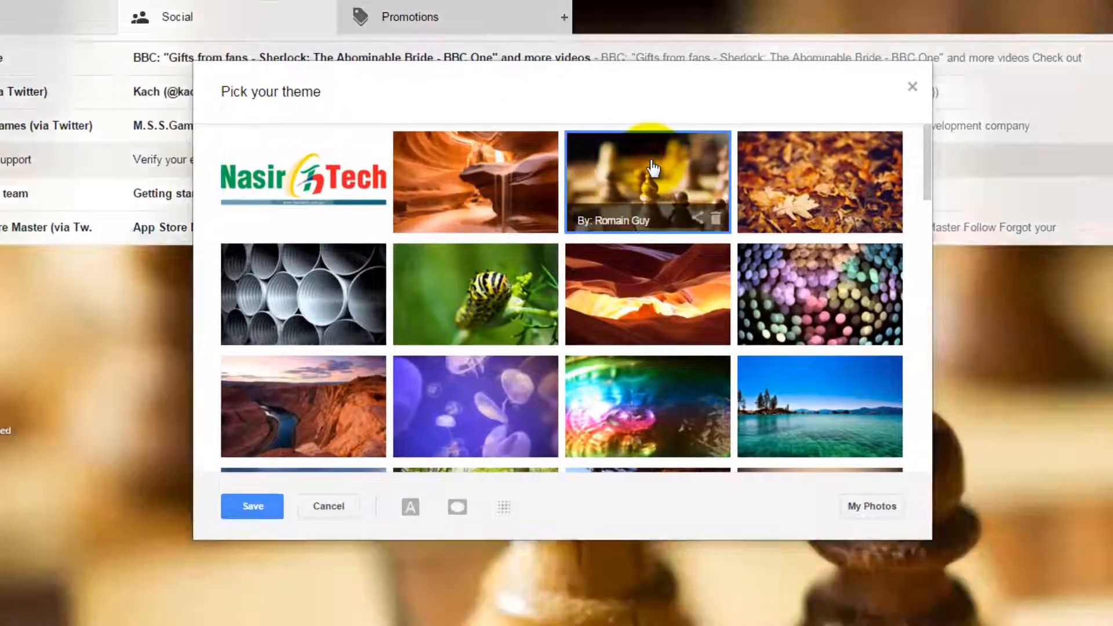
pyautogui.click(872, 507)
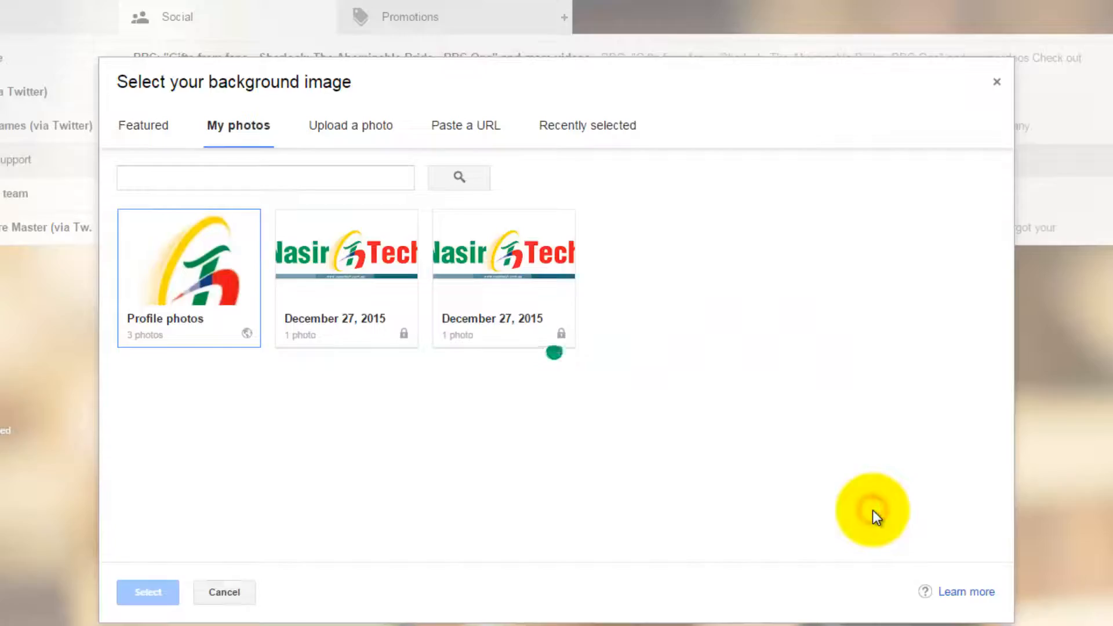
pyautogui.moveTo(350, 125)
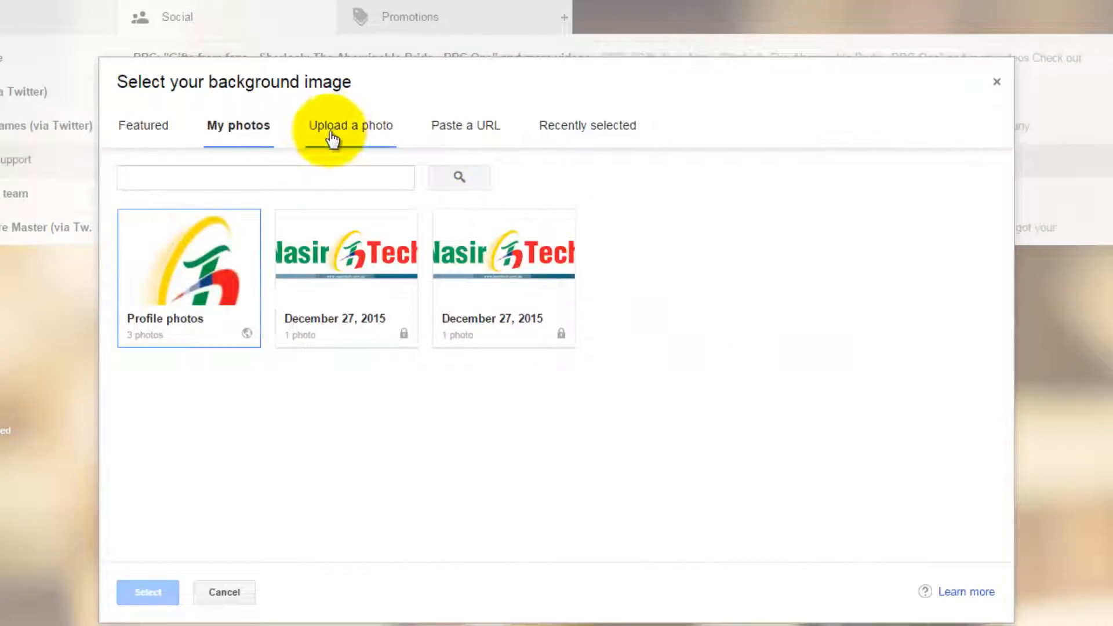
pyautogui.click(349, 125)
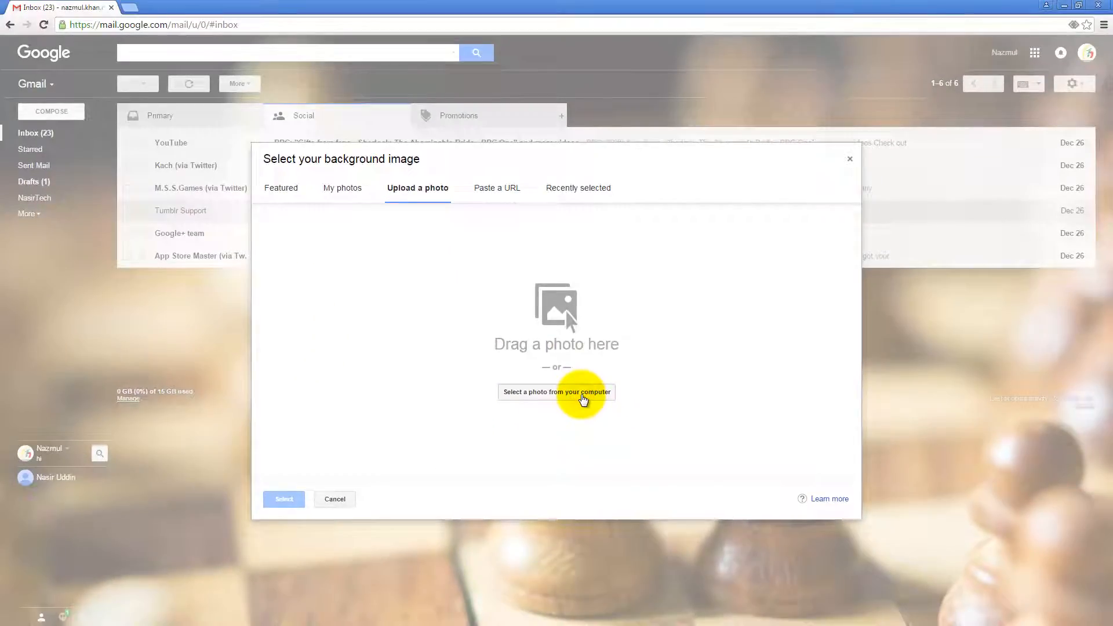
pyautogui.click(555, 392)
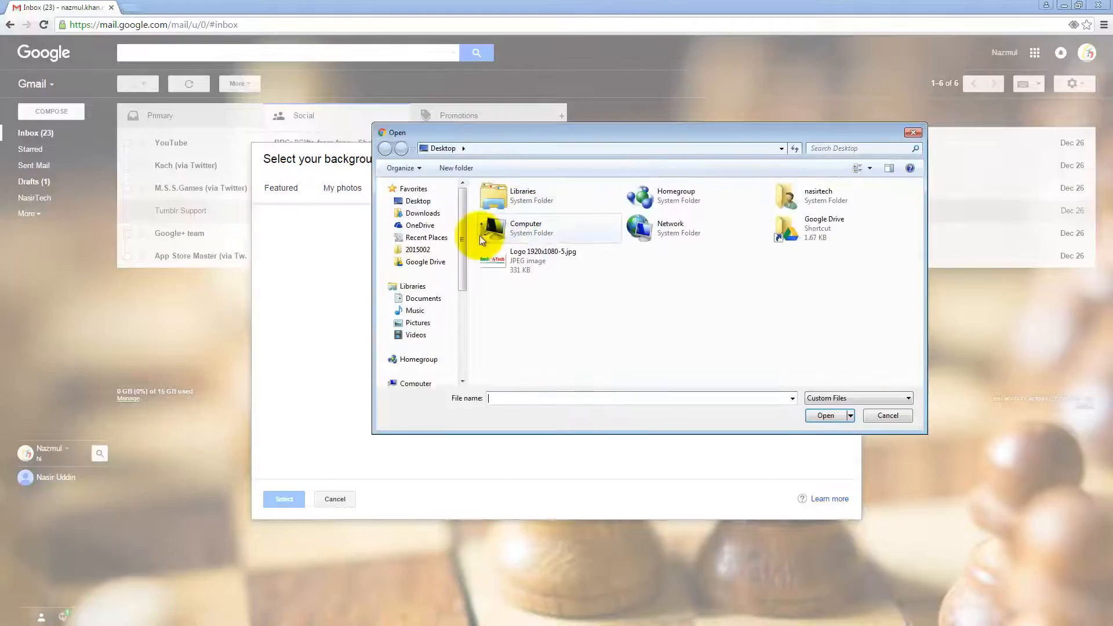
pyautogui.click(543, 261)
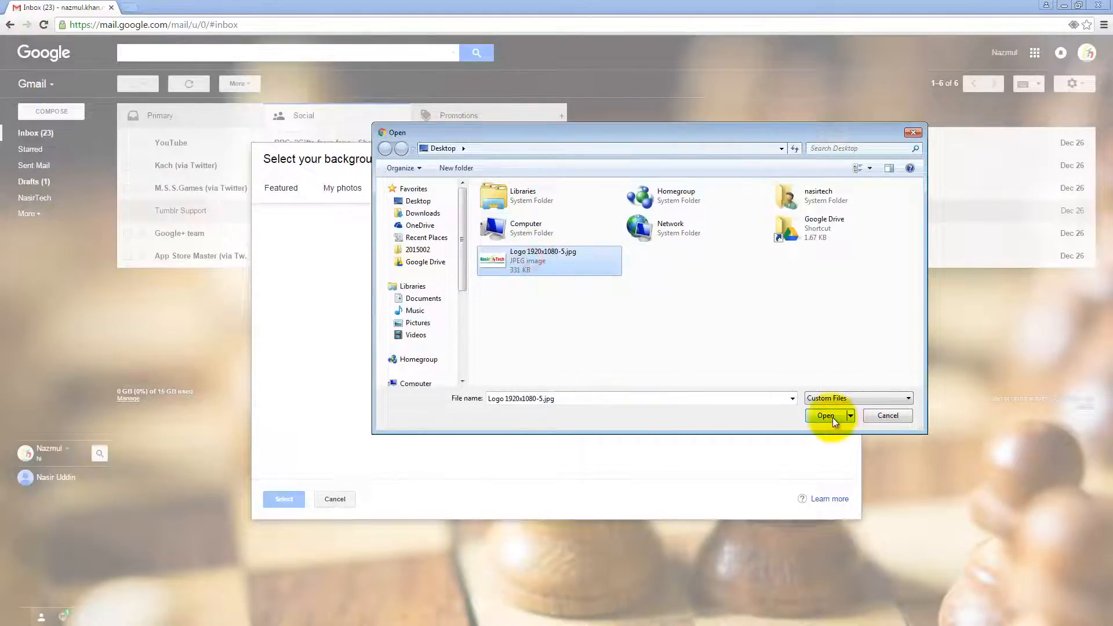
pyautogui.click(824, 415)
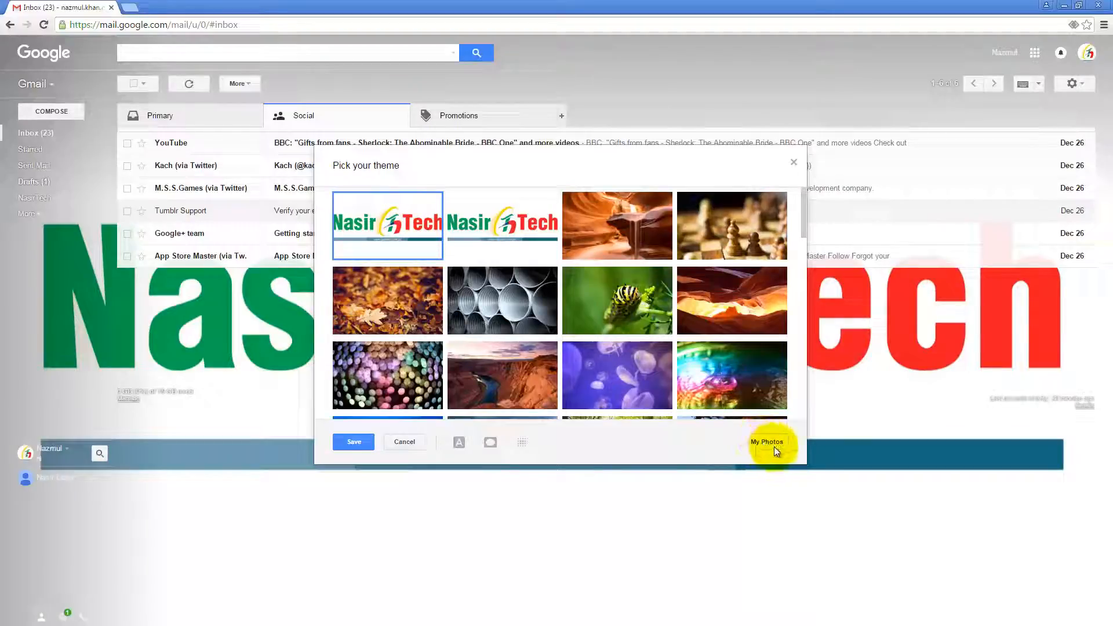
# - Show the Paste a URL option for a background image from a web address
pyautogui.click(767, 441)
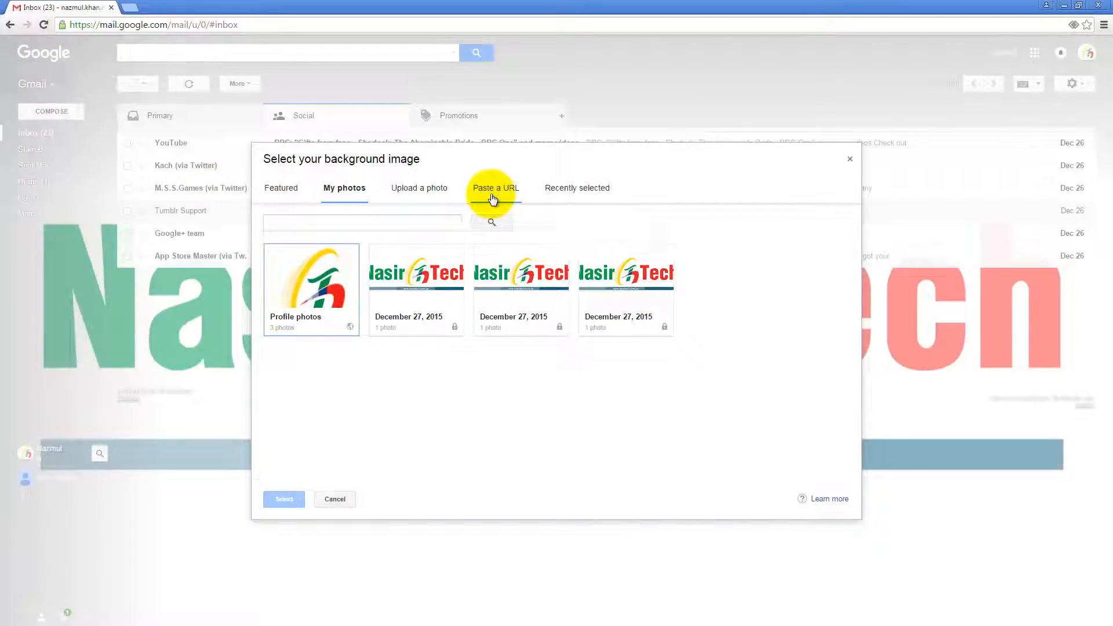
pyautogui.click(495, 188)
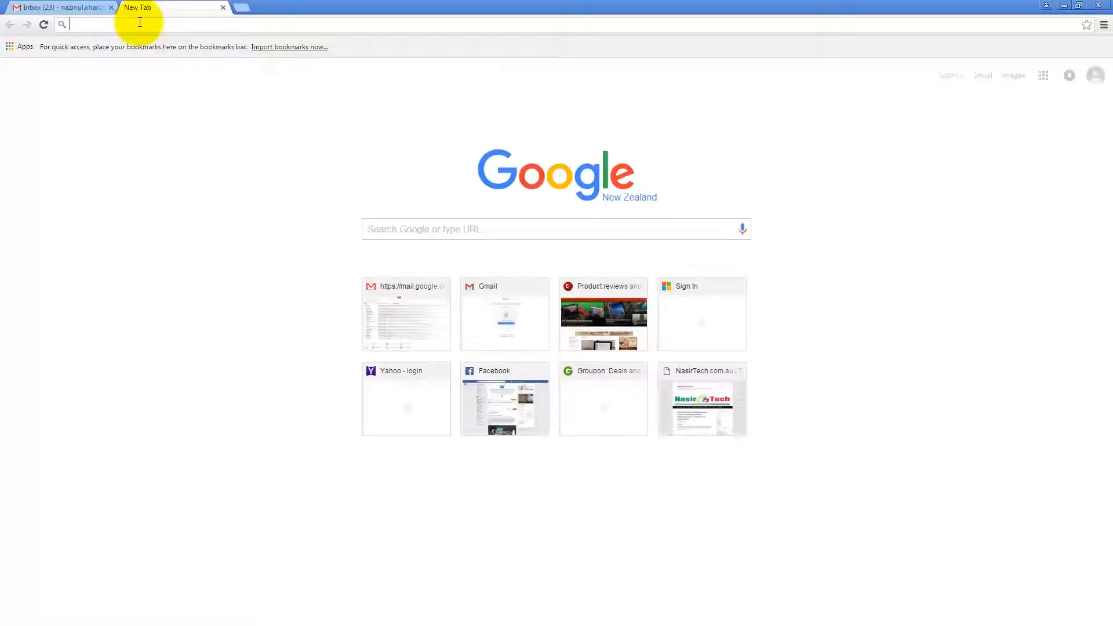
# - Load nasirtech.com.au and copy the cable voltage diagram's image address
pyautogui.write('nasirtech.com.au')
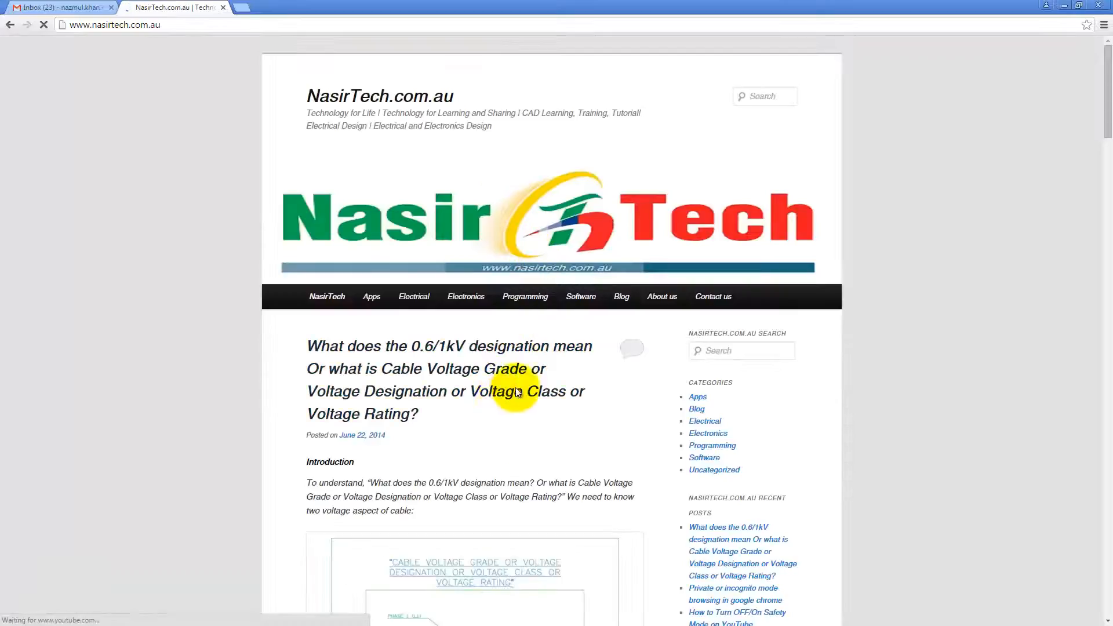
pyautogui.rightClick(468, 440)
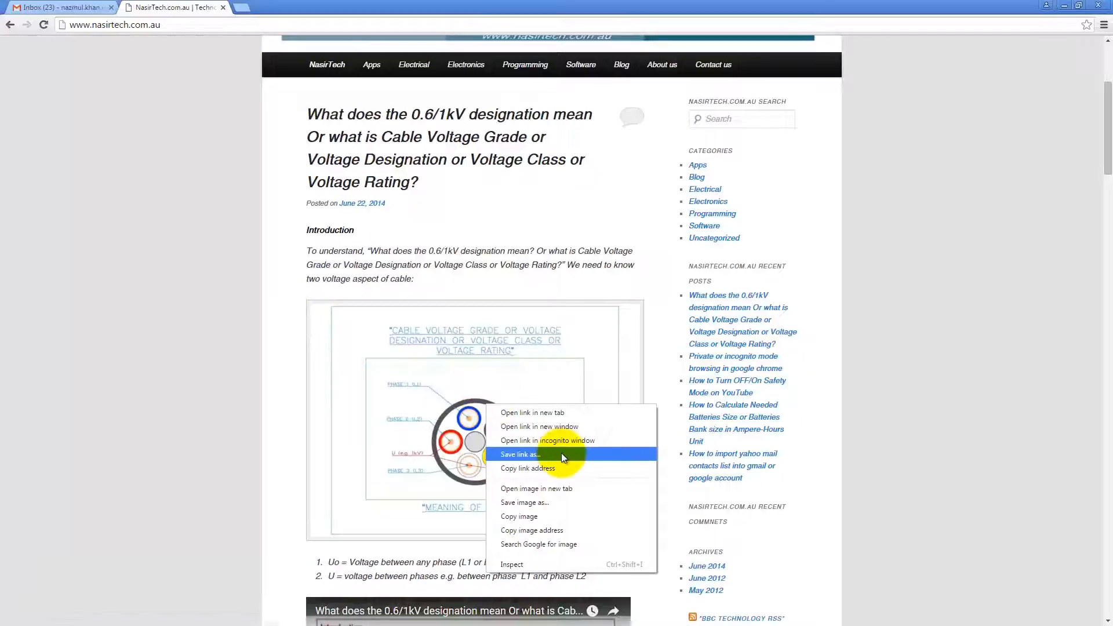
pyautogui.moveTo(527, 467)
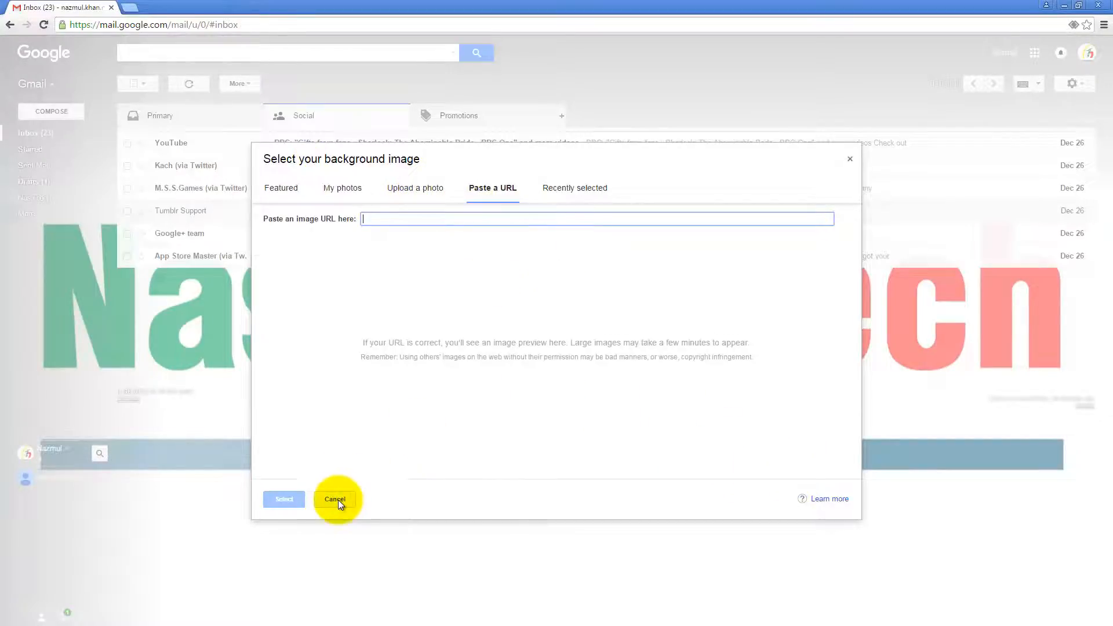
pyautogui.click(333, 499)
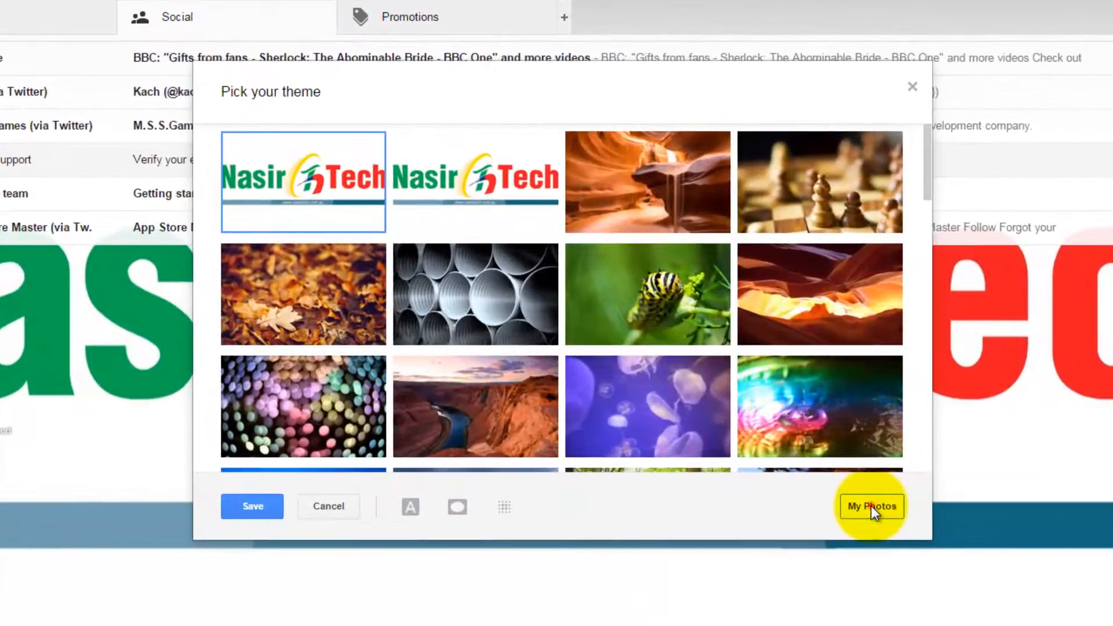
pyautogui.click(871, 507)
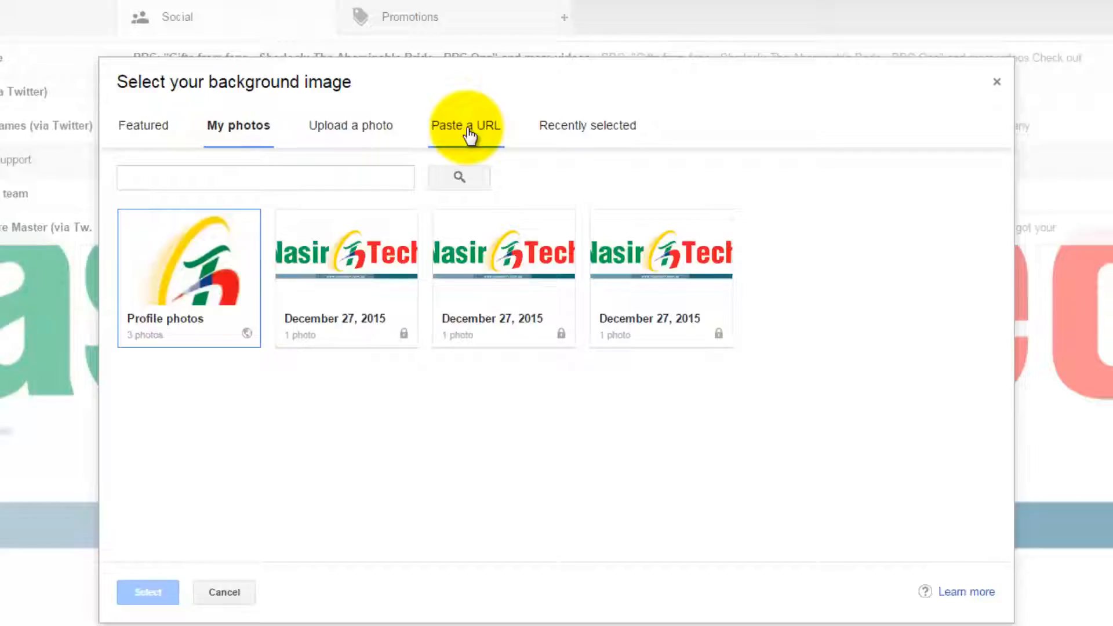
pyautogui.click(465, 126)
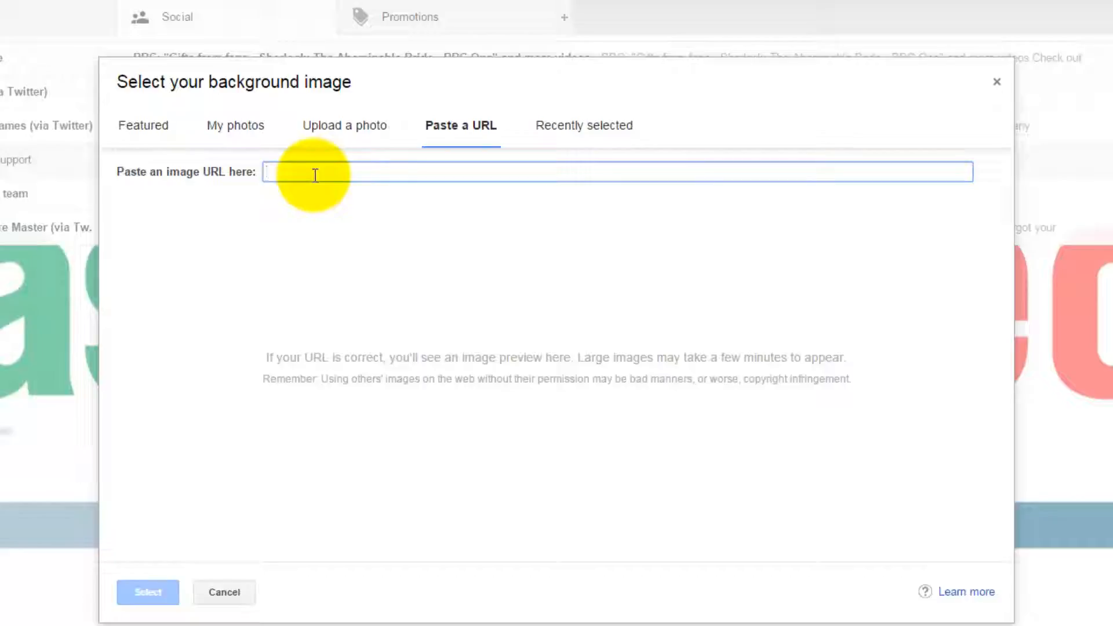
# - Paste the 2014005-5-Core-Cable.jpg URL, select it and save it as the inbox background
pyautogui.write('http://www.nasirtech.com.au/wp-content/uploads/2014/06/2014005-5-Core-Cable.jpg')
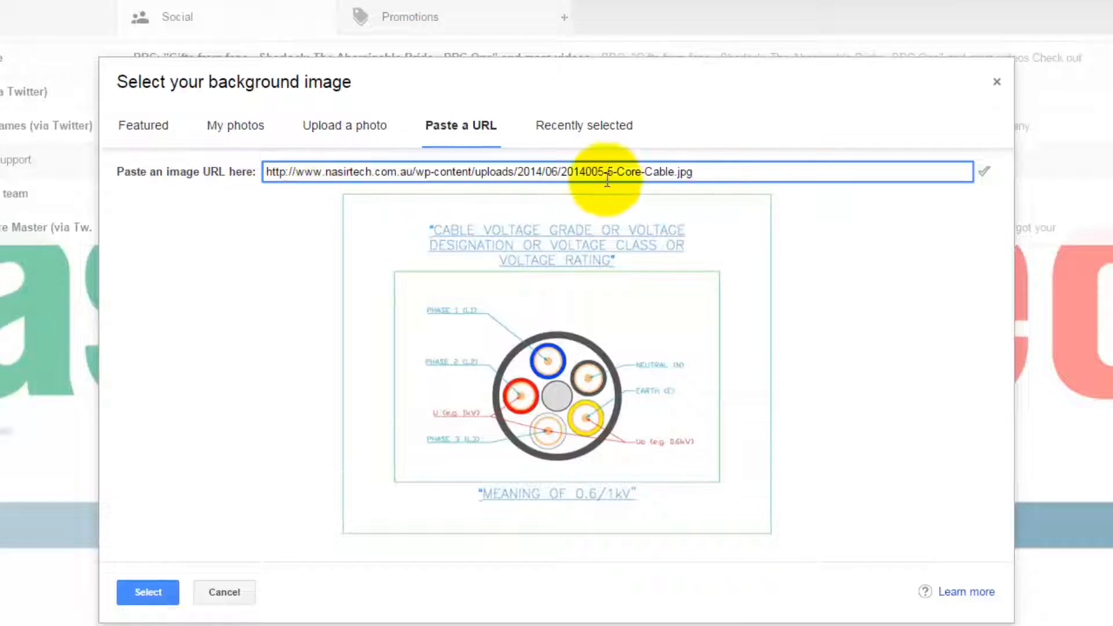
pyautogui.moveTo(664, 518)
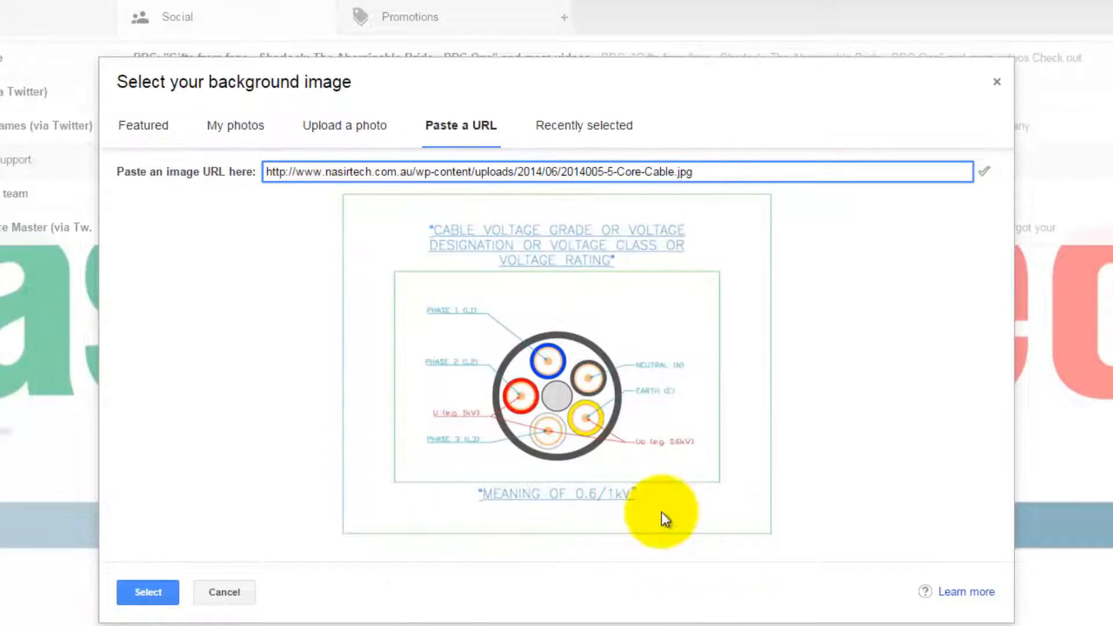
pyautogui.moveTo(549, 351)
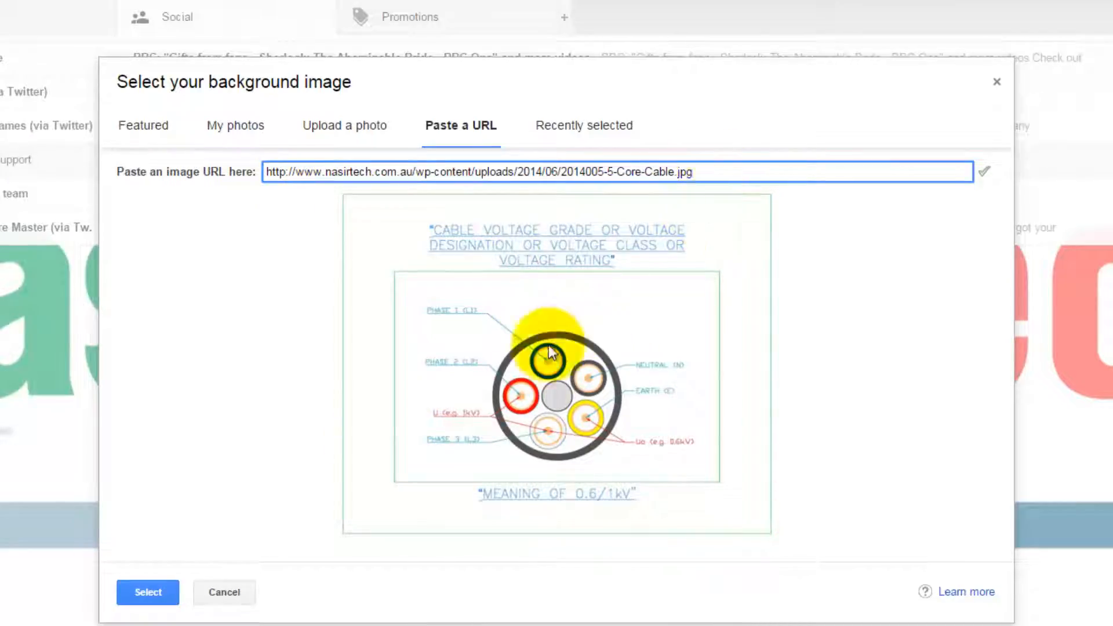
pyautogui.moveTo(148, 592)
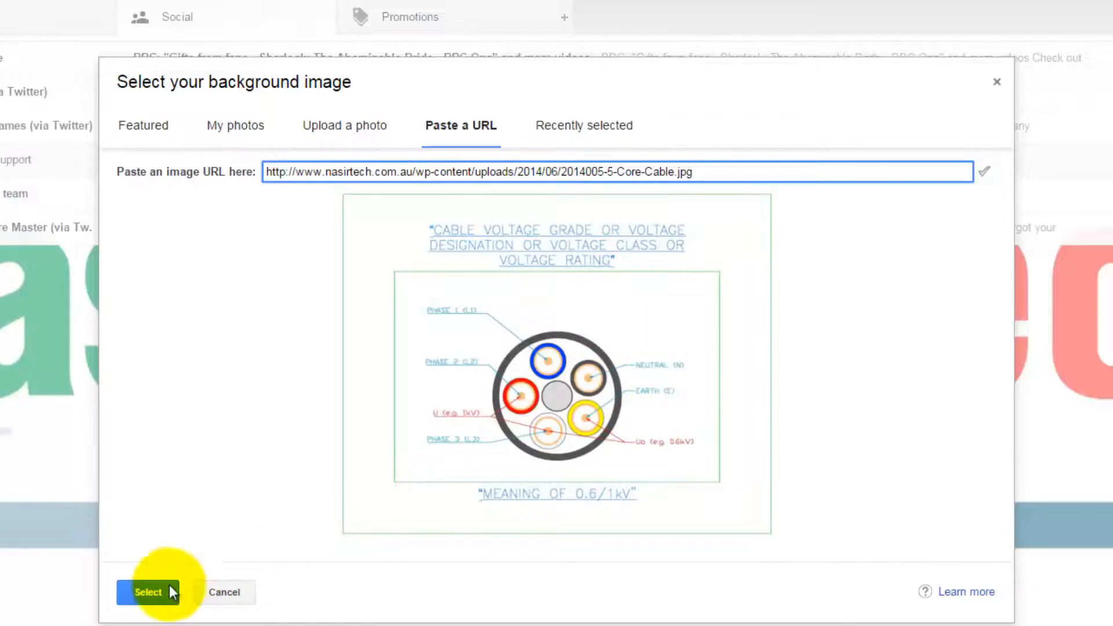
pyautogui.click(147, 591)
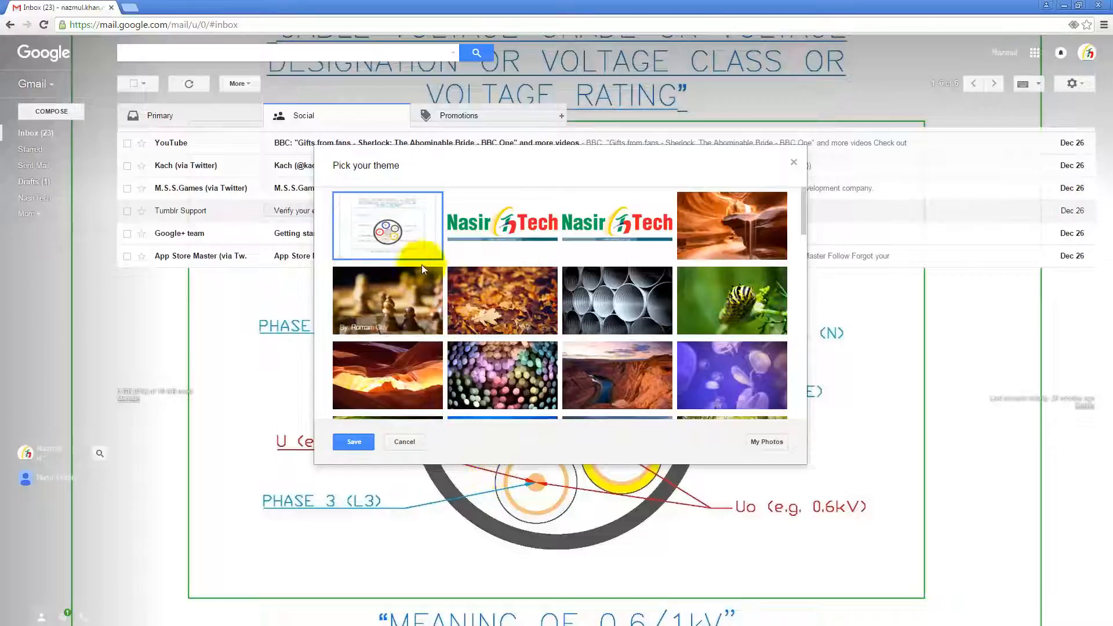
pyautogui.moveTo(782, 353)
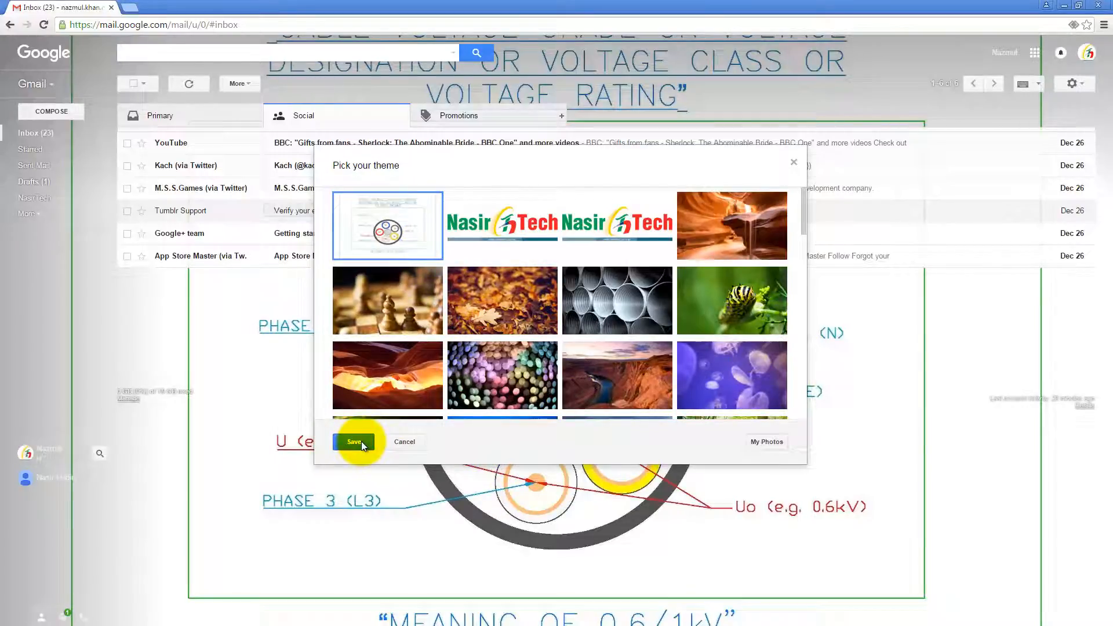
pyautogui.click(355, 442)
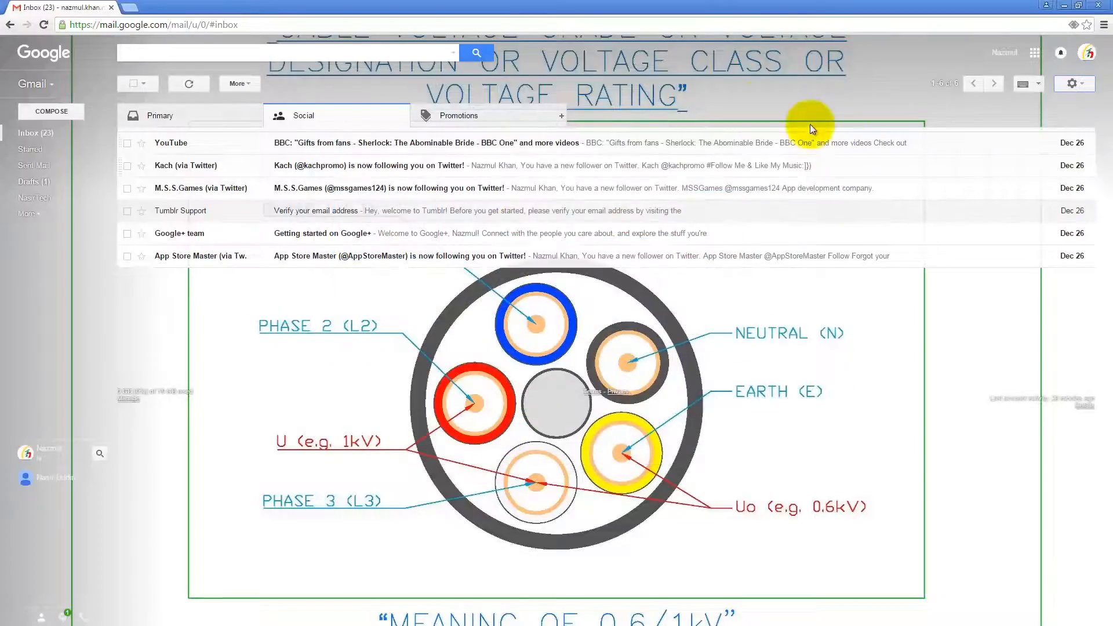
pyautogui.moveTo(1074, 83)
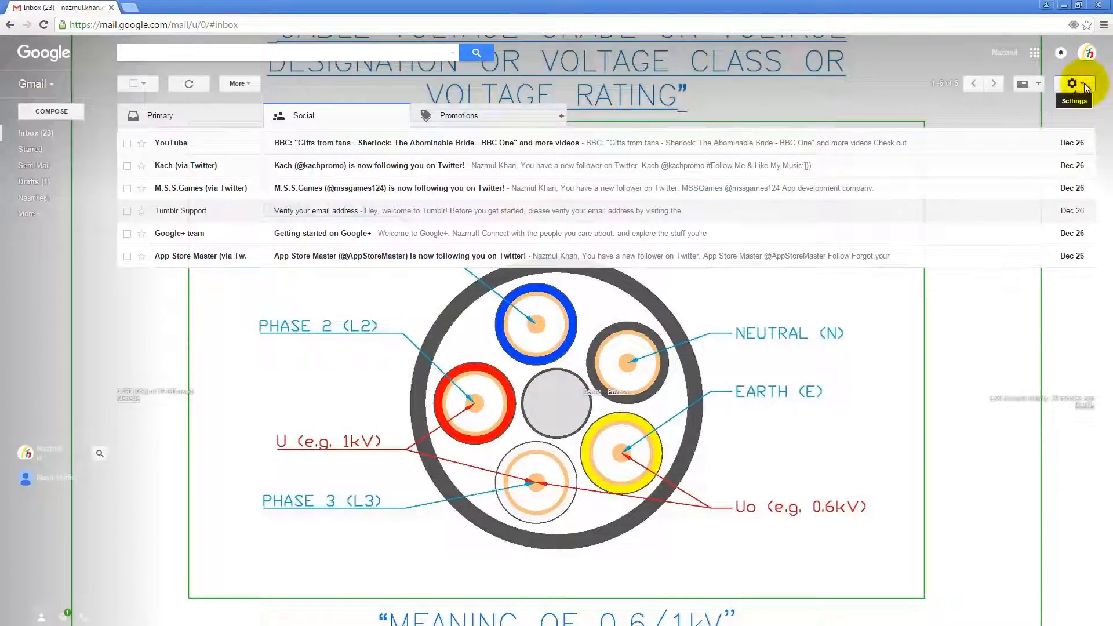
# - Reopen Themes from Settings and preview the NasirTech logo theme behind the inbox
pyautogui.click(1074, 84)
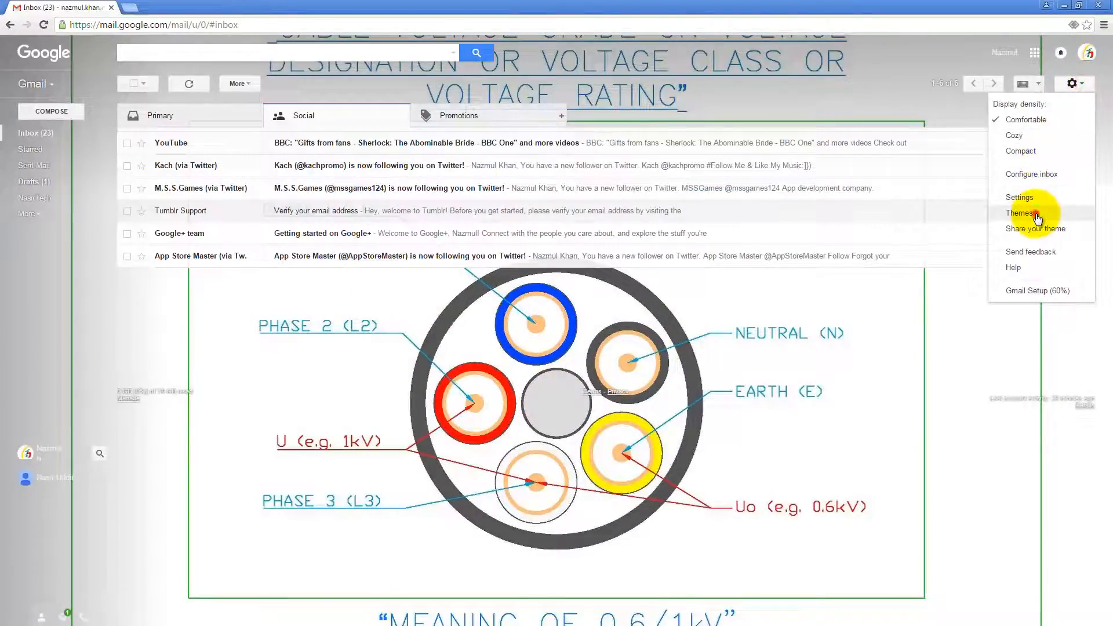
pyautogui.click(1020, 214)
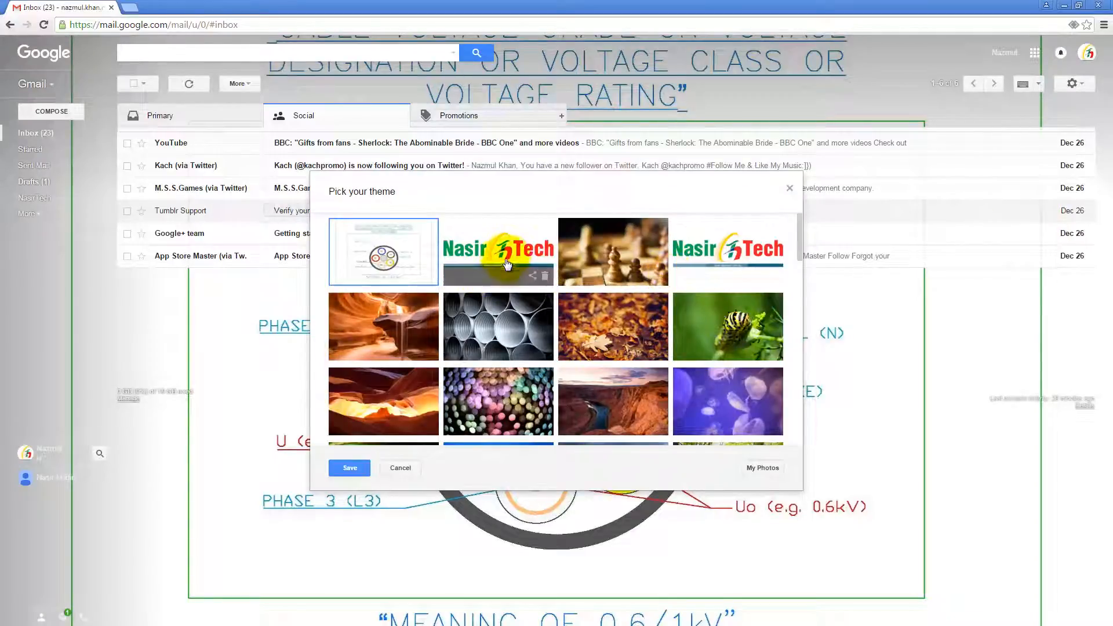
pyautogui.click(498, 252)
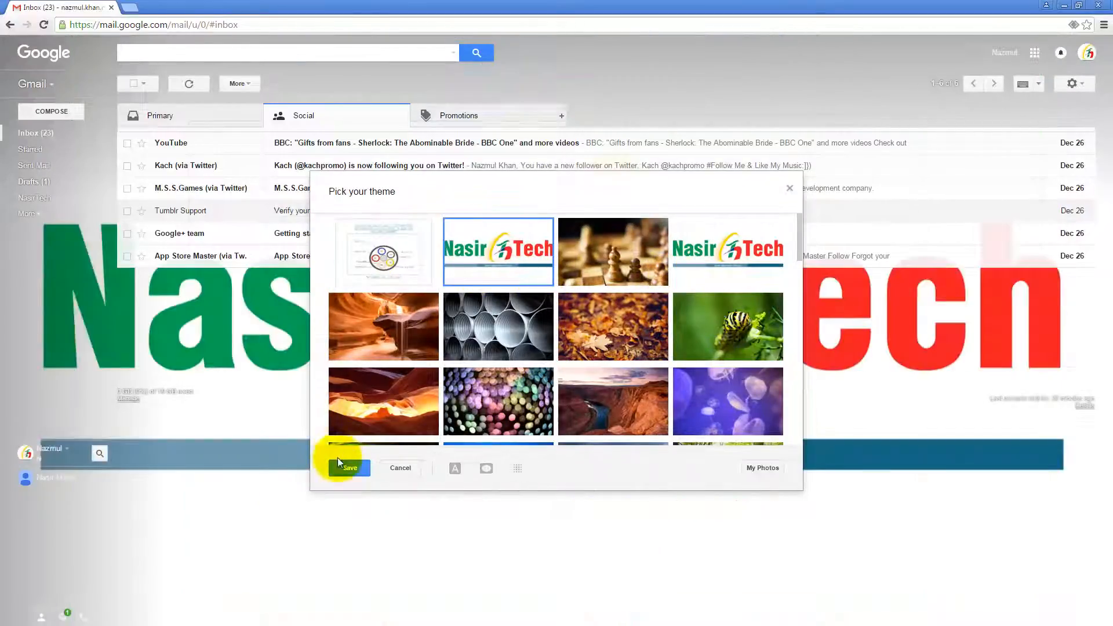
pyautogui.moveTo(497, 251)
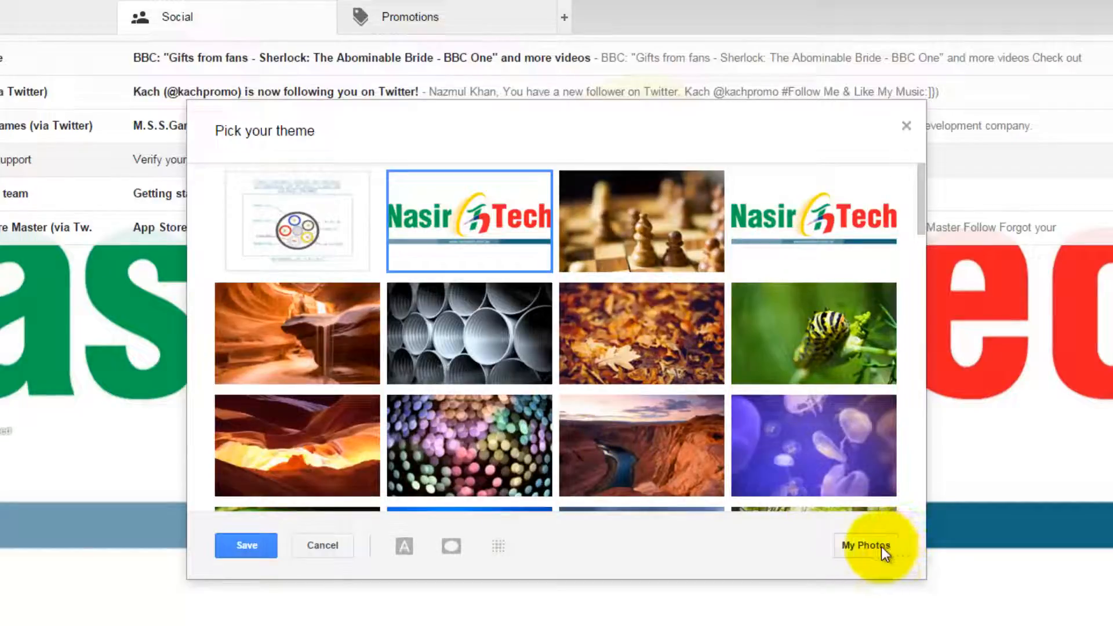
pyautogui.click(865, 545)
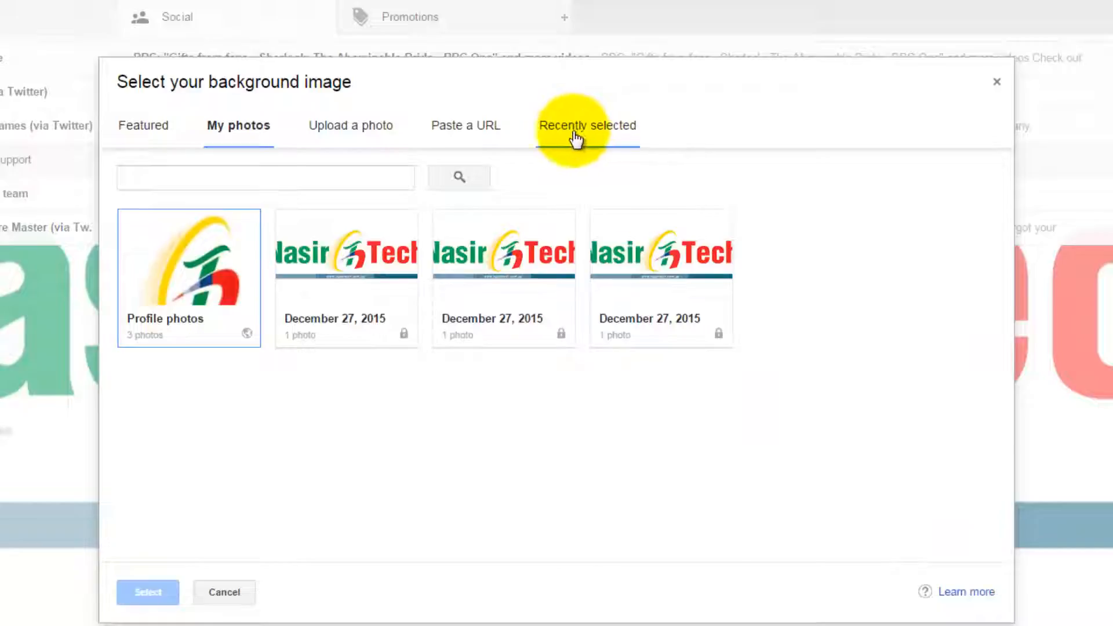
pyautogui.click(587, 125)
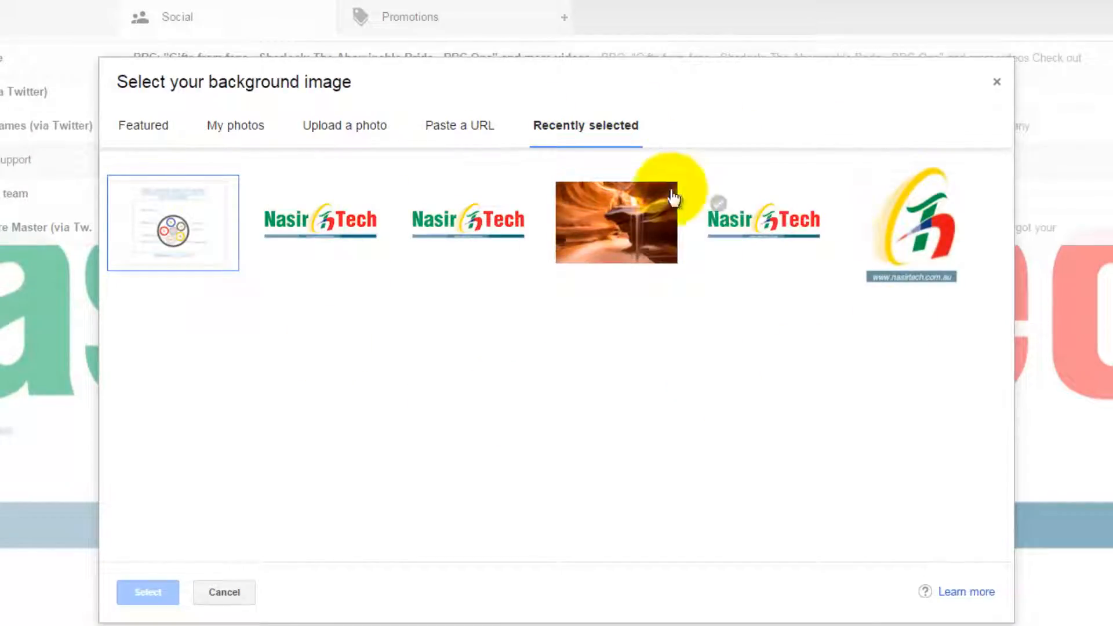
pyautogui.click(615, 223)
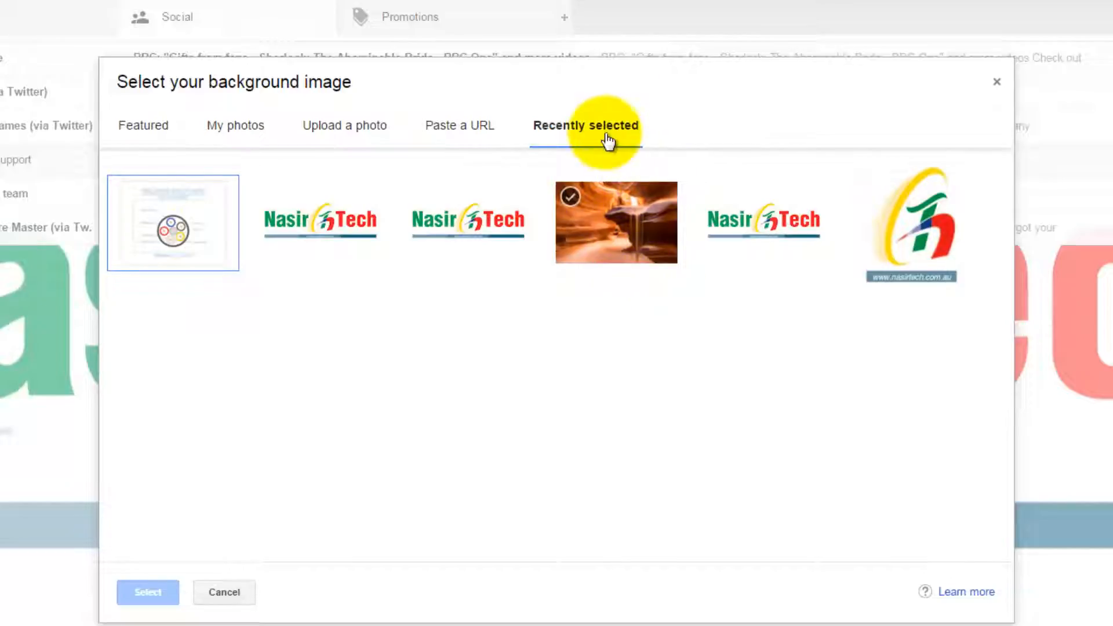
pyautogui.moveTo(682, 250)
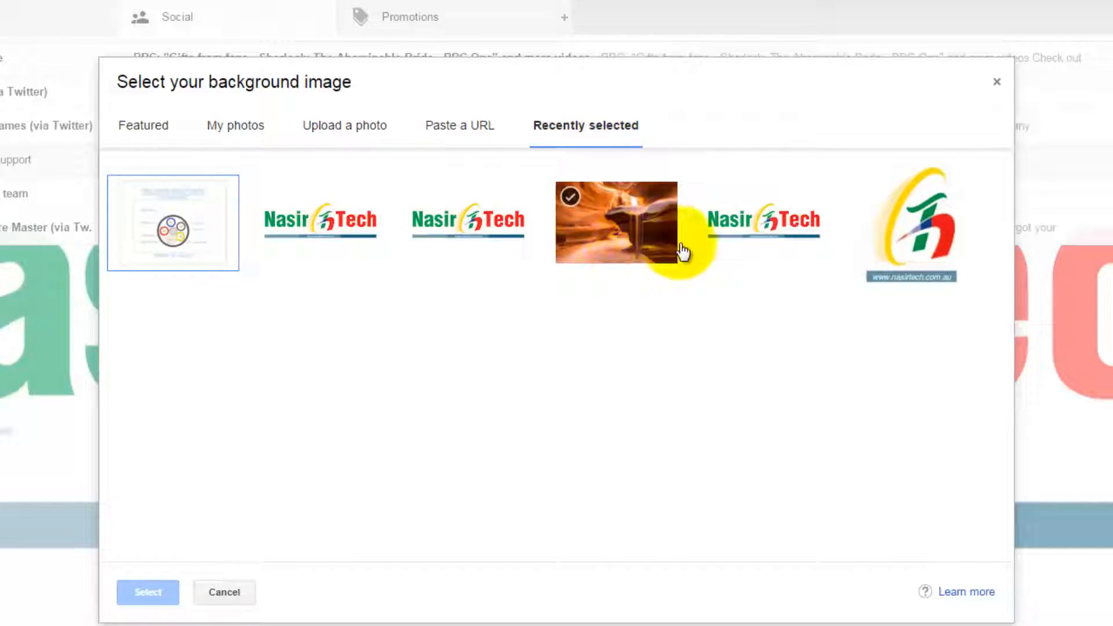
pyautogui.moveTo(617, 245)
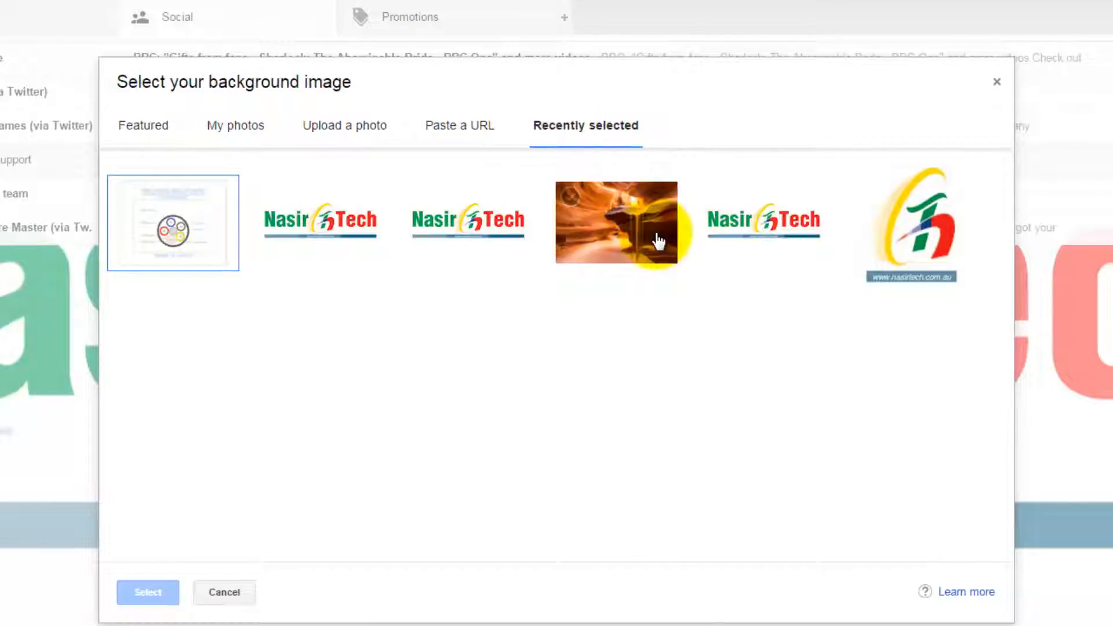
pyautogui.click(616, 223)
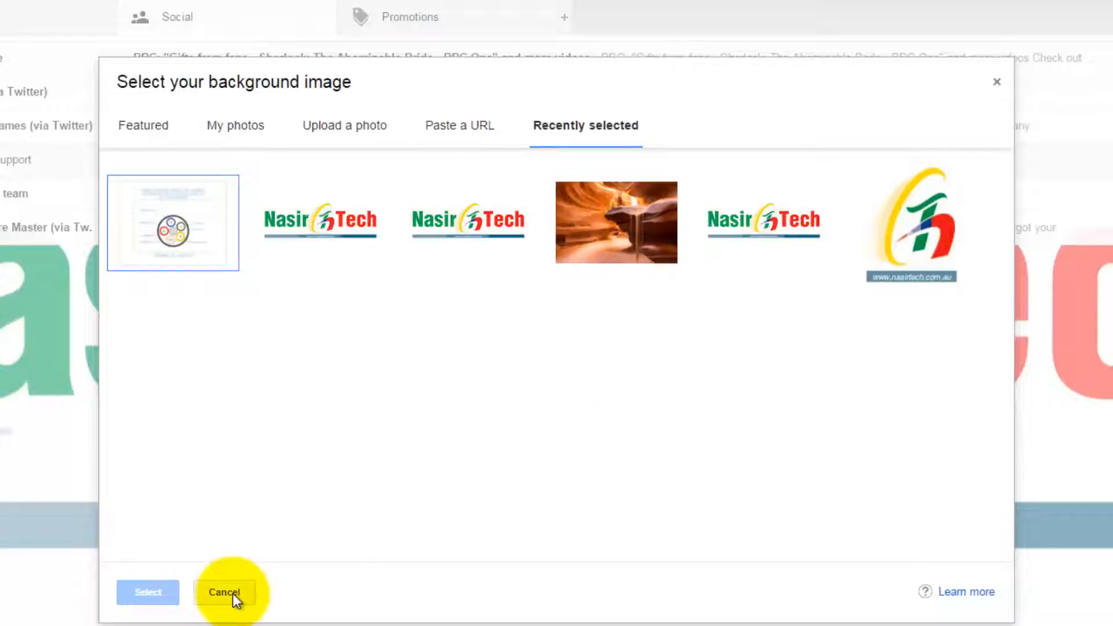
# - Cancel the image chooser and show the NasirTech theme's sharing dialog
pyautogui.click(224, 592)
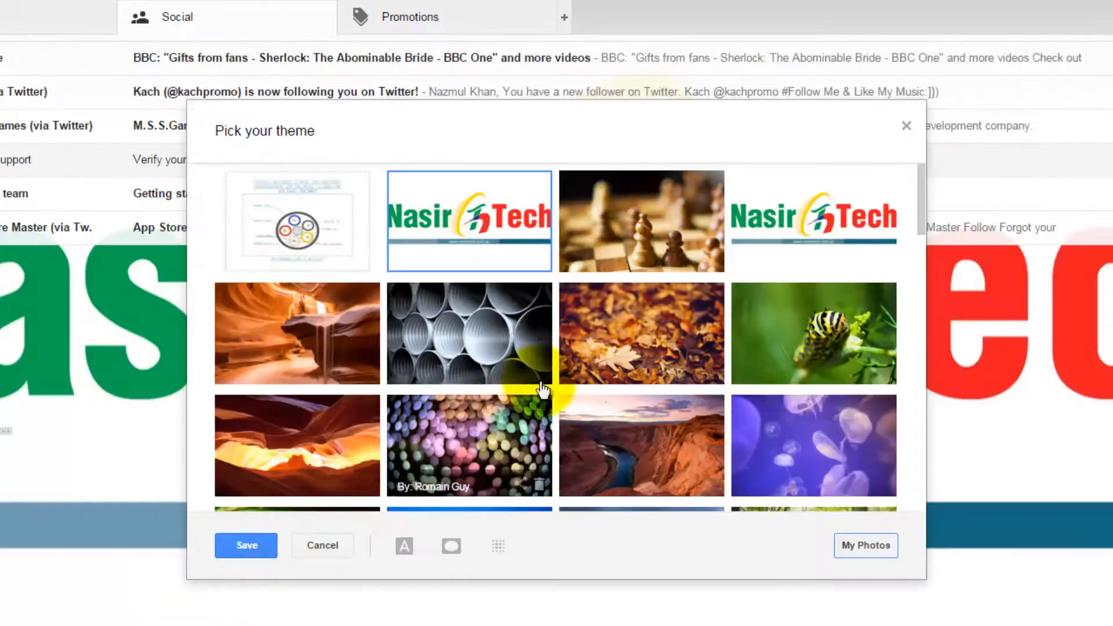
pyautogui.moveTo(535, 271)
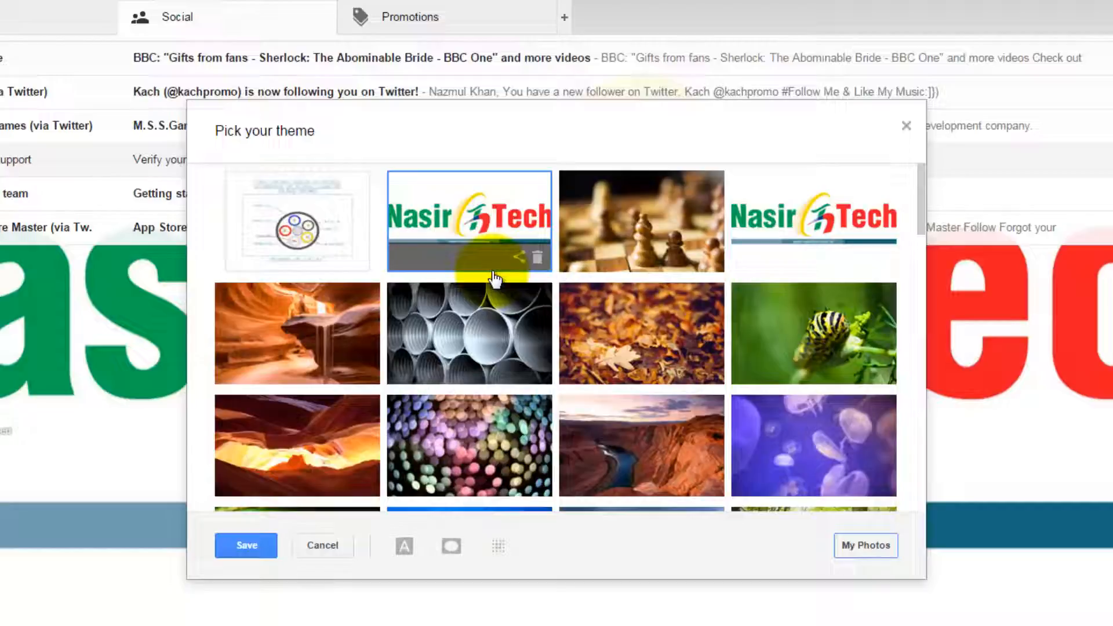
pyautogui.moveTo(671, 348)
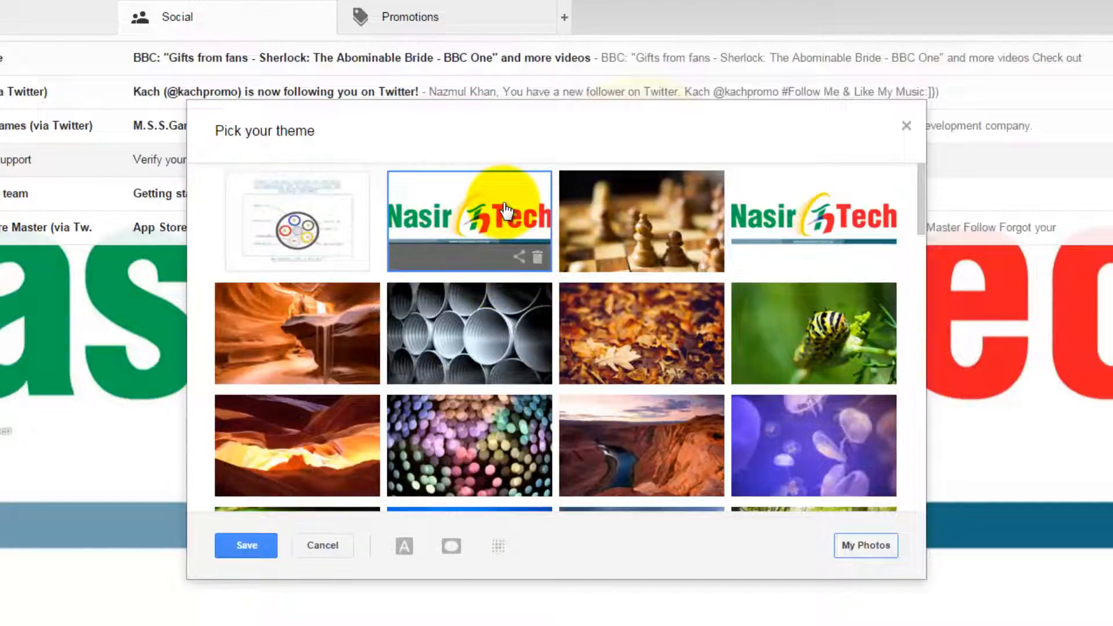
pyautogui.moveTo(509, 261)
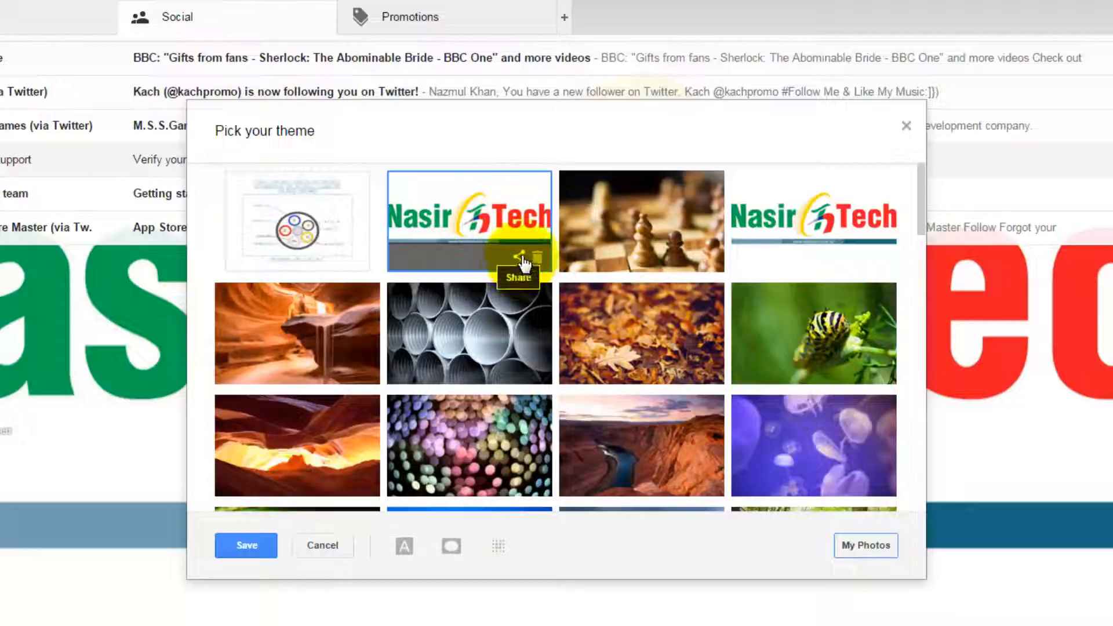
pyautogui.click(517, 267)
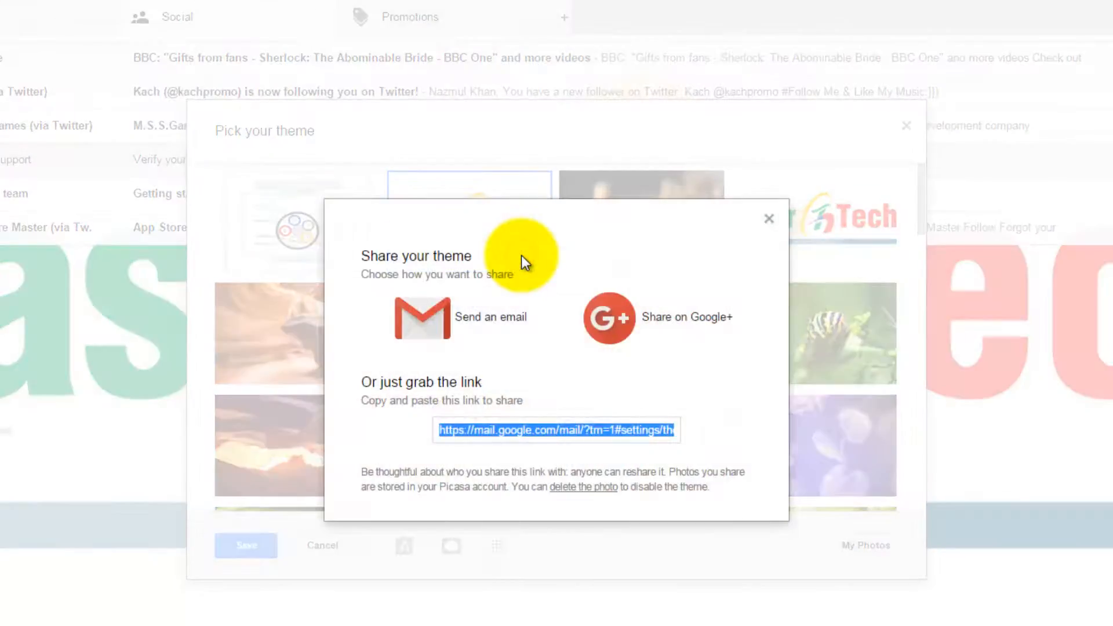
pyautogui.moveTo(369, 255)
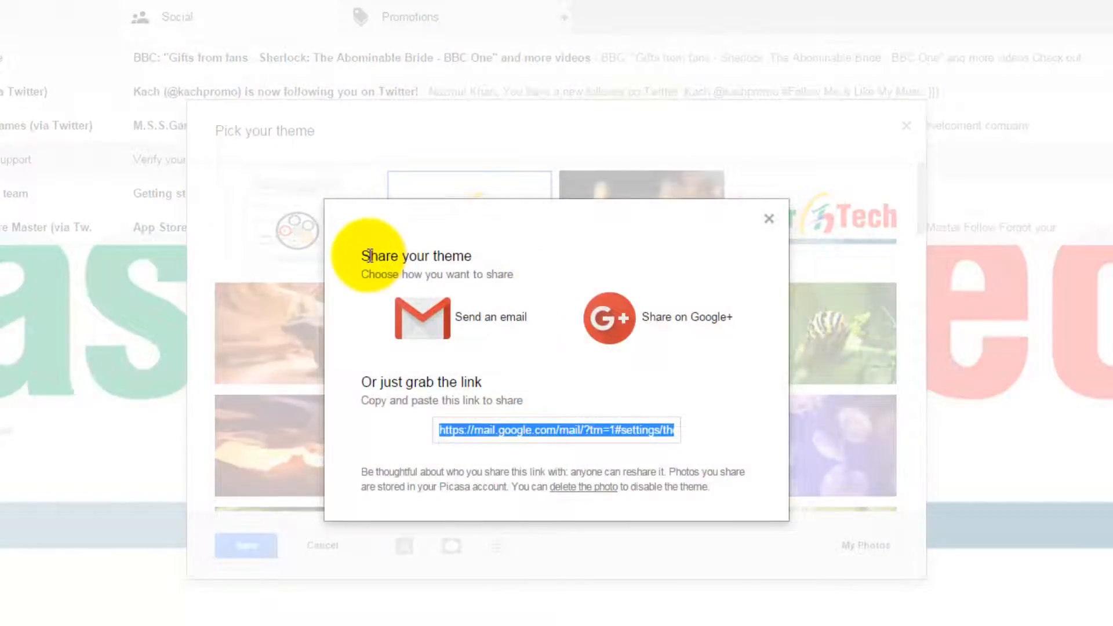
pyautogui.moveTo(709, 278)
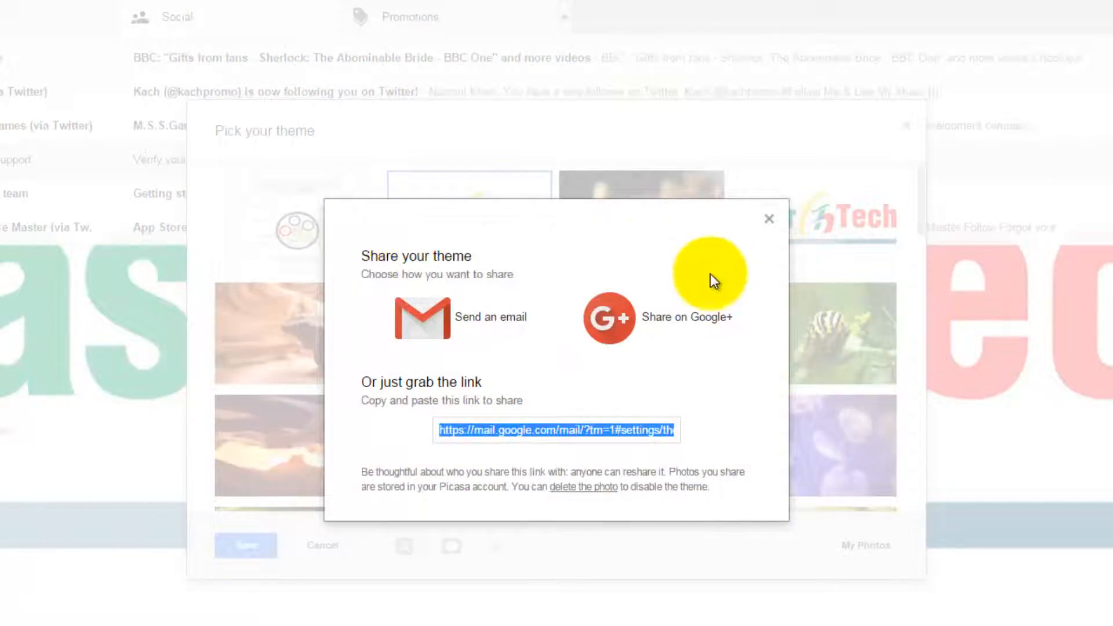
pyautogui.moveTo(490, 317)
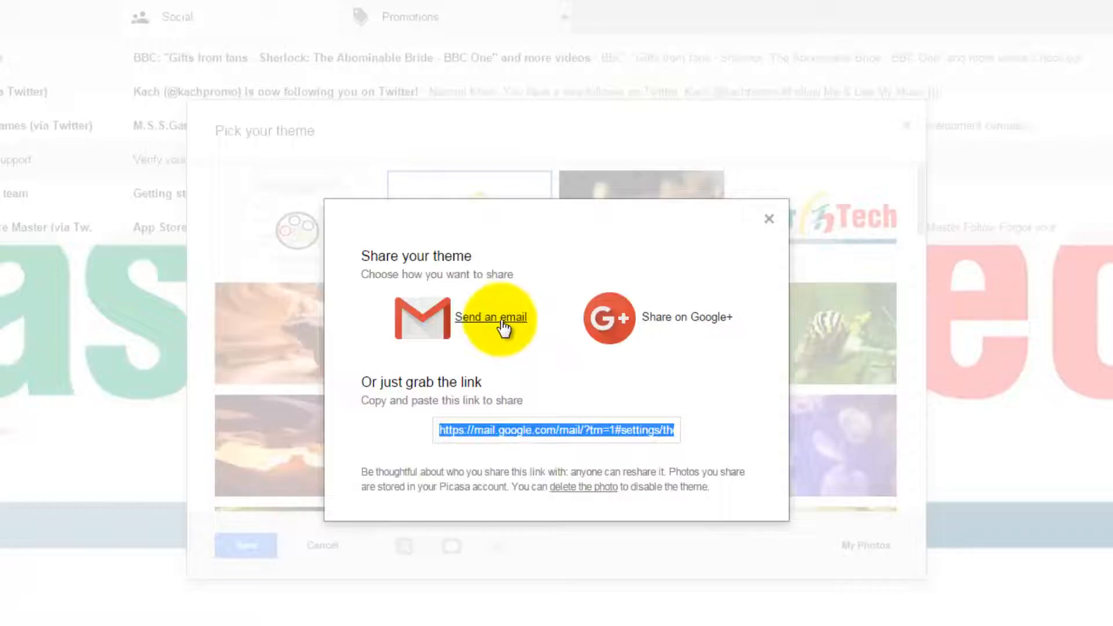
pyautogui.moveTo(505, 332)
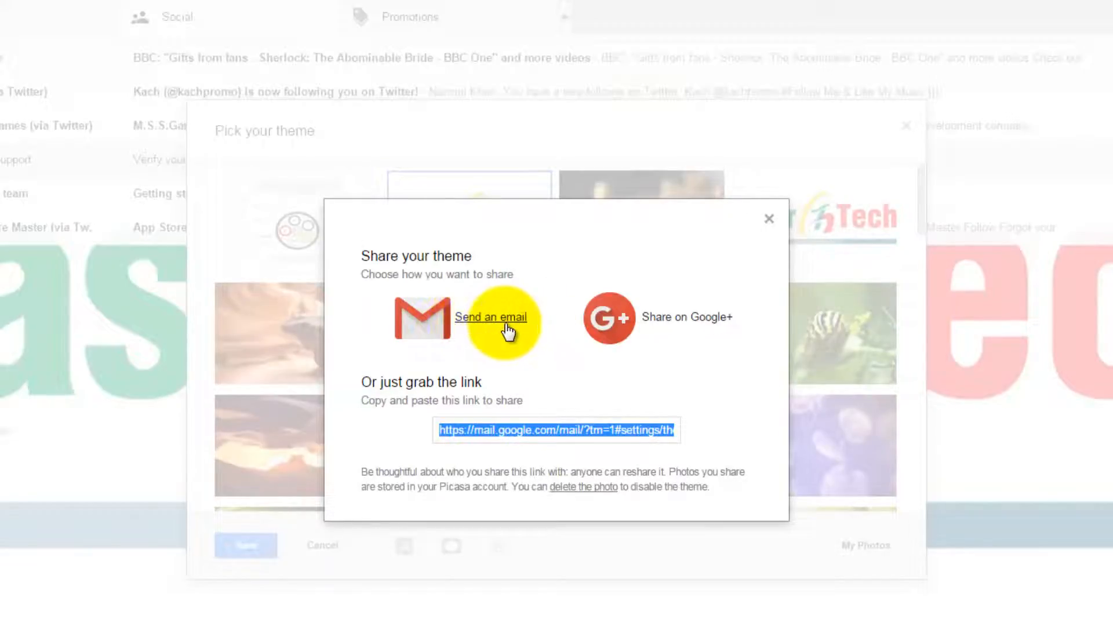
# - Start sharing the theme by email, producing a 'Check out my Gmail theme' draft with the link
pyautogui.click(489, 318)
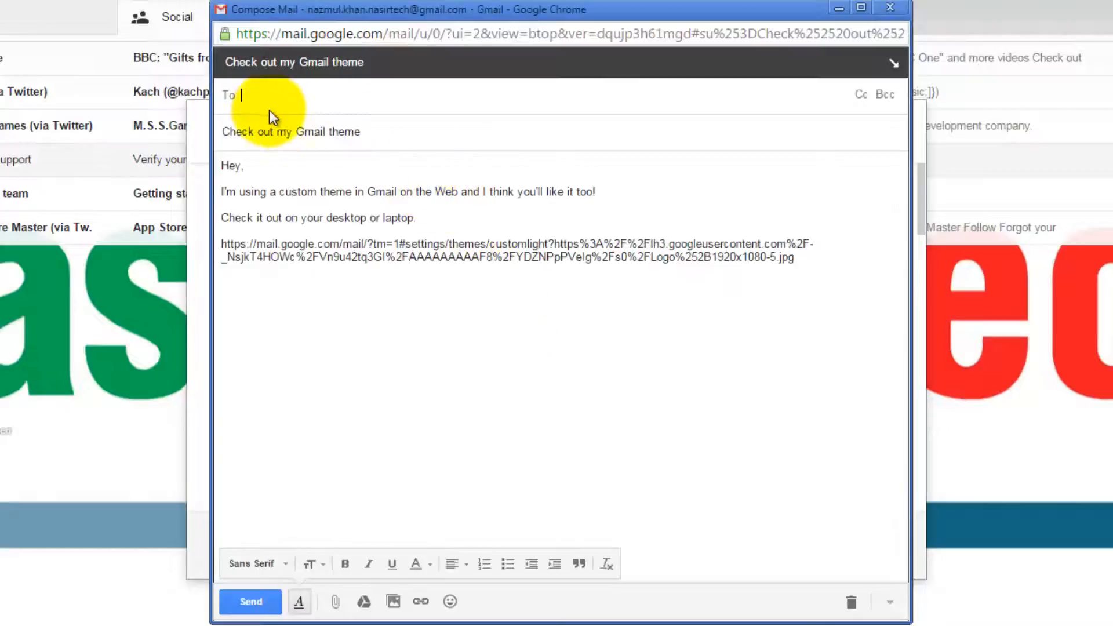
pyautogui.moveTo(238, 244)
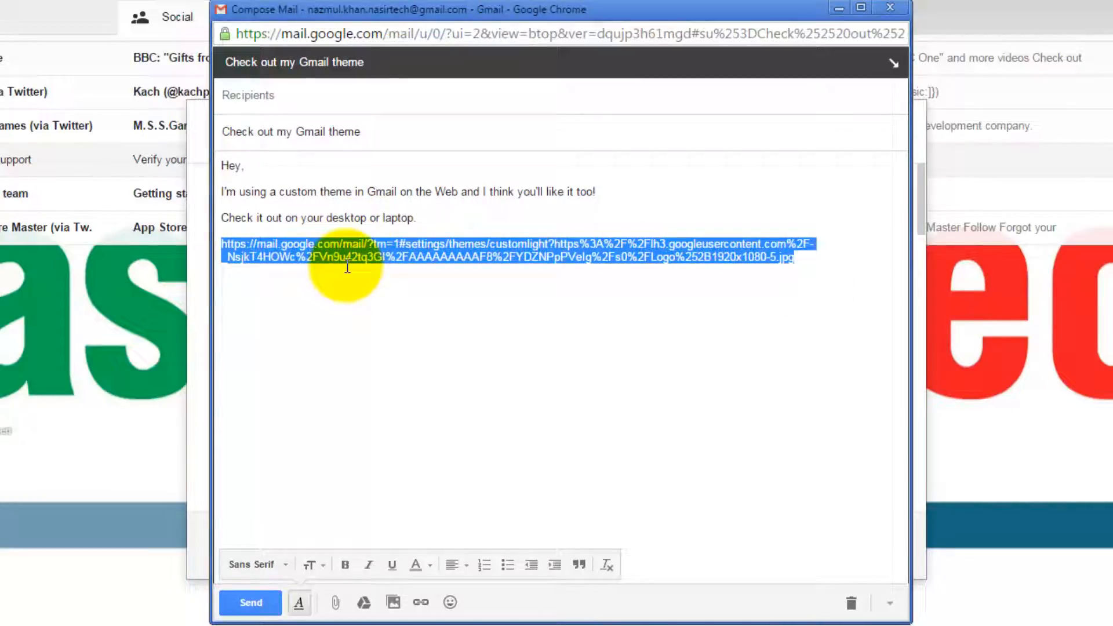
pyautogui.moveTo(880, 28)
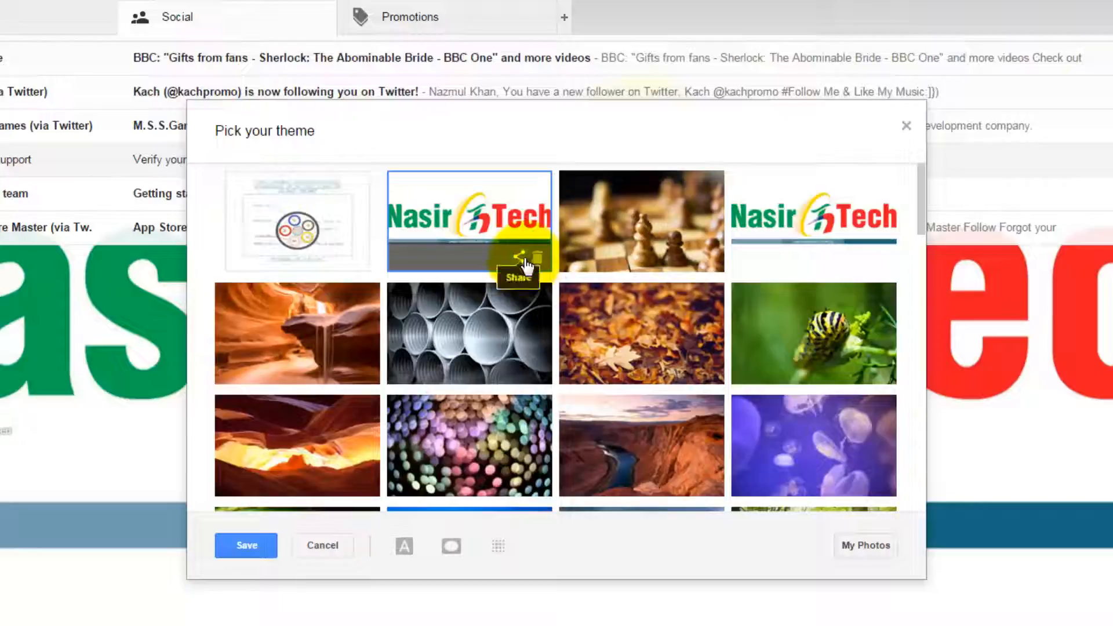
pyautogui.click(518, 266)
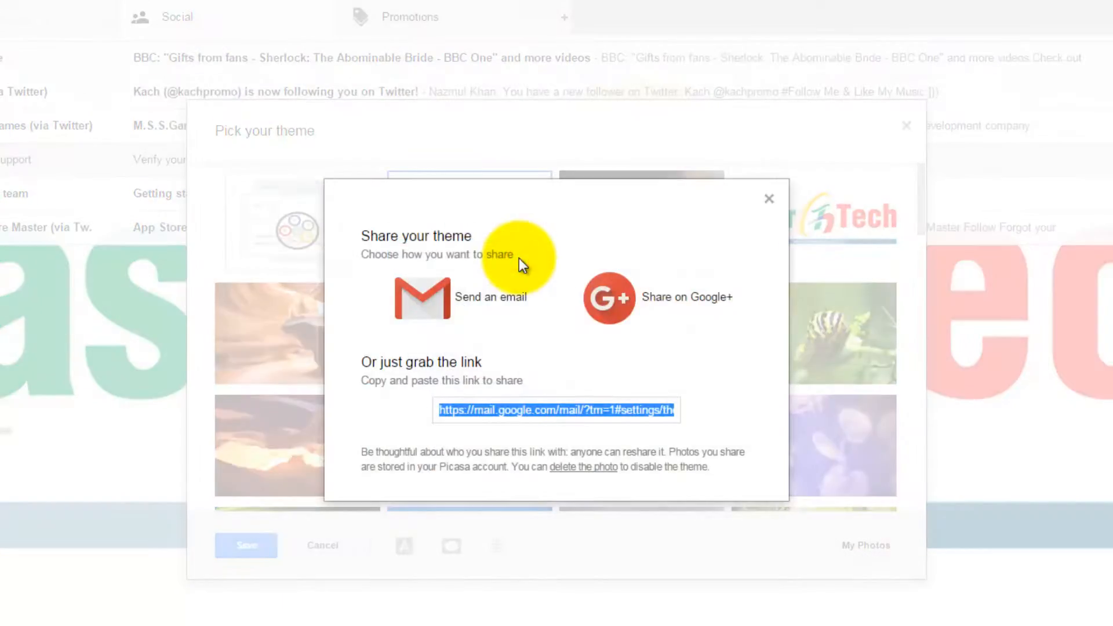
pyautogui.moveTo(531, 258)
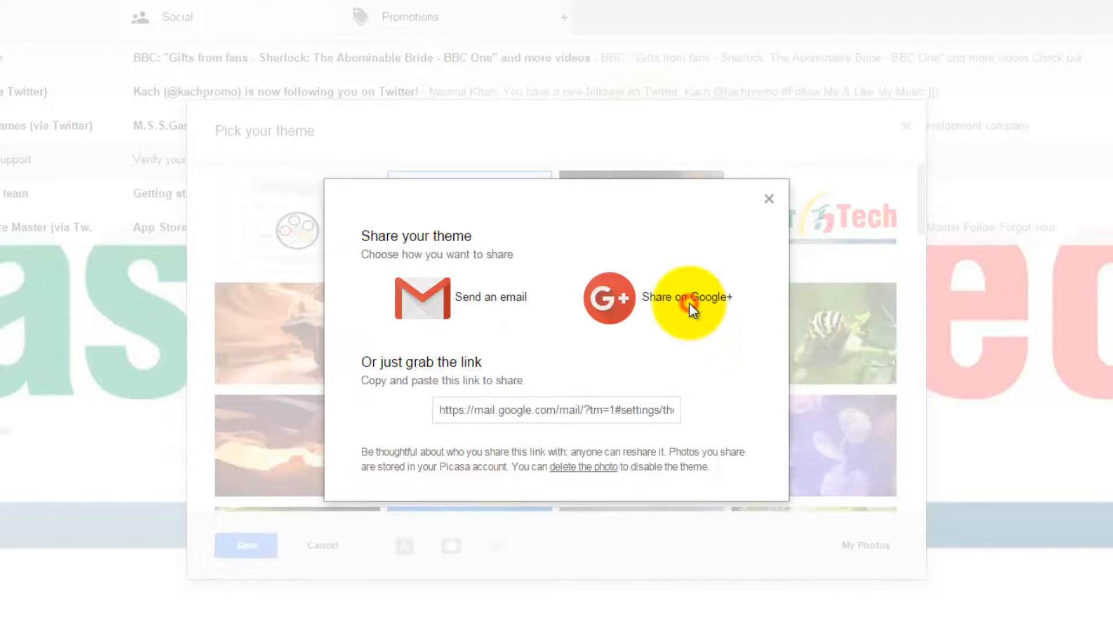
pyautogui.click(686, 296)
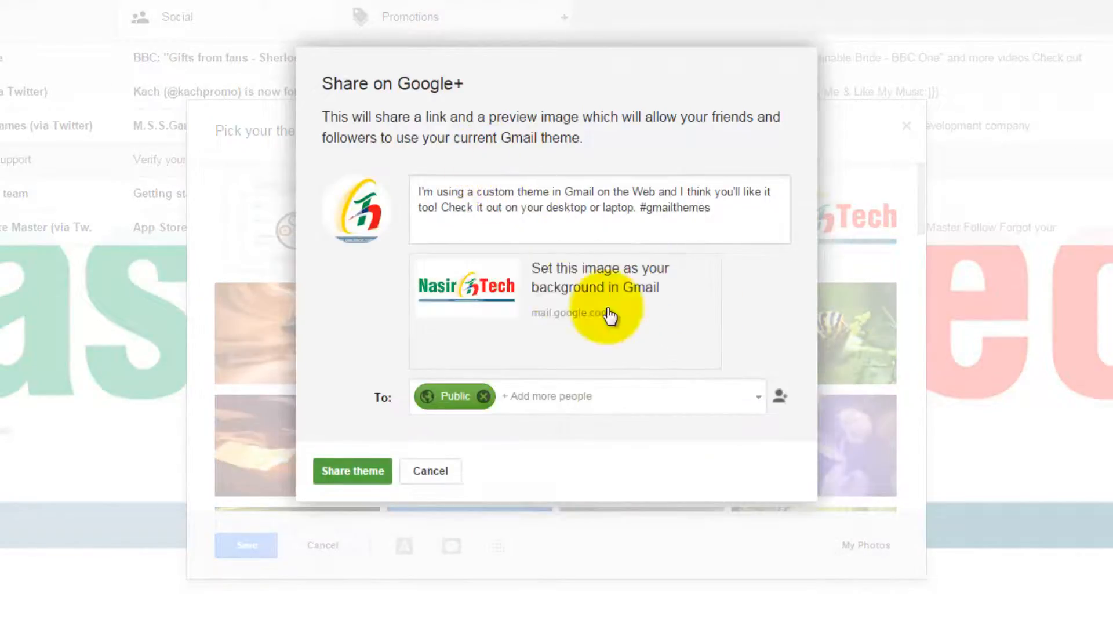
pyautogui.moveTo(489, 411)
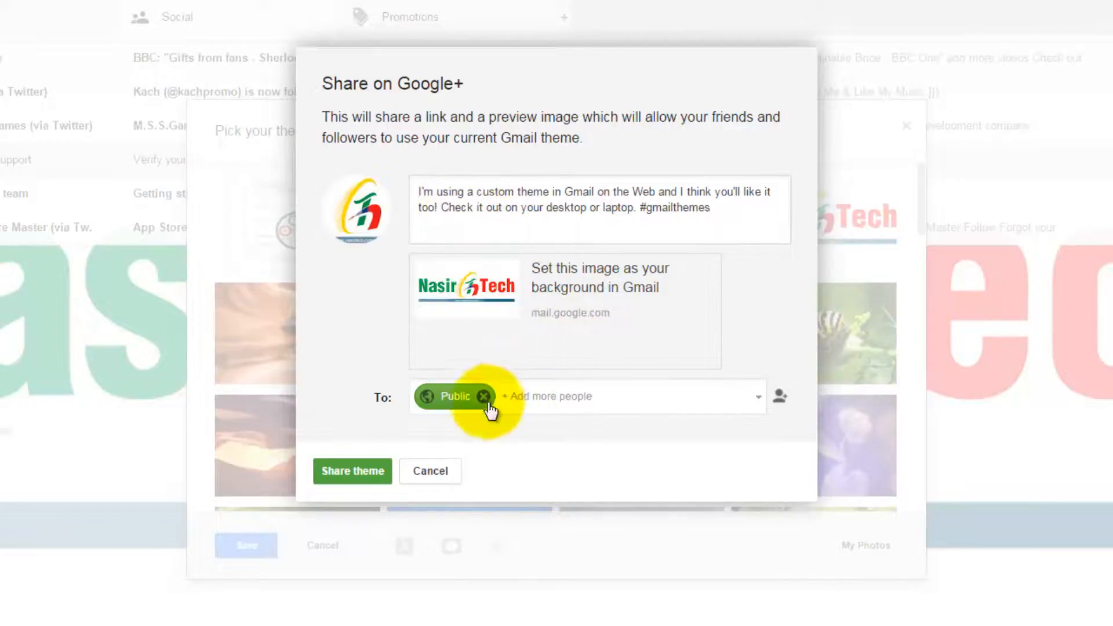
pyautogui.moveTo(440, 406)
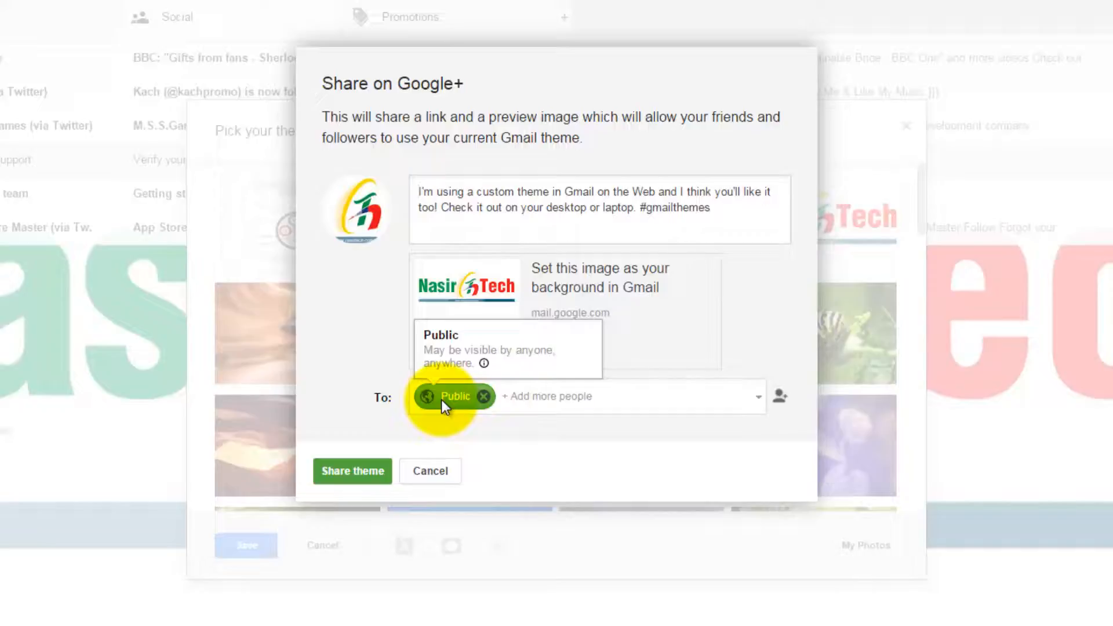
pyautogui.moveTo(594, 337)
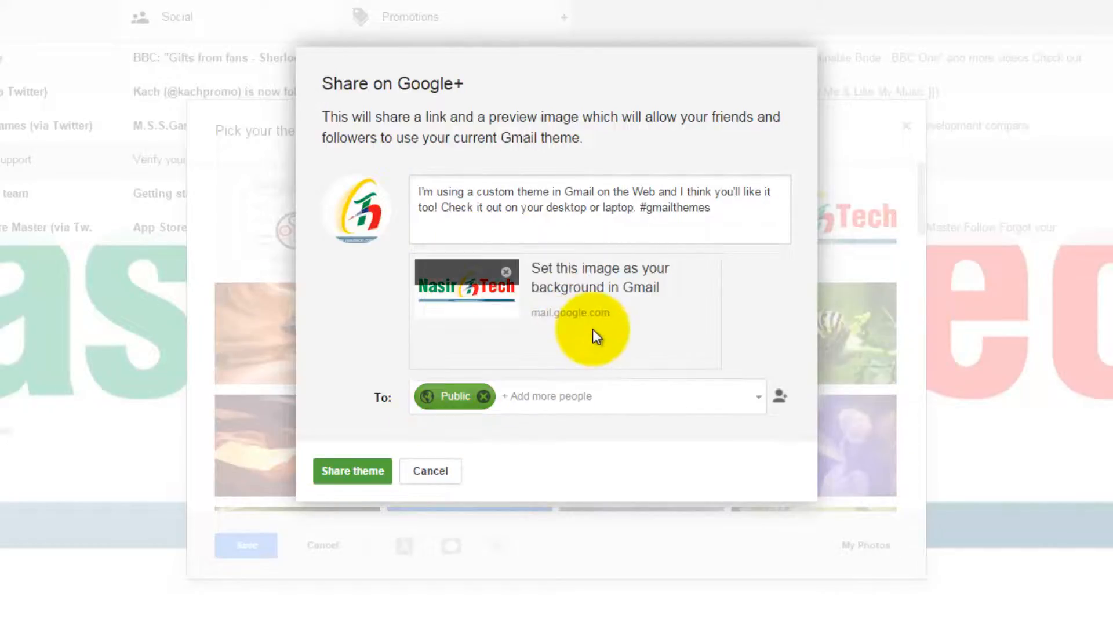
pyautogui.click(429, 471)
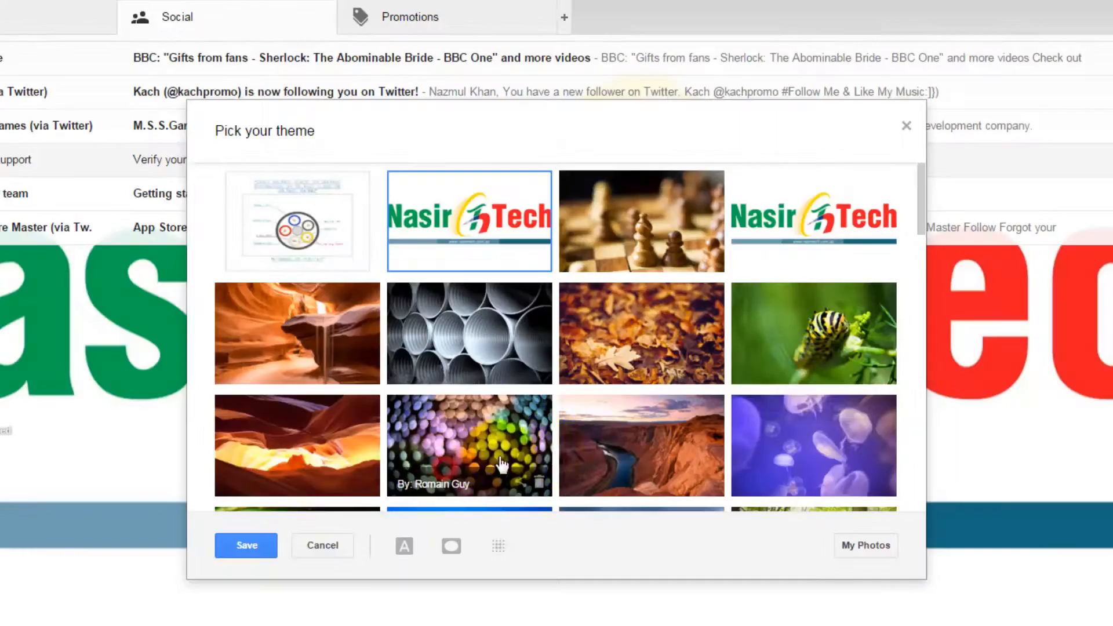
pyautogui.moveTo(520, 264)
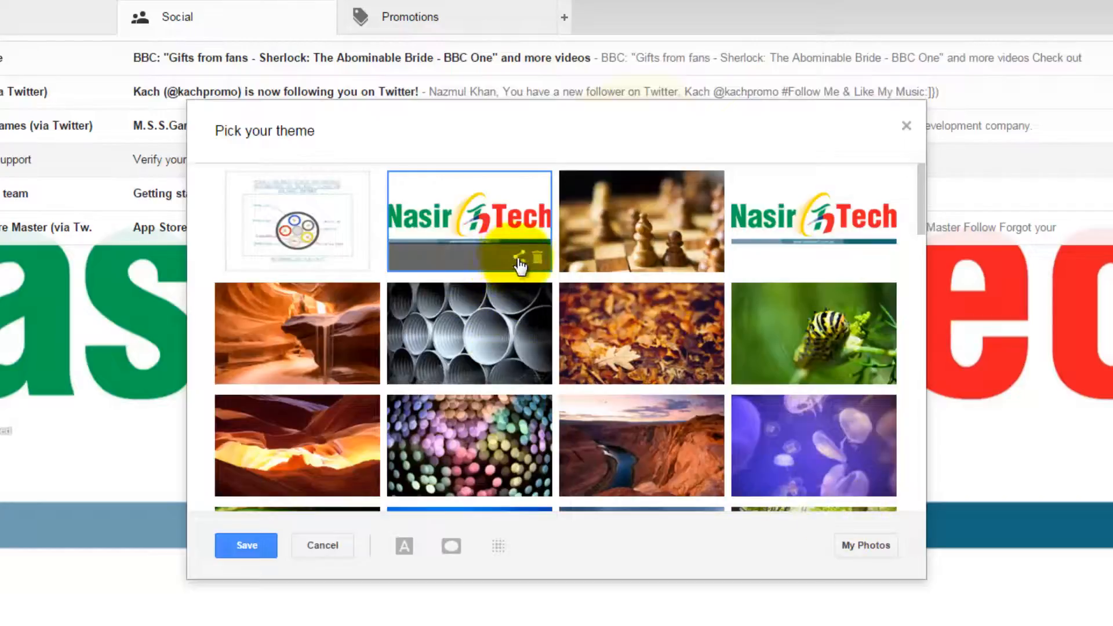
pyautogui.click(520, 257)
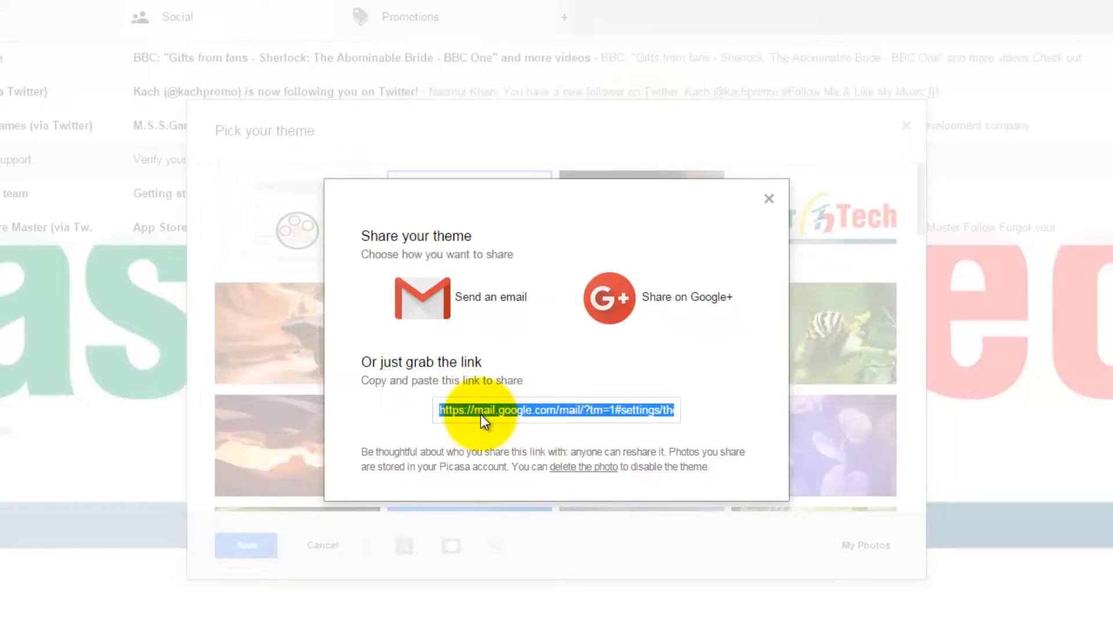
pyautogui.moveTo(587, 378)
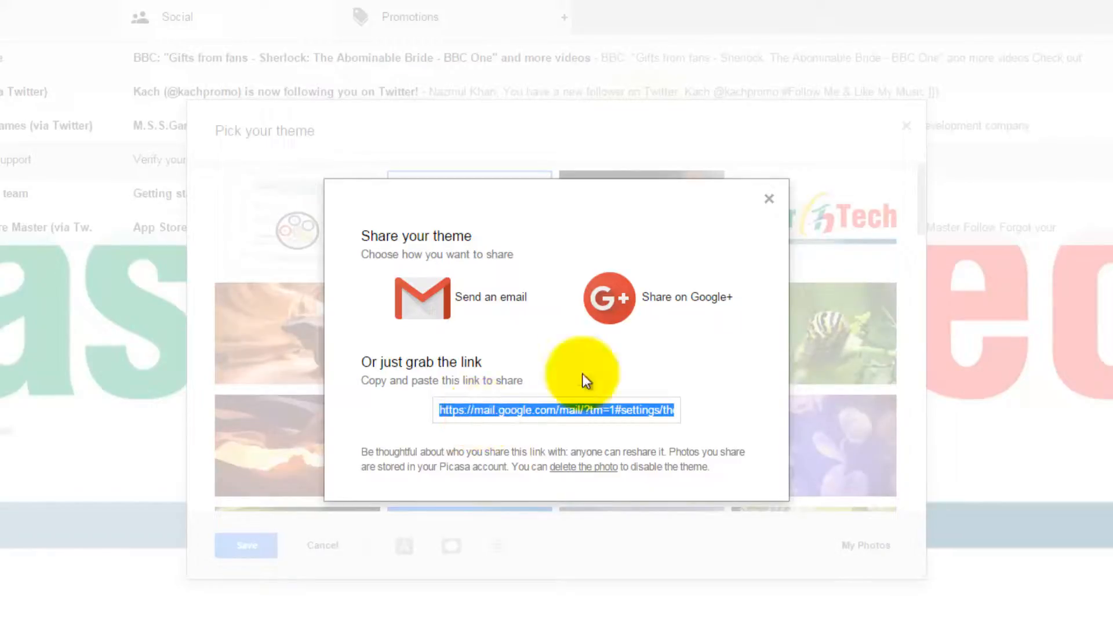
pyautogui.click(769, 198)
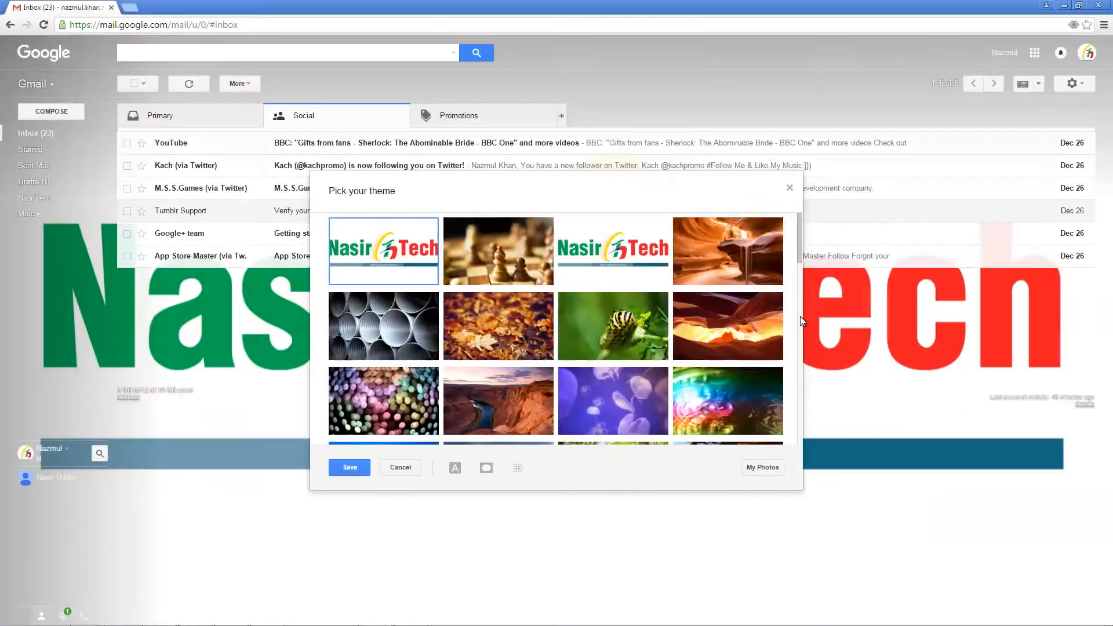
pyautogui.moveTo(636, 254)
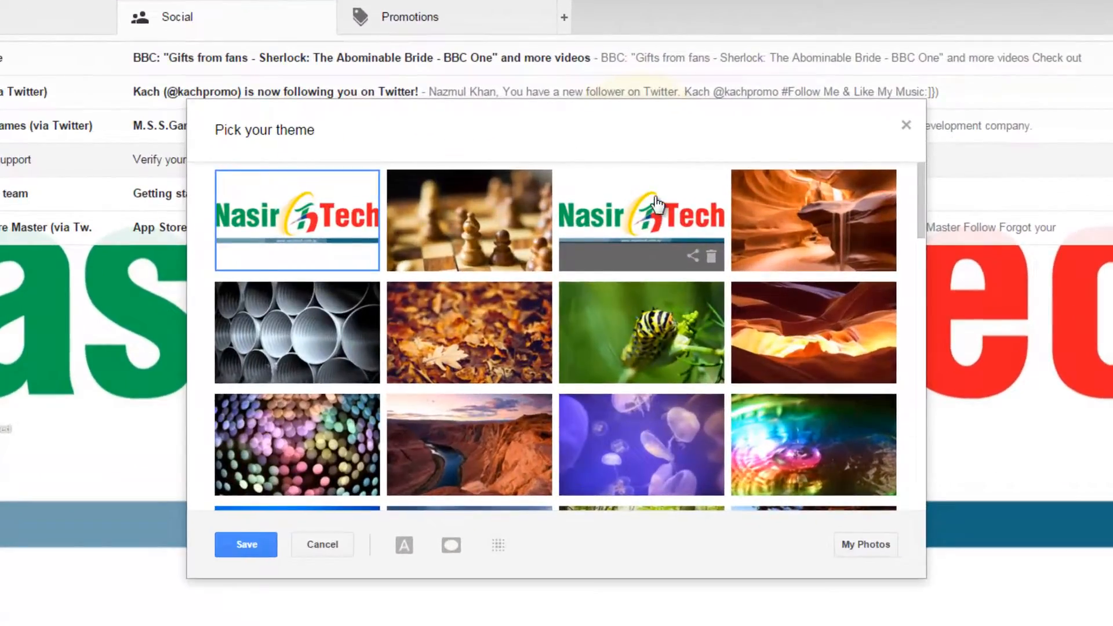
pyautogui.moveTo(712, 258)
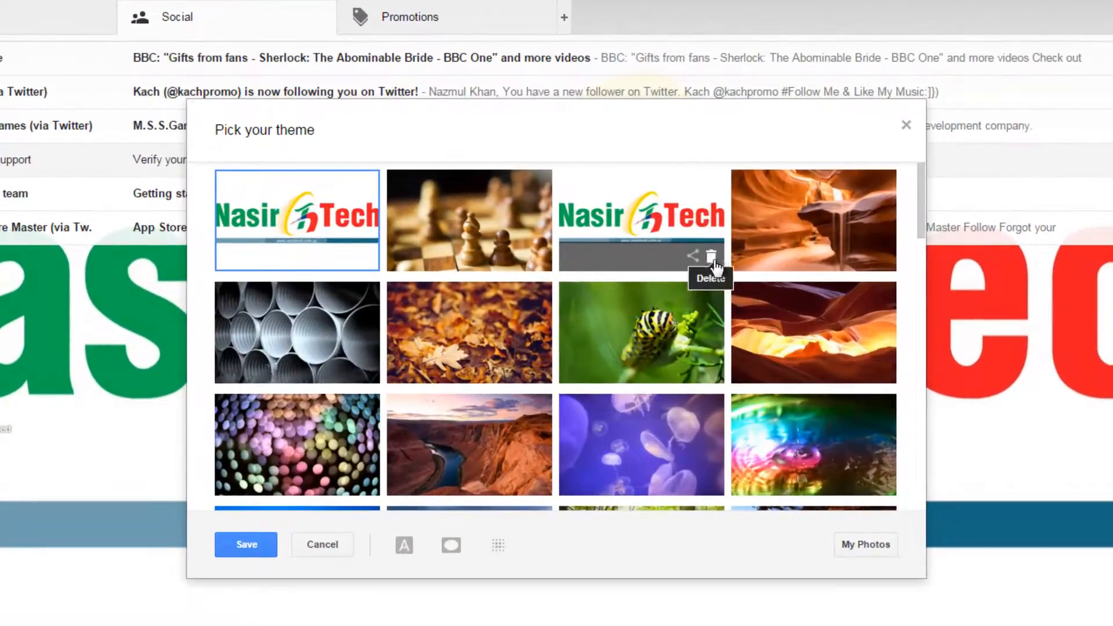